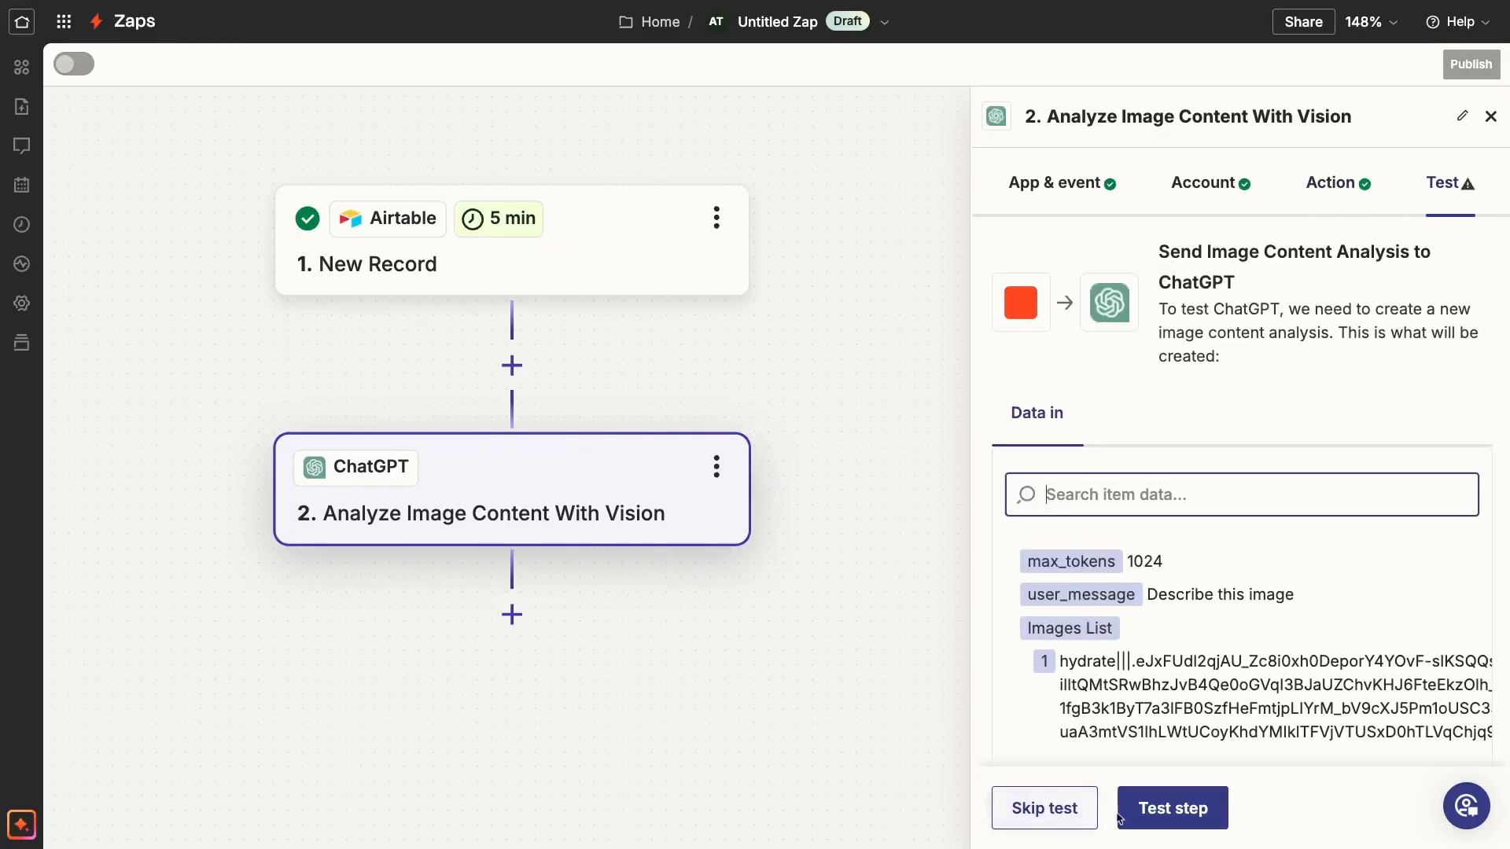
Test the Analyze Image Content With Vision step, then publish the Zap
{"action": "left_click", "coordinate": [1171, 807]}
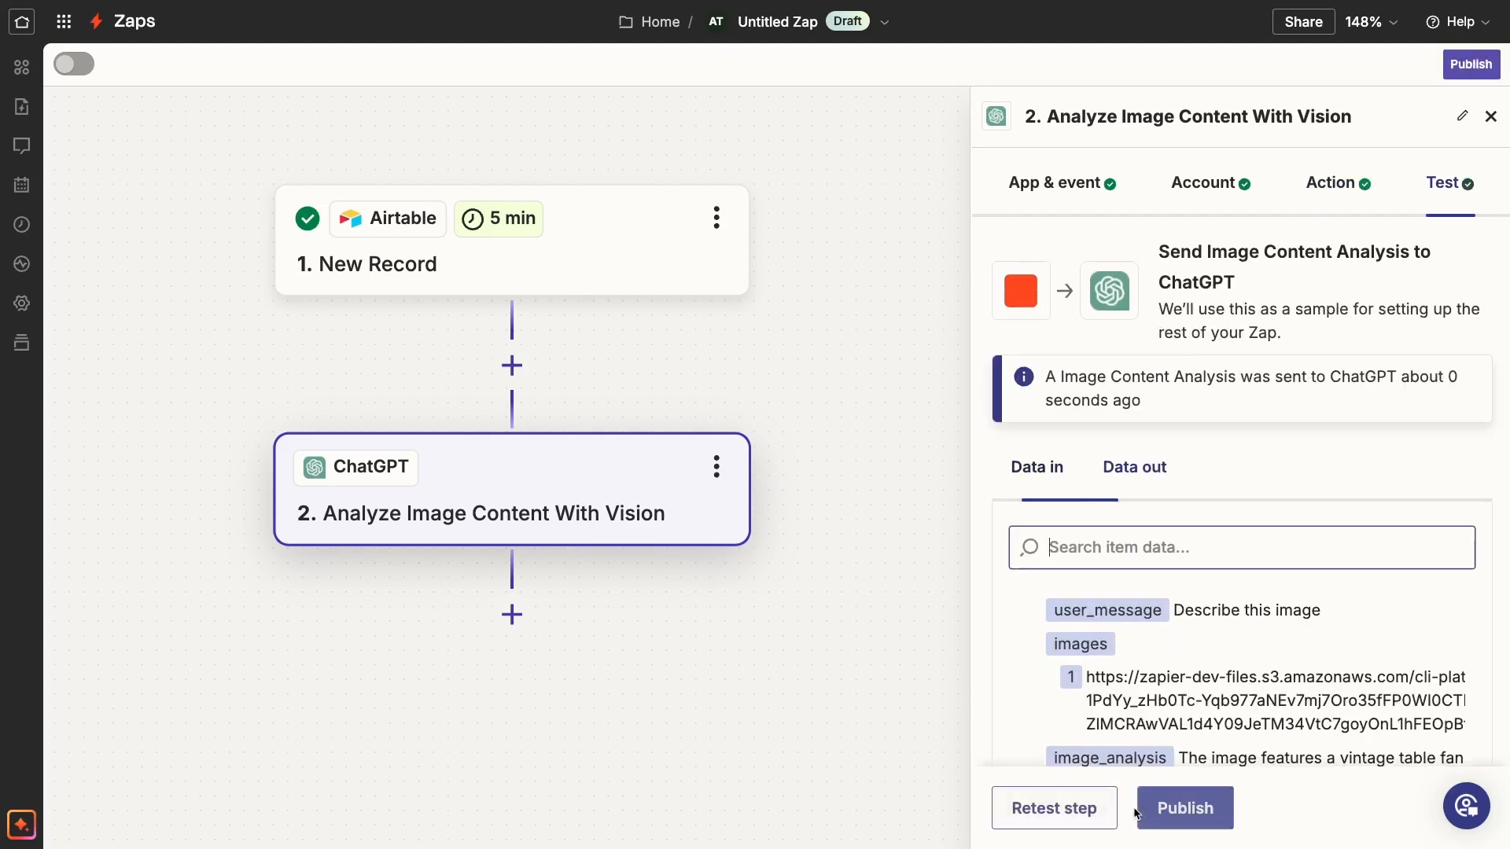
{"action": "left_click", "coordinate": [1134, 467]}
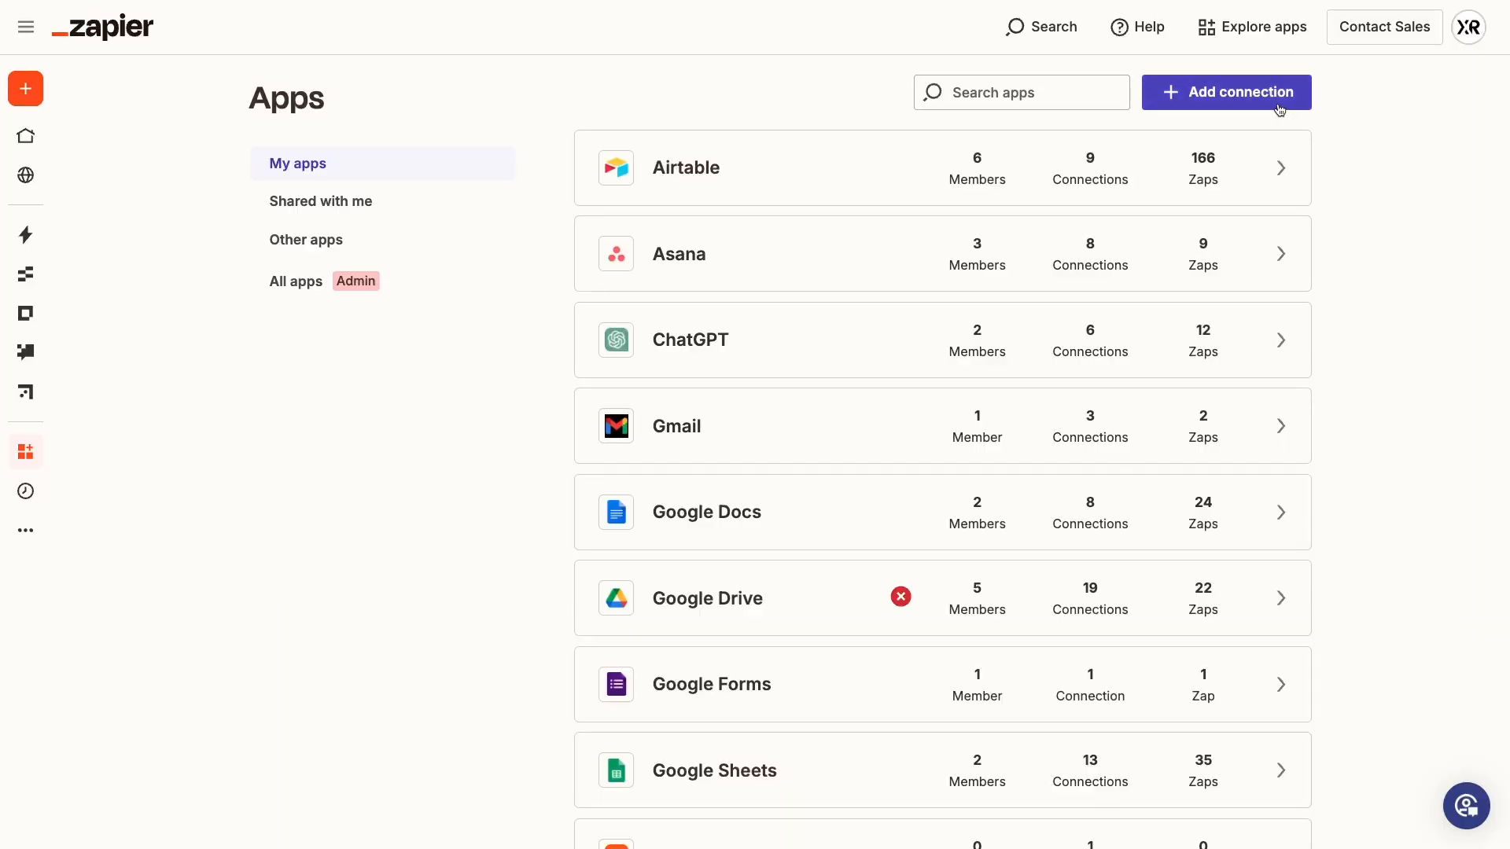
Open the 'Add a new app connection' dialog from the Apps page
{"action": "left_click", "coordinate": [1226, 91]}
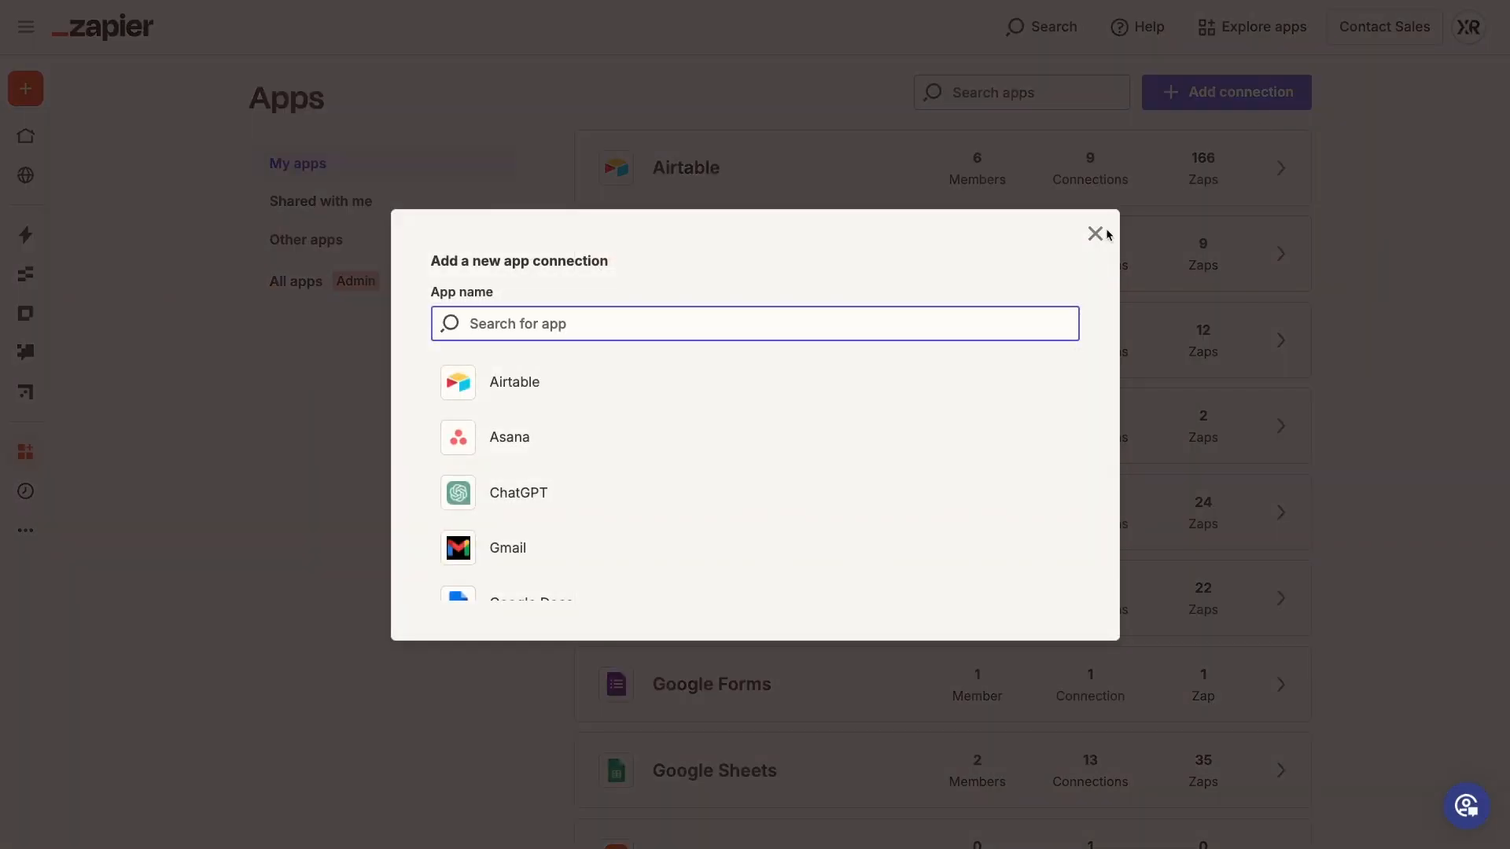
{"action": "mouse_move", "coordinate": [709, 510]}
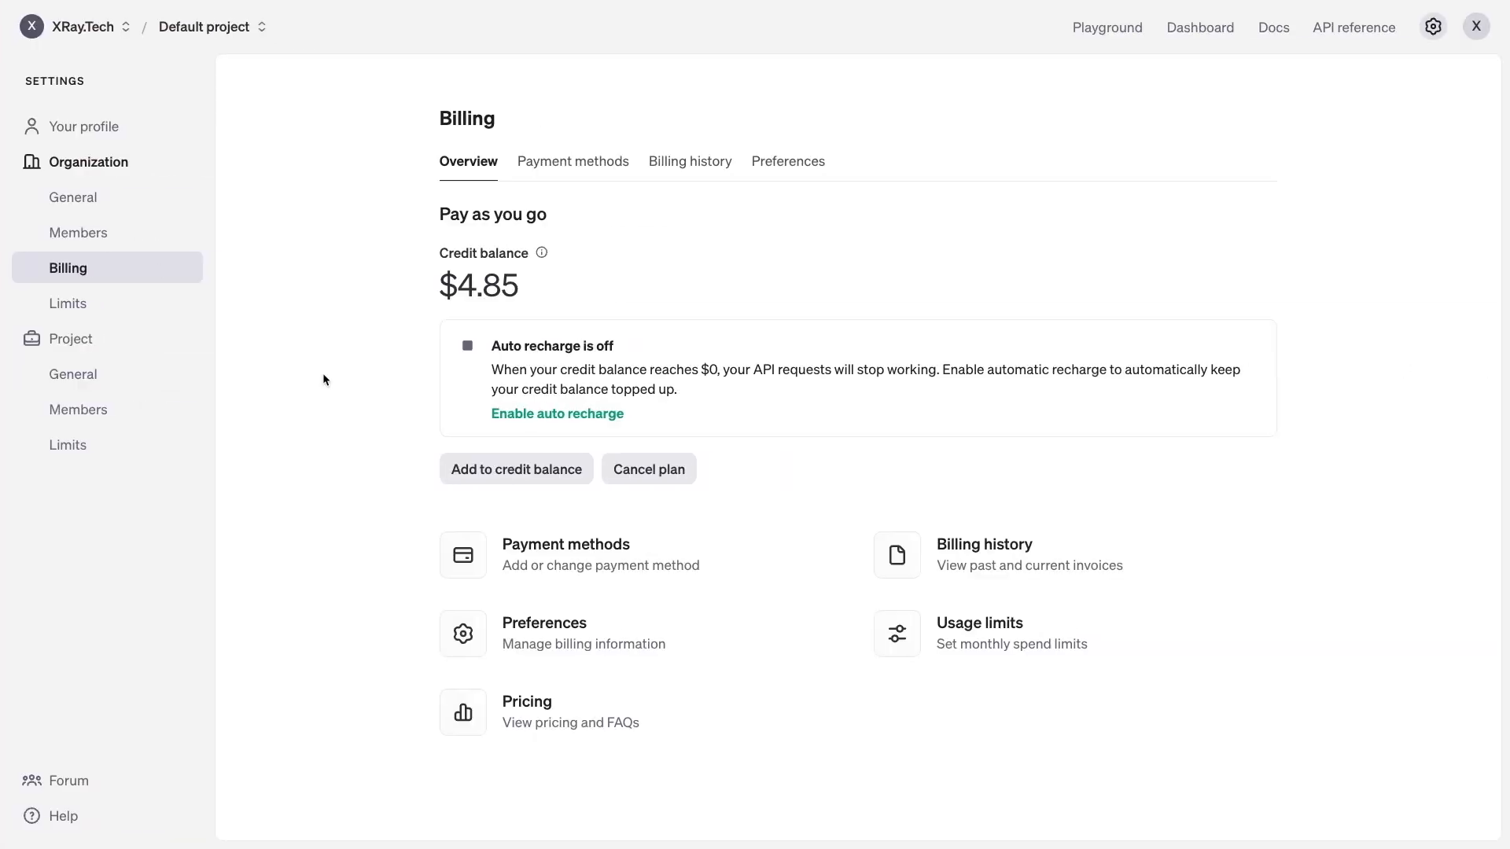
Open the Pricing page and scroll through the model per-token price tables
{"action": "left_click", "coordinate": [526, 701]}
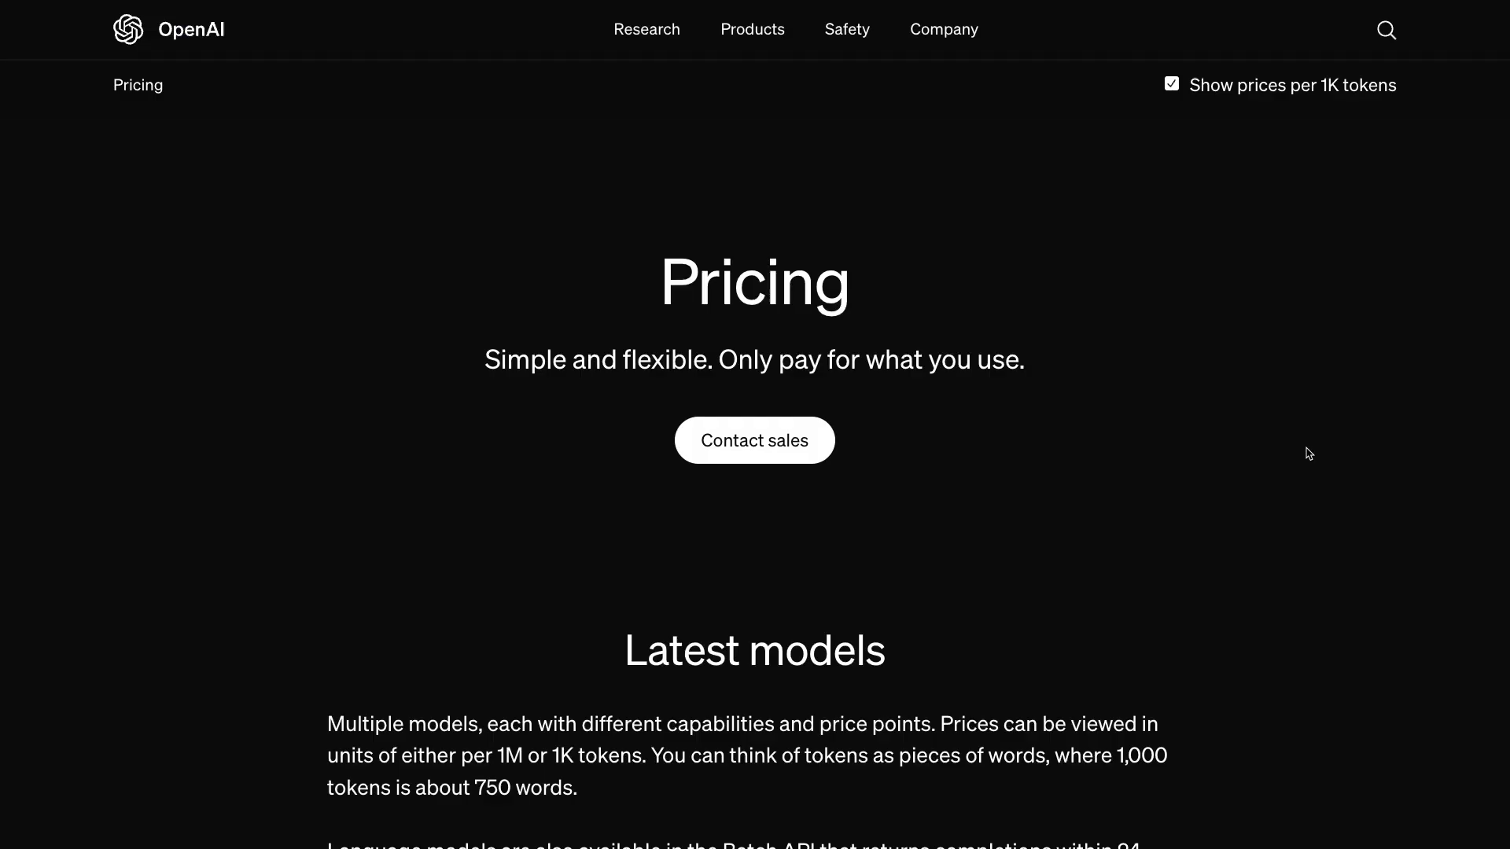
{"action": "scroll", "scroll_direction": "down", "scroll_amount": 3}
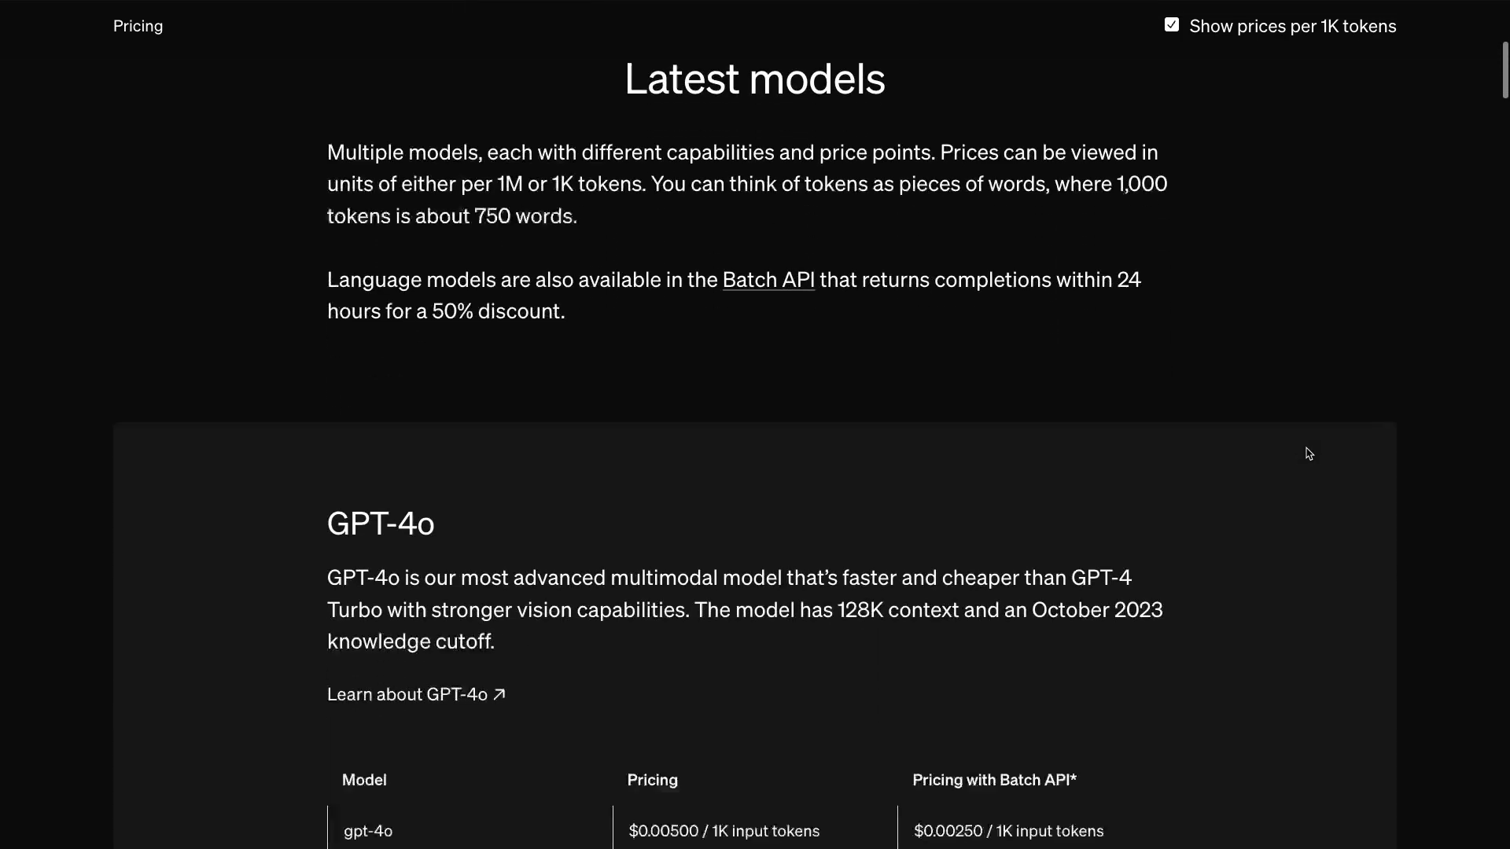
{"action": "scroll", "scroll_direction": "down", "scroll_amount": 3}
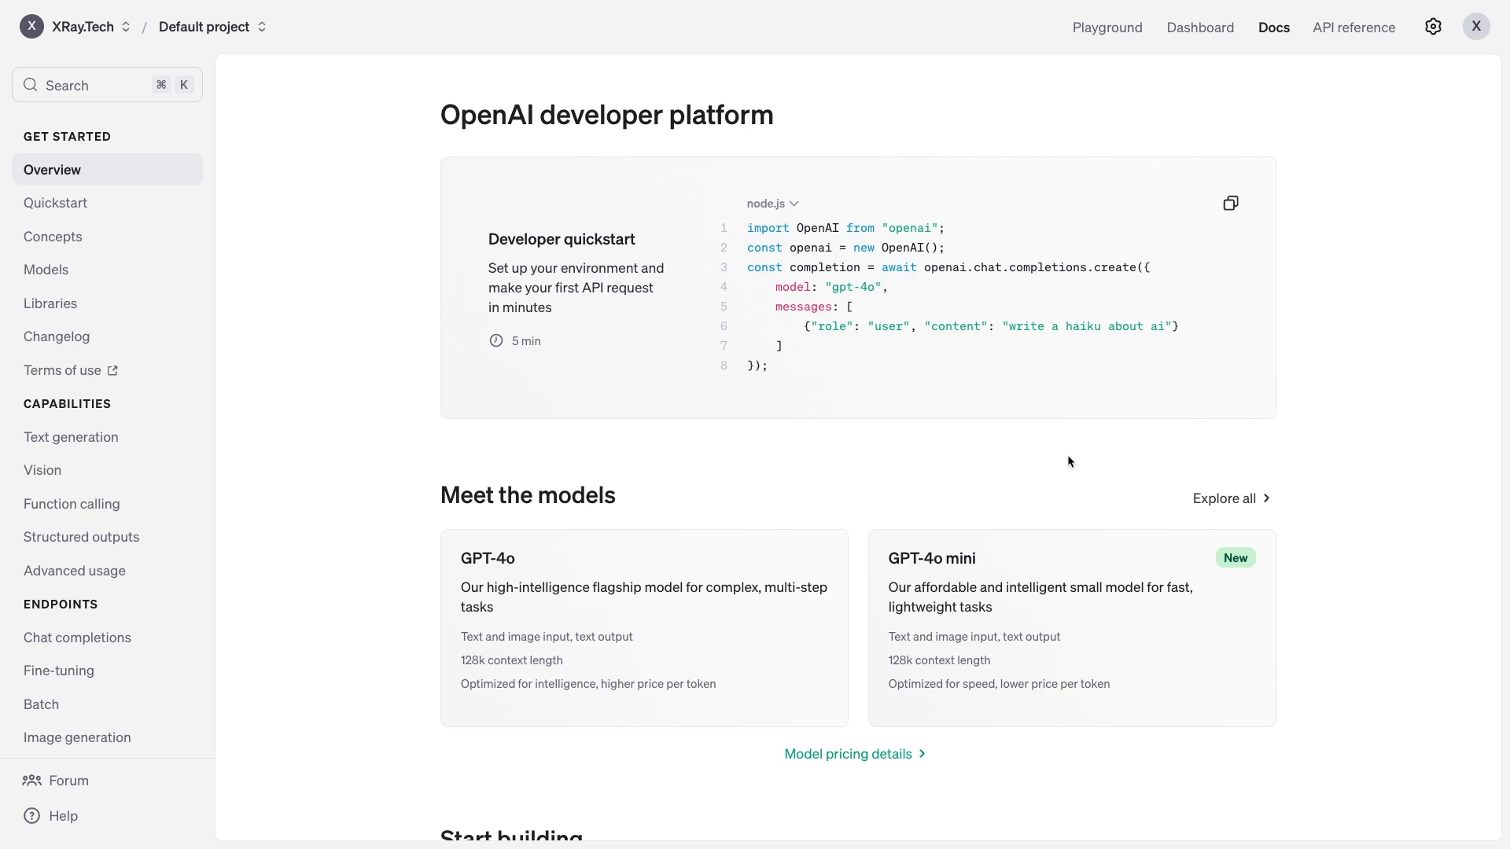
{"action": "mouse_move", "coordinate": [1433, 26]}
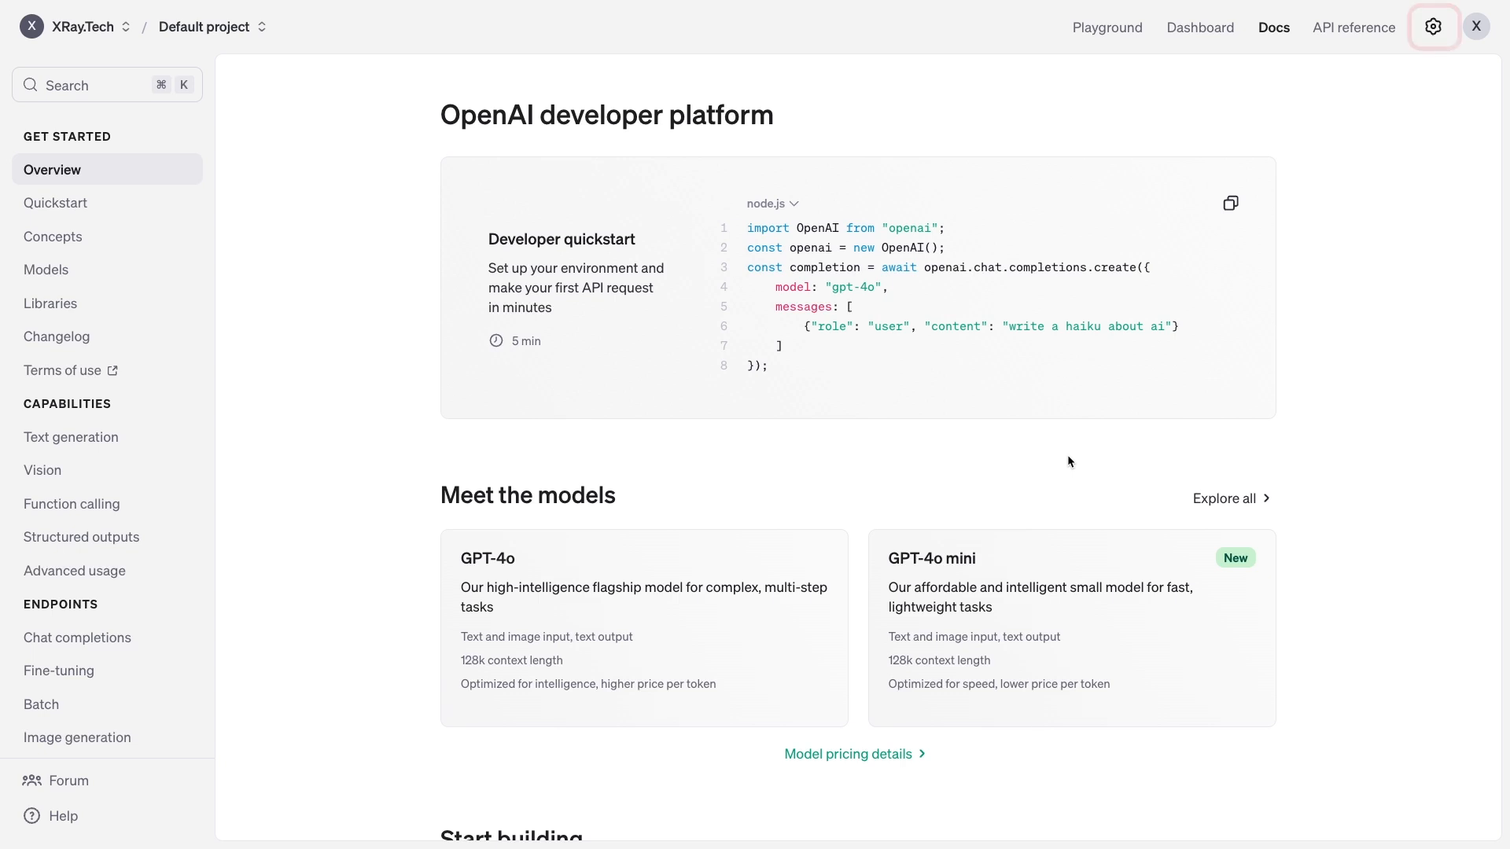
Go to organization settings and view the Billing overview
{"action": "left_click", "coordinate": [1433, 27]}
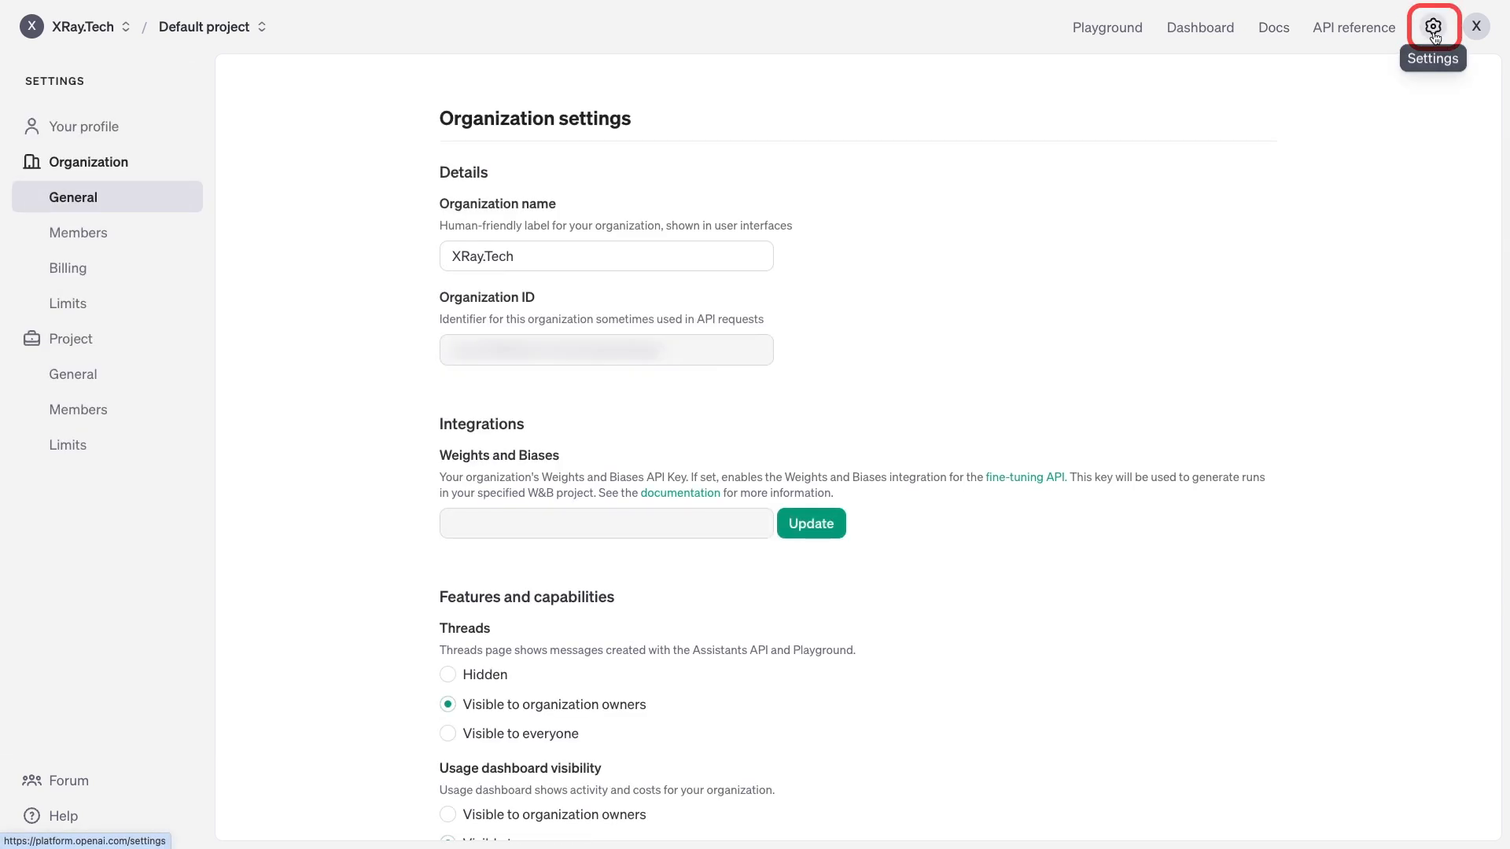
{"action": "mouse_move", "coordinate": [159, 266]}
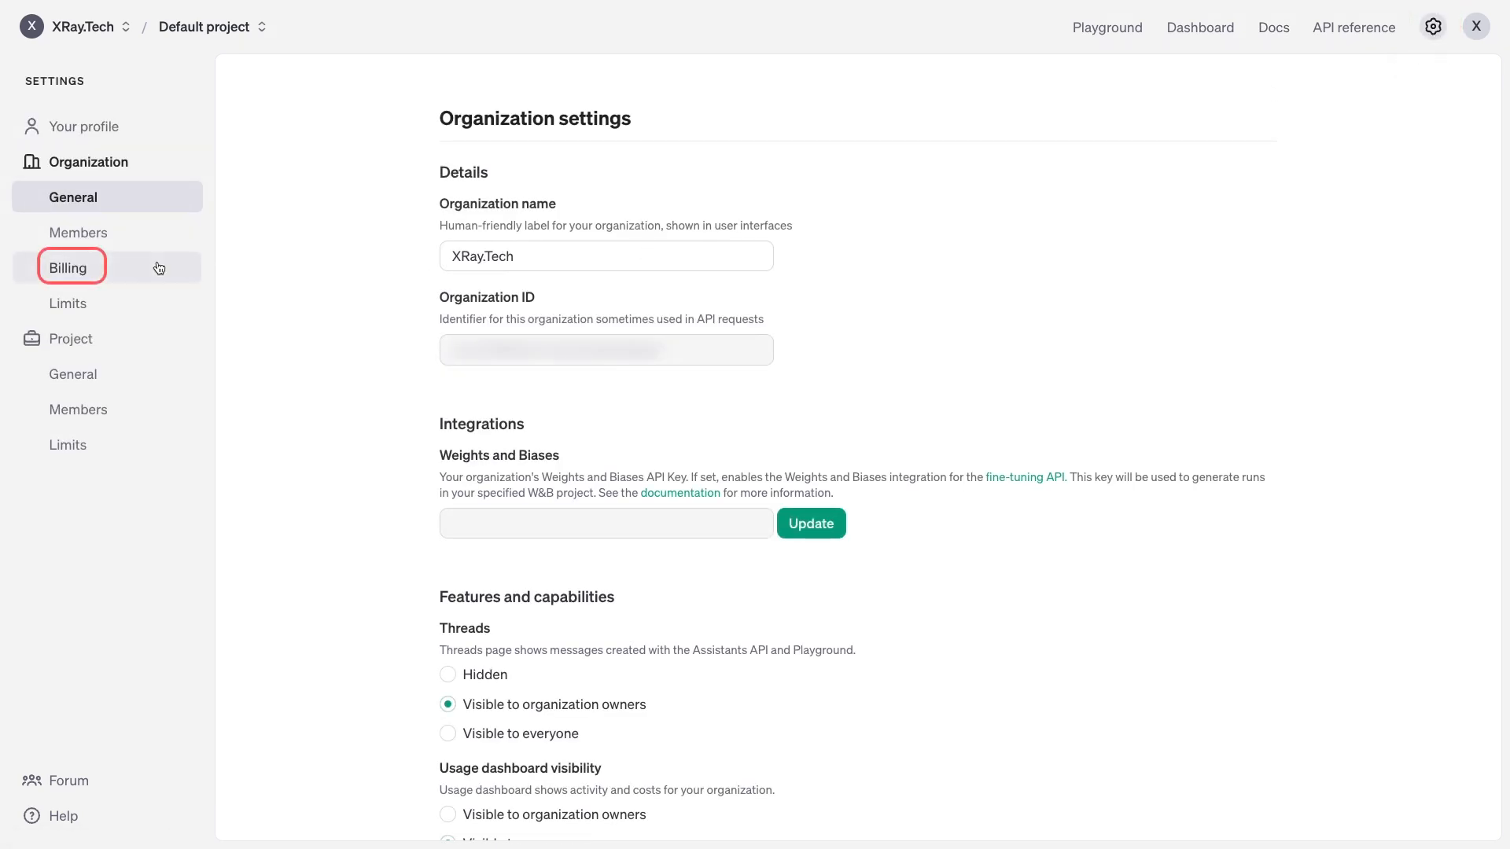
{"action": "left_click", "coordinate": [70, 266]}
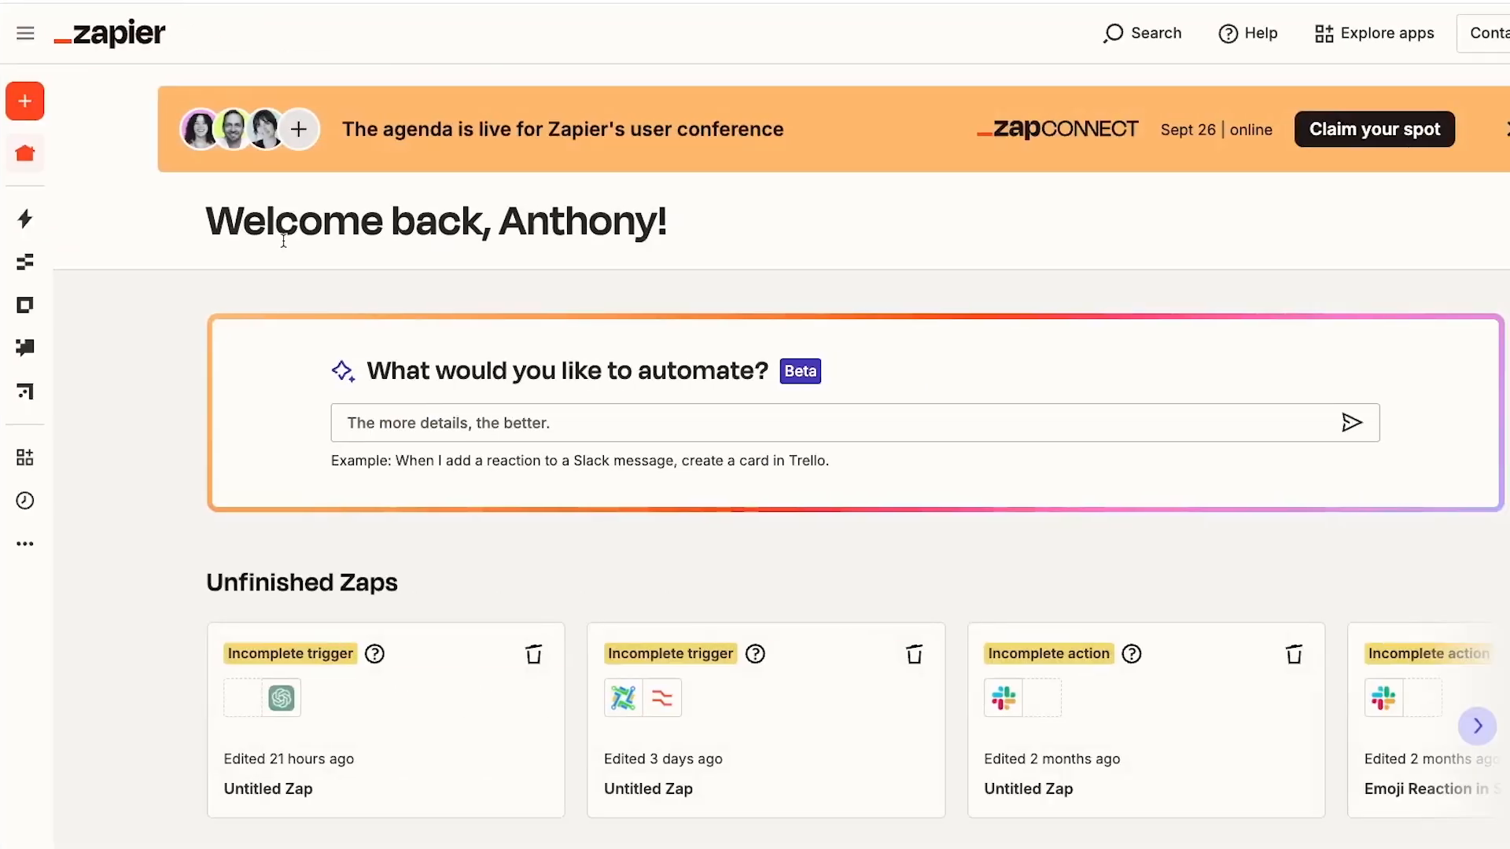
{"action": "mouse_move", "coordinate": [67, 309]}
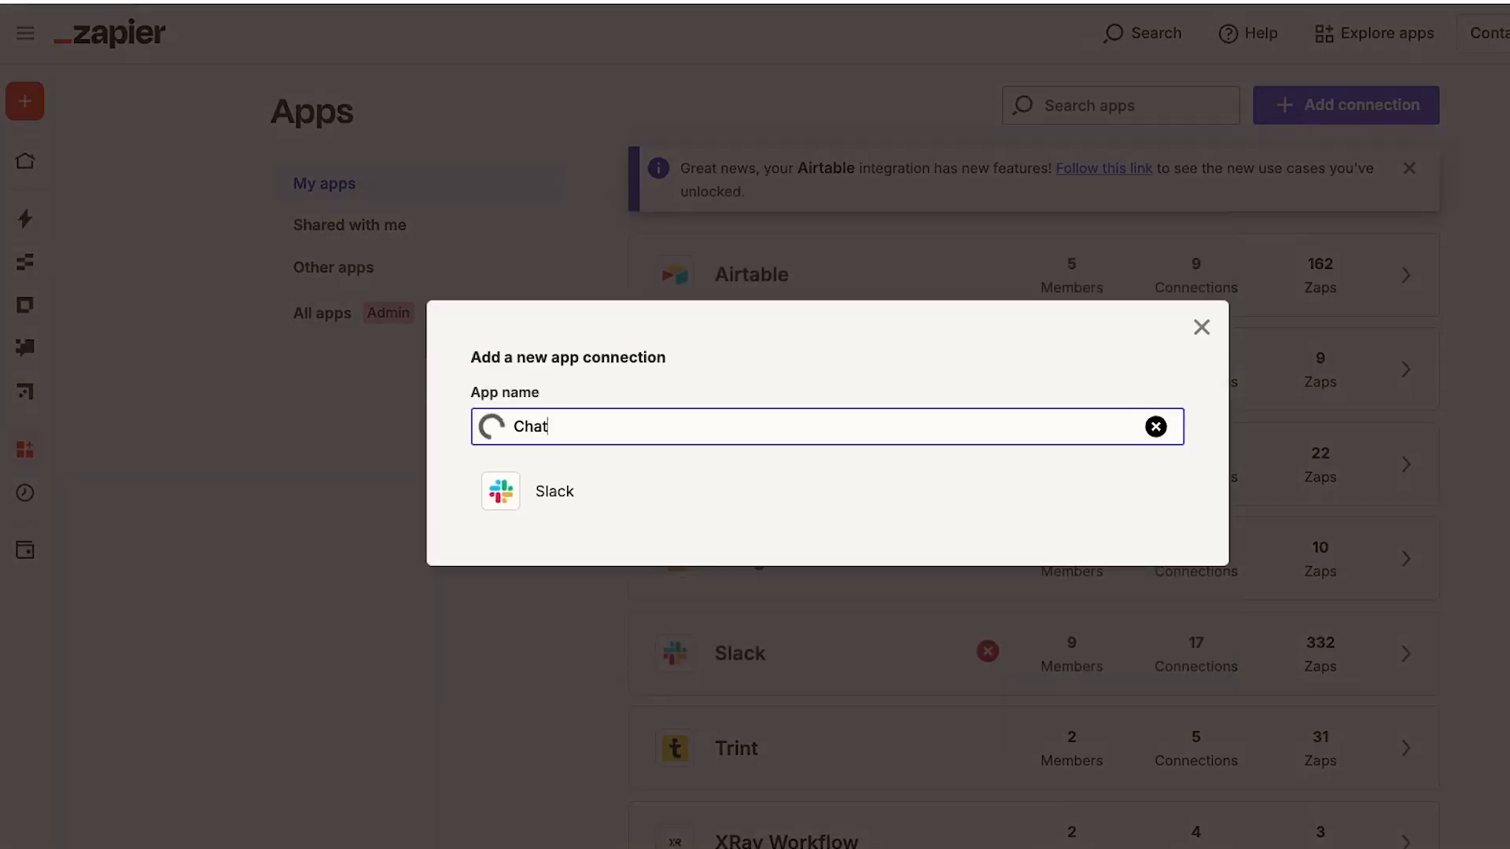
Search 'GPT' and select ChatGPT as the app for the new connection
{"action": "type", "text": "GPT"}
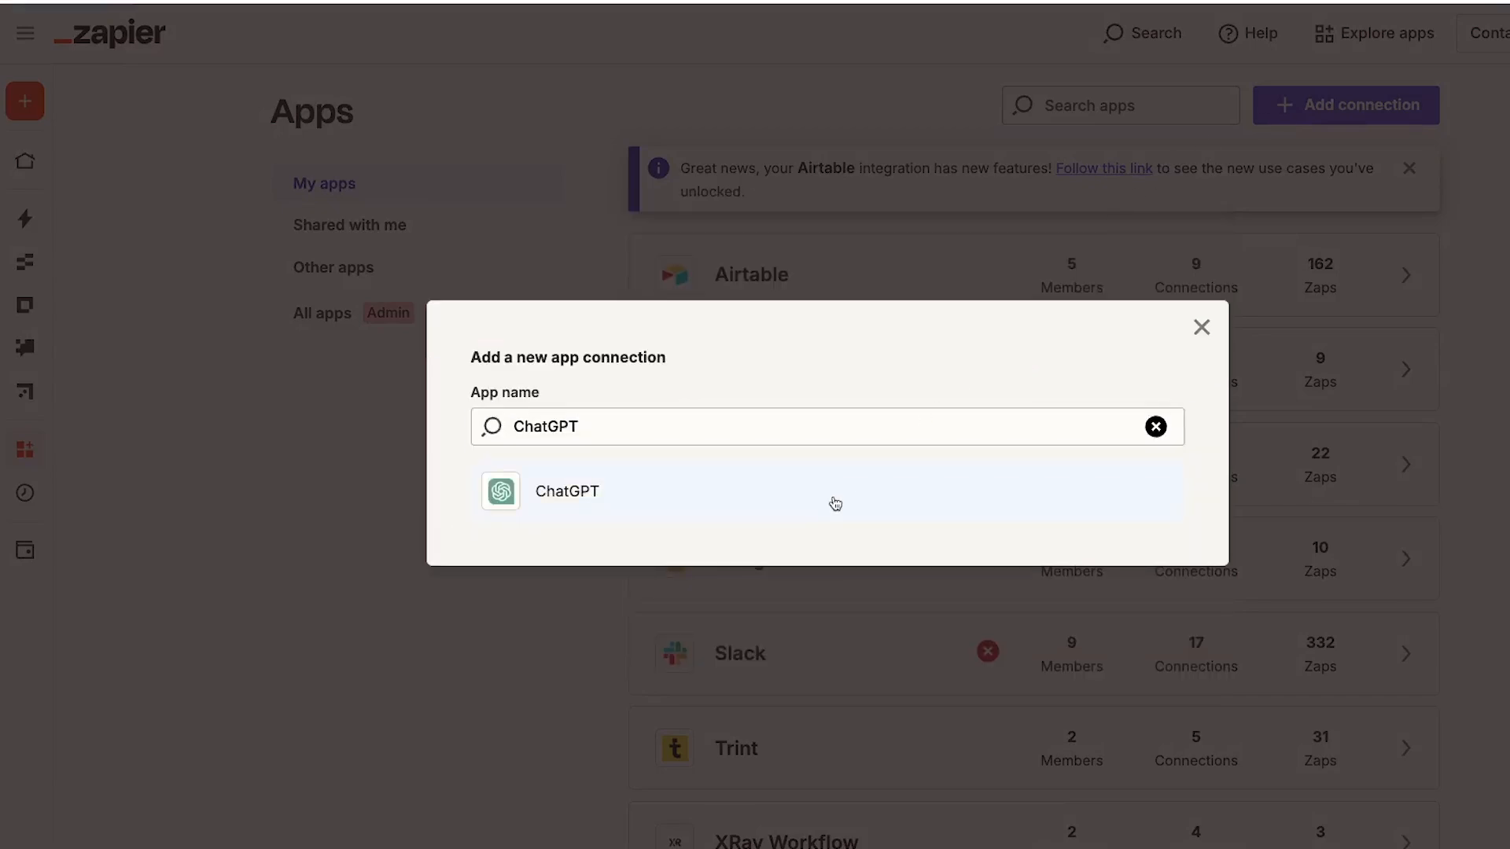
{"action": "left_click", "coordinate": [566, 491]}
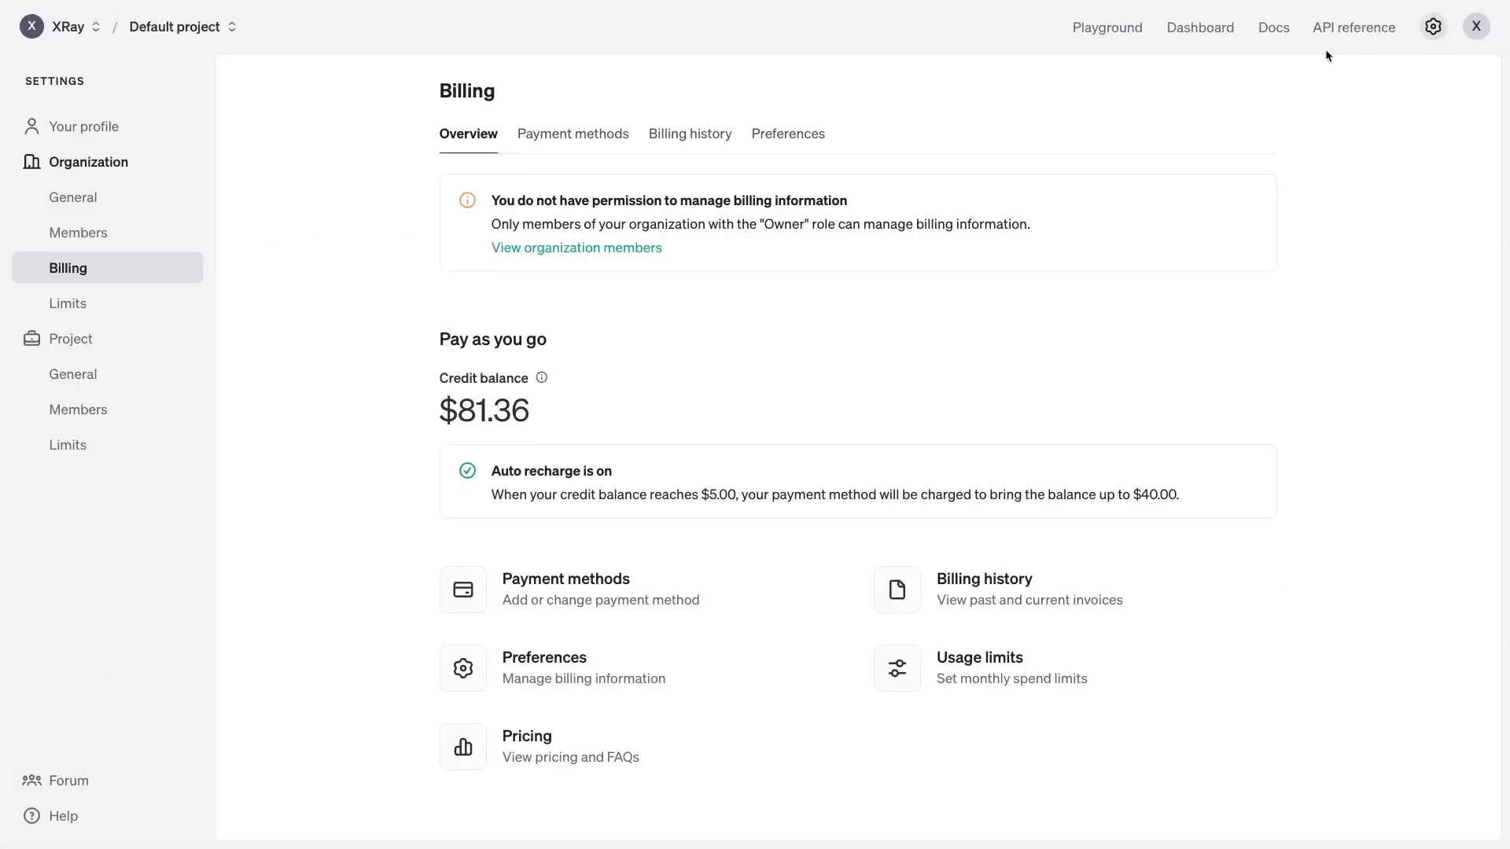
Go from the platform dashboard to the API keys page
{"action": "left_click", "coordinate": [1200, 27]}
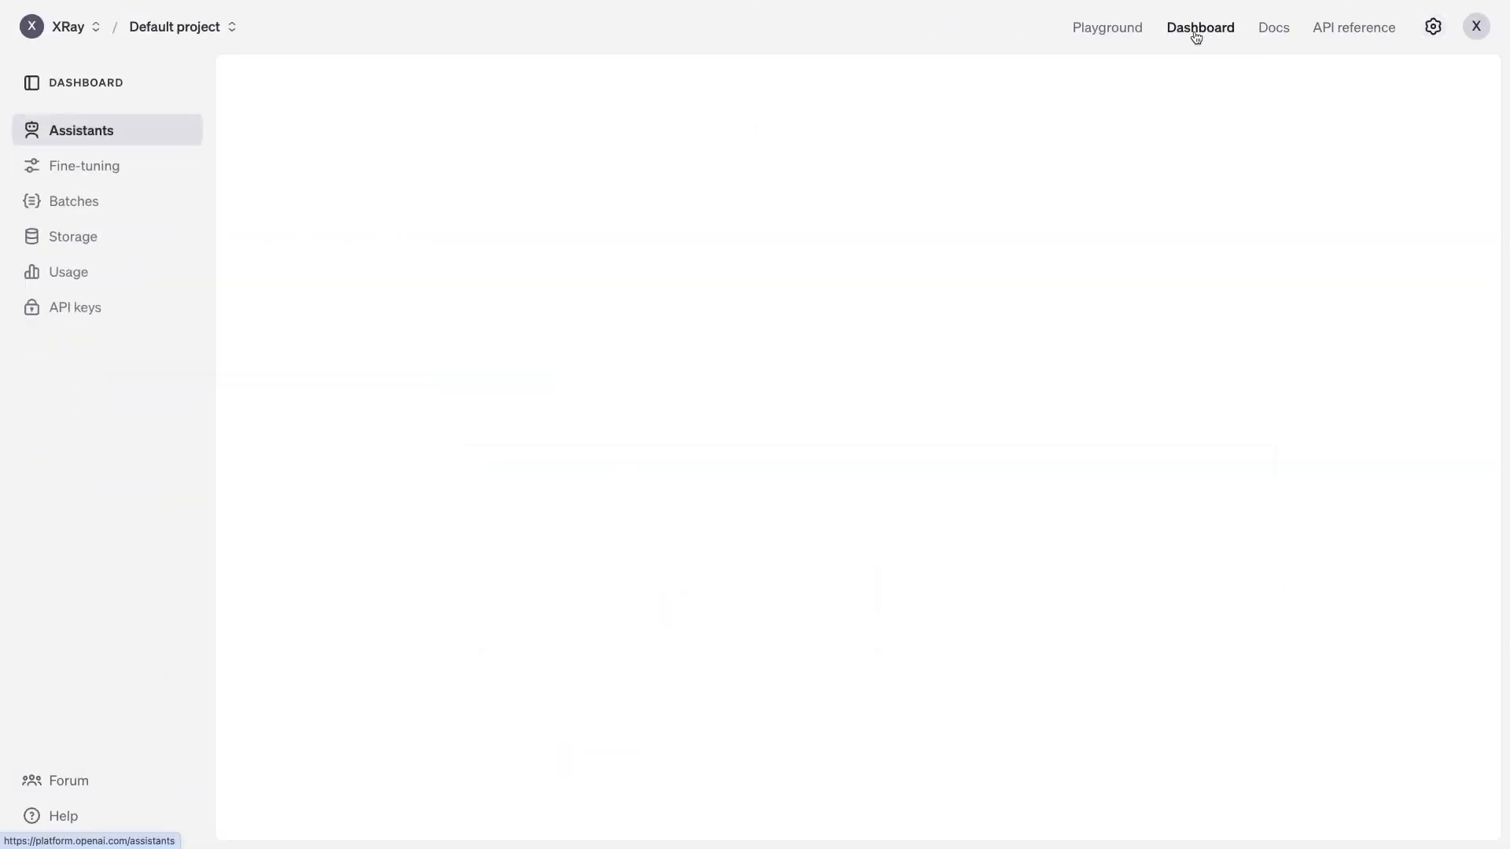
{"action": "left_click", "coordinate": [81, 130]}
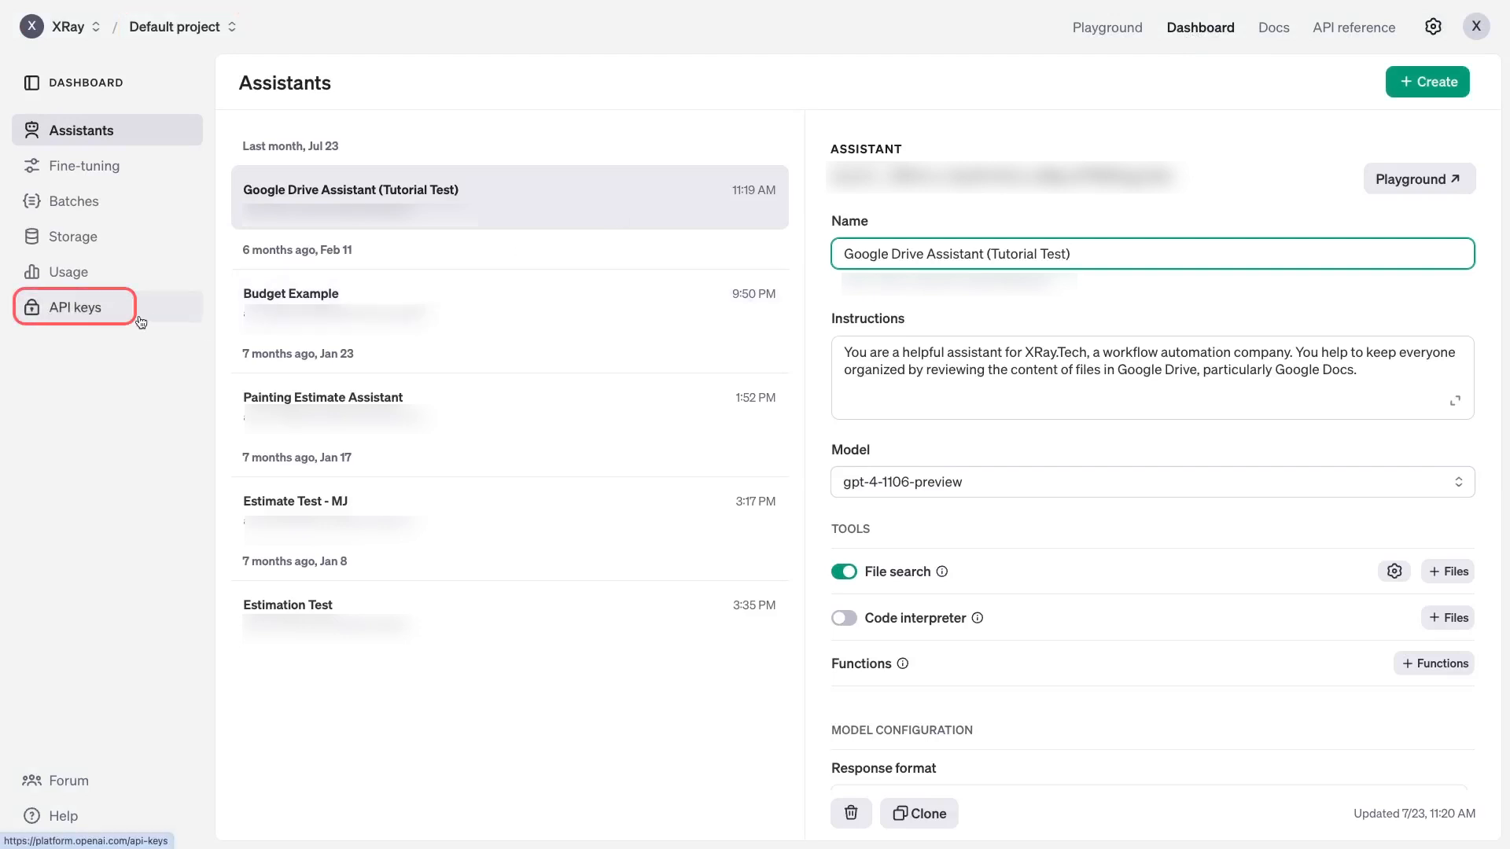
{"action": "left_click", "coordinate": [77, 306]}
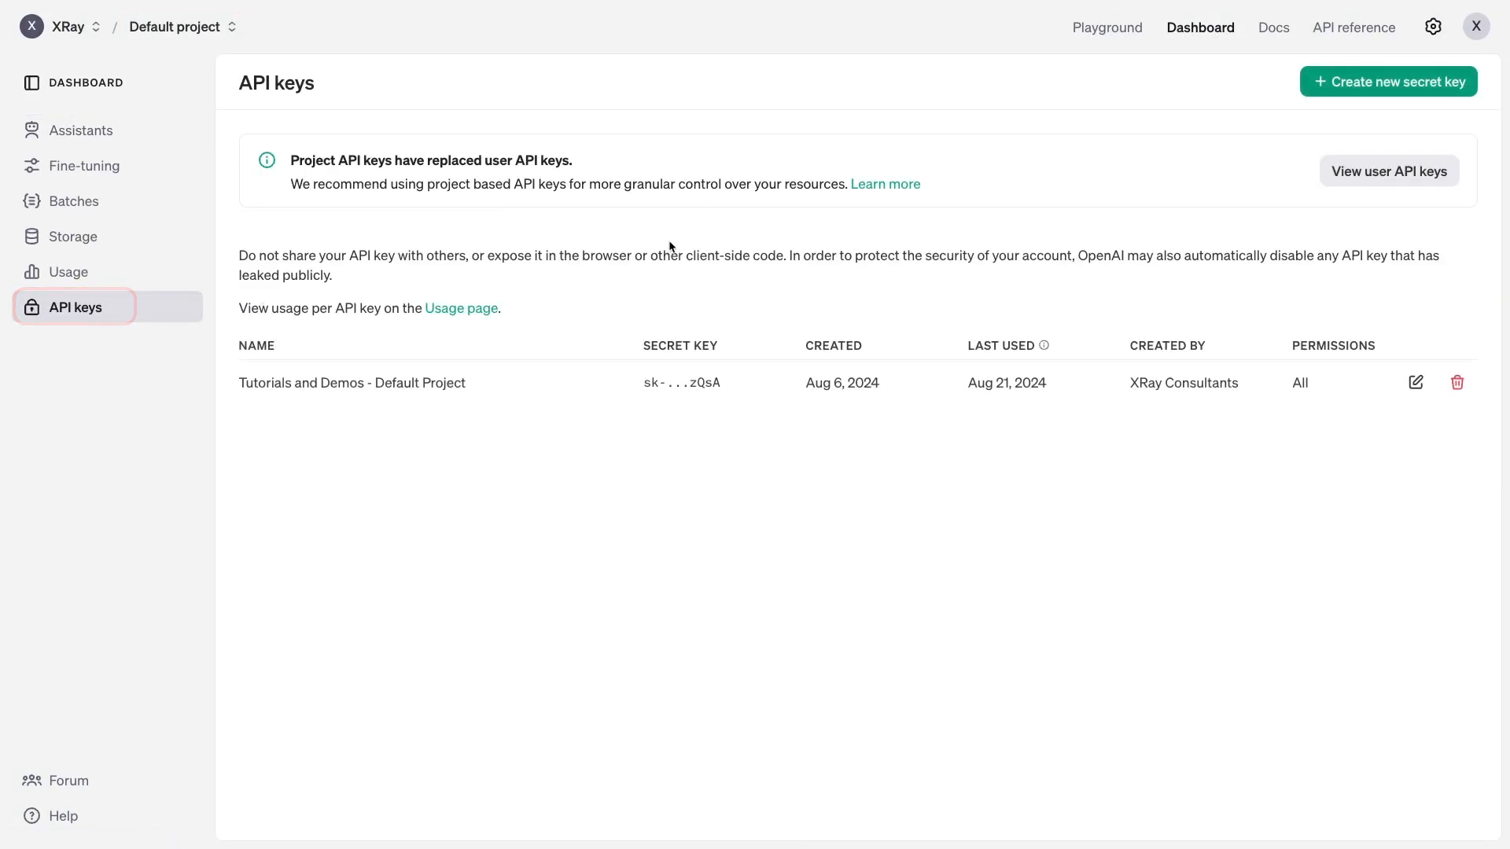
Create a secret key named 'XR Tutorials', copy it and close the notice
{"action": "left_click", "coordinate": [1386, 81]}
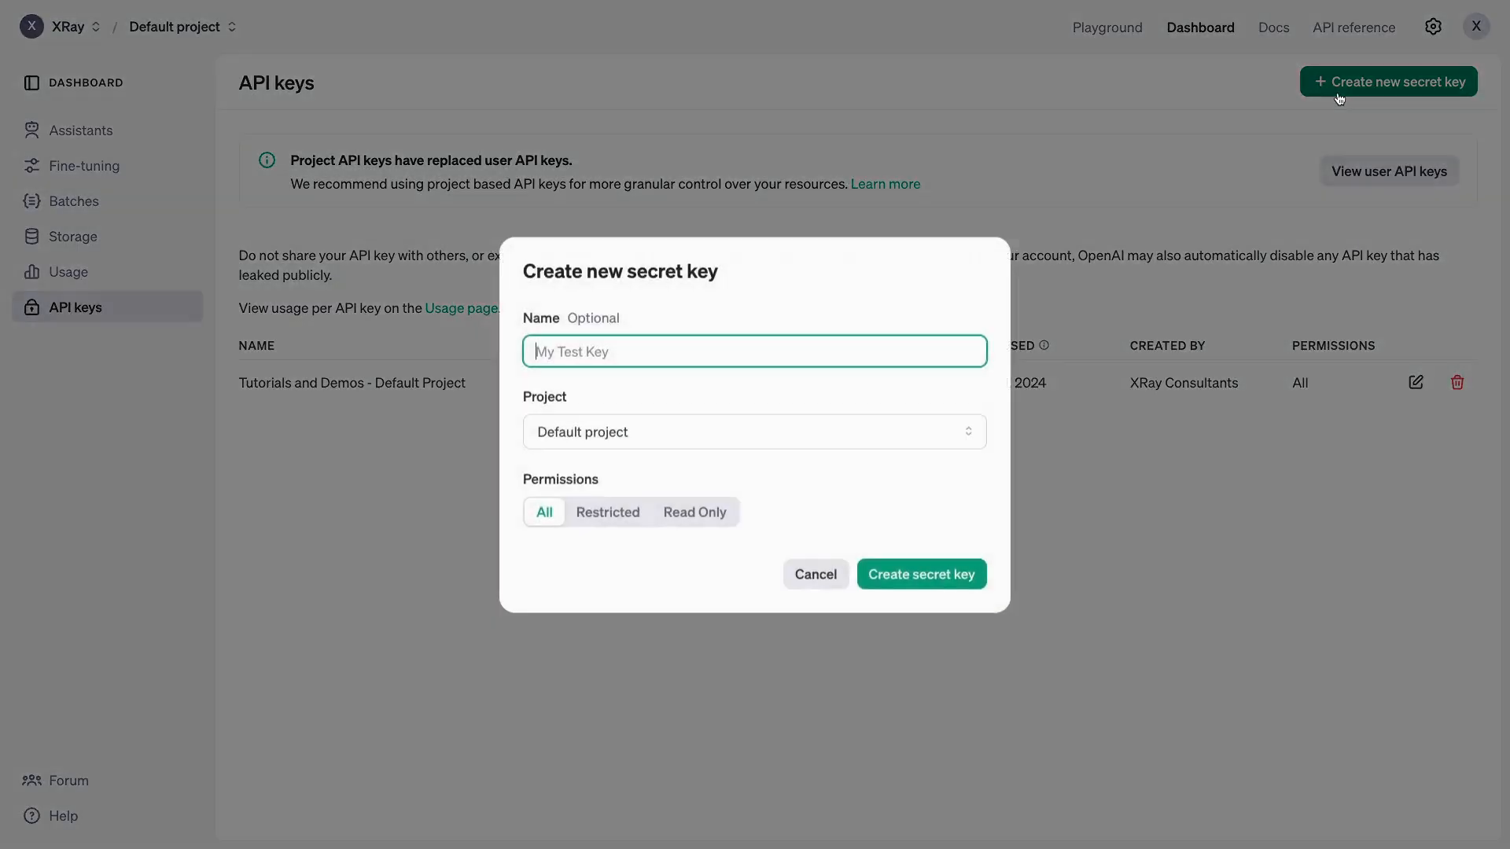
{"action": "type", "text": "X"}
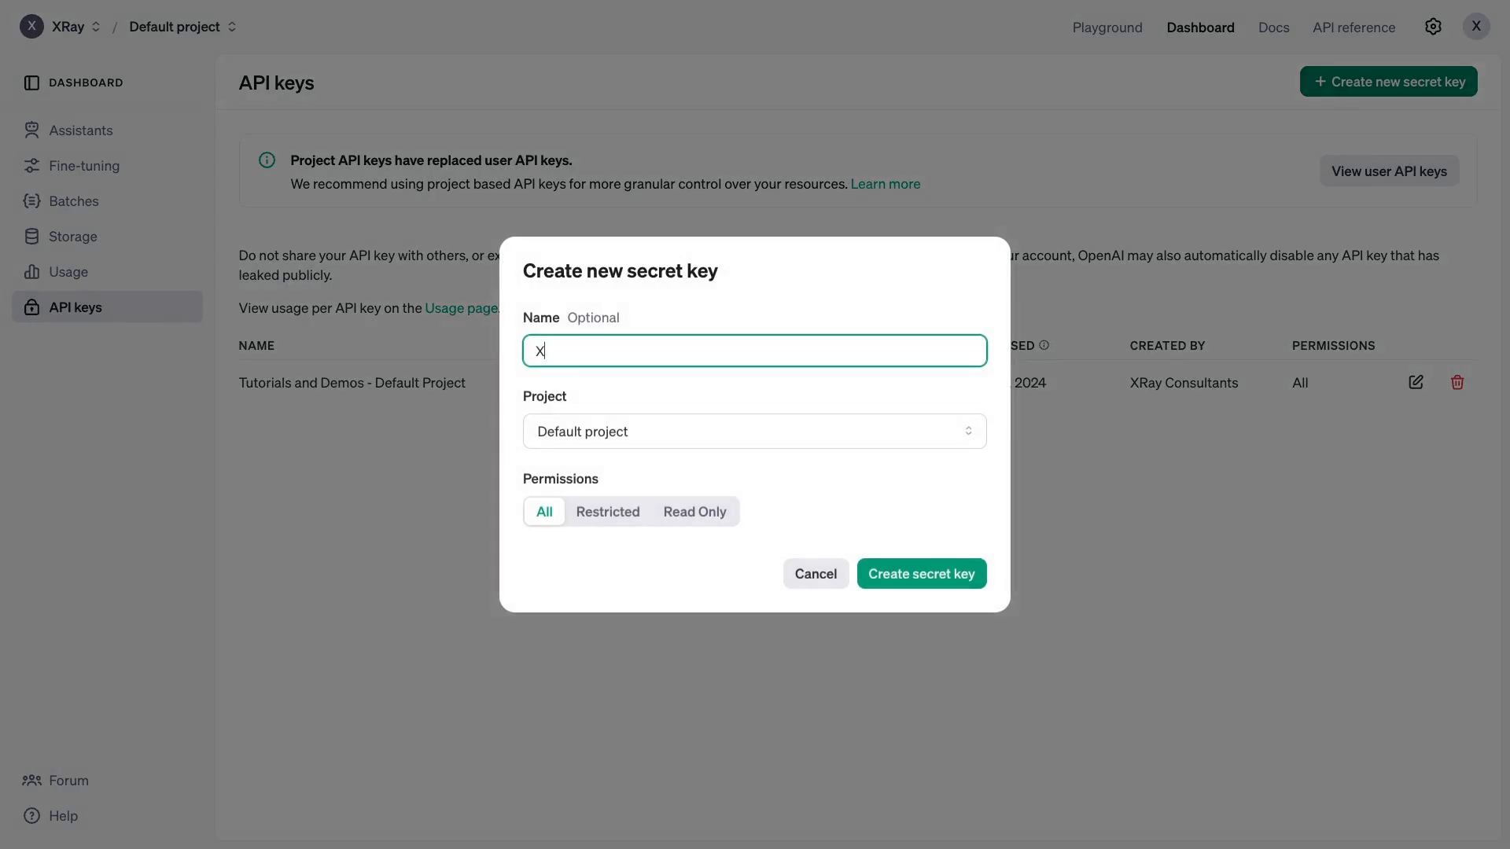
{"action": "type", "text": "R Tut"}
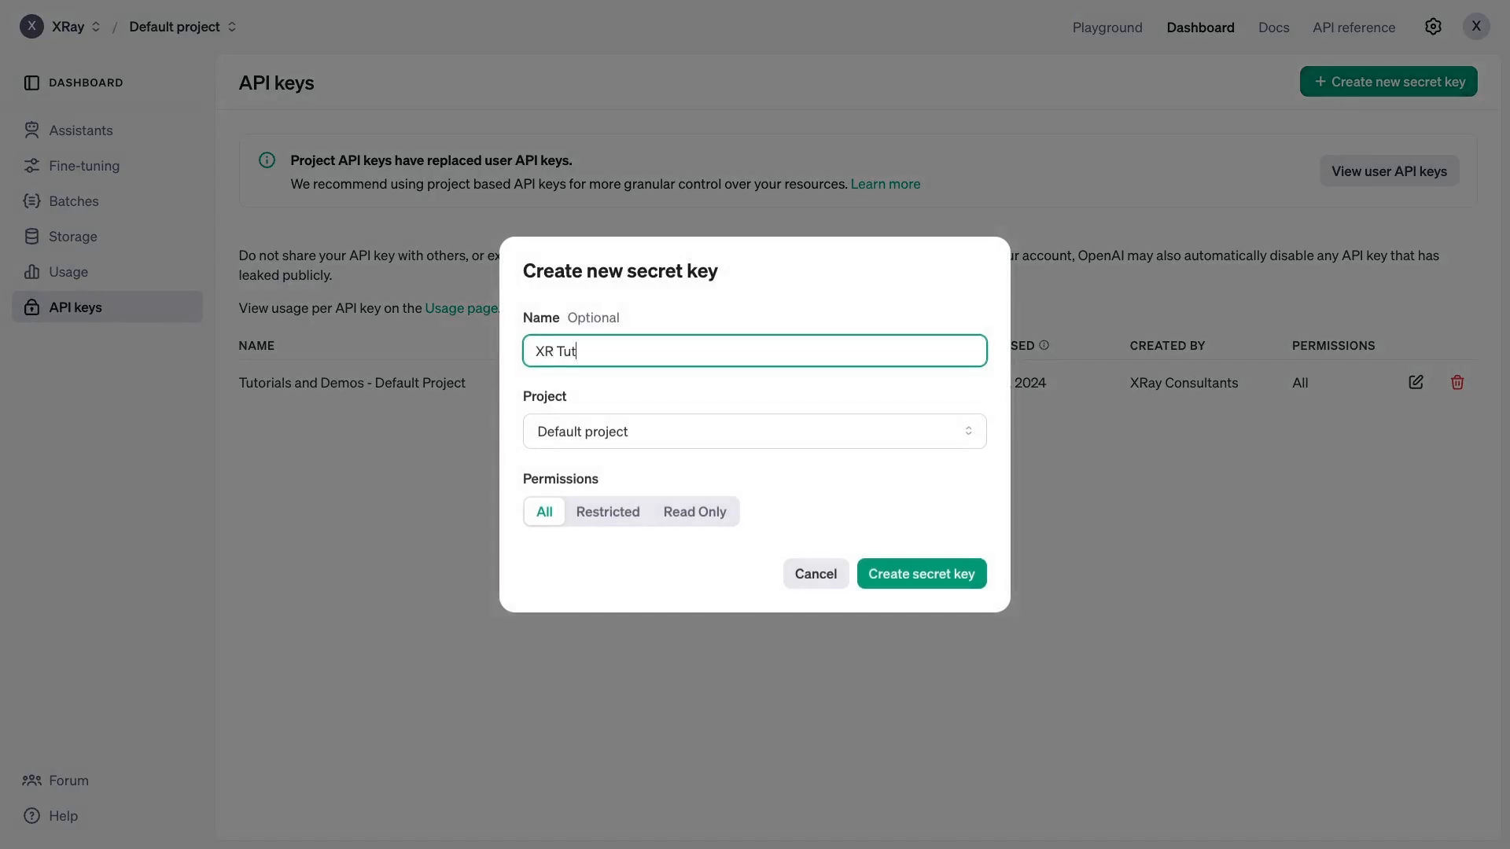
{"action": "type", "text": "orials"}
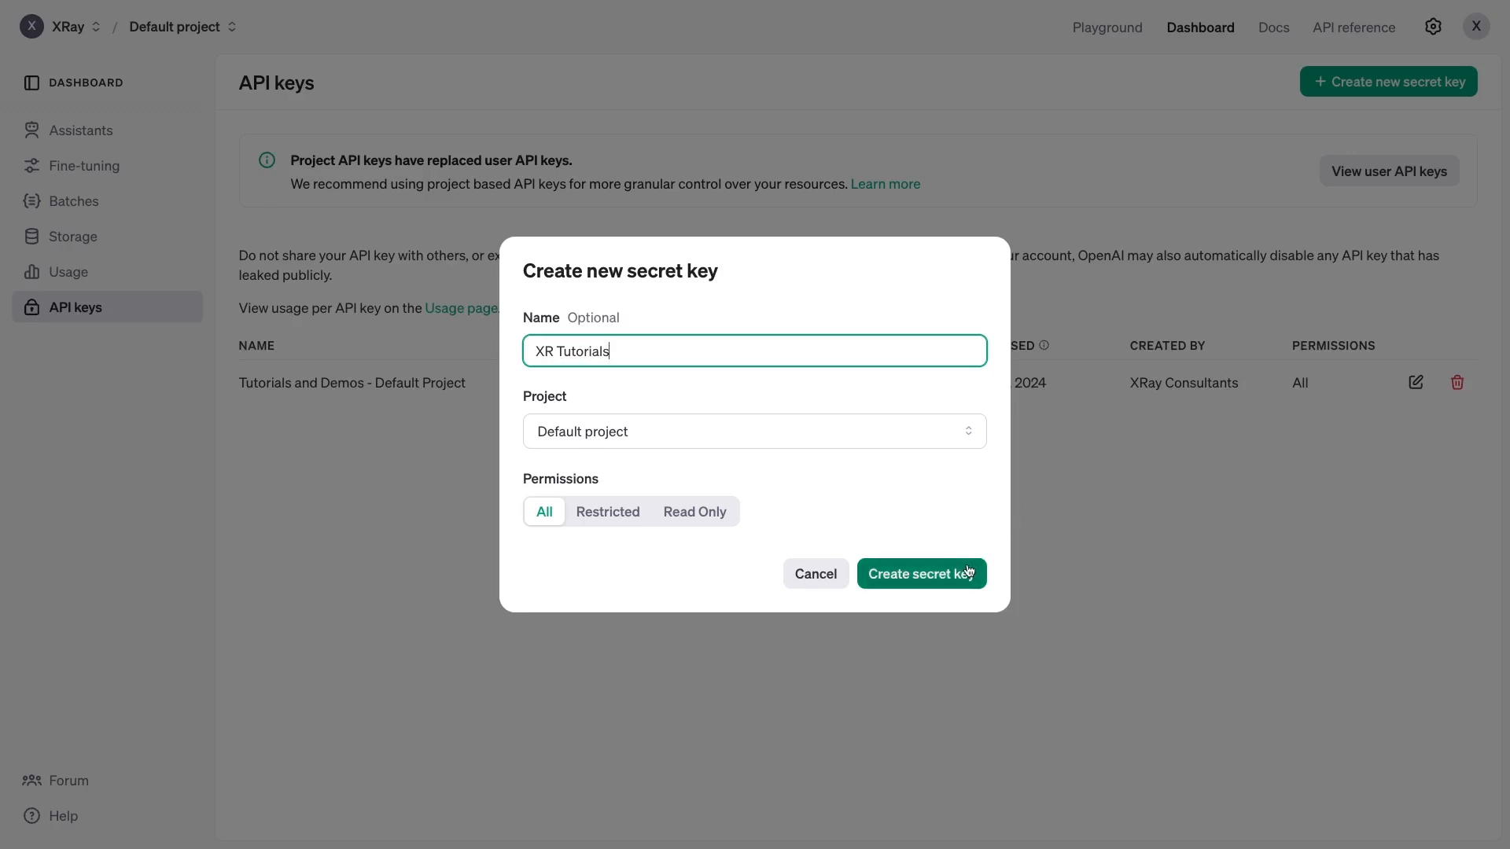
{"action": "left_click", "coordinate": [919, 573]}
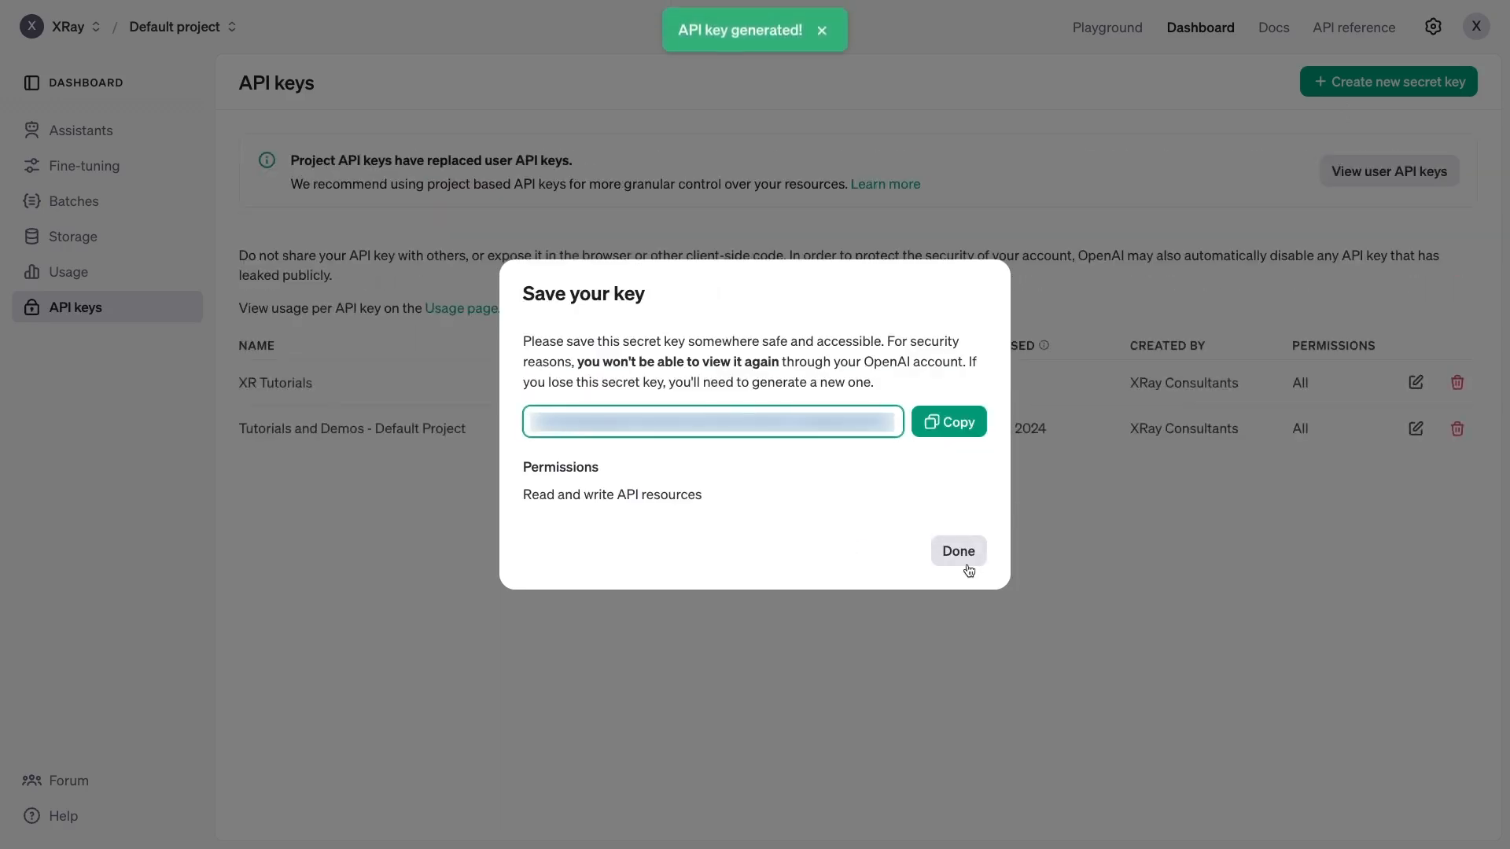
{"action": "left_click", "coordinate": [948, 421]}
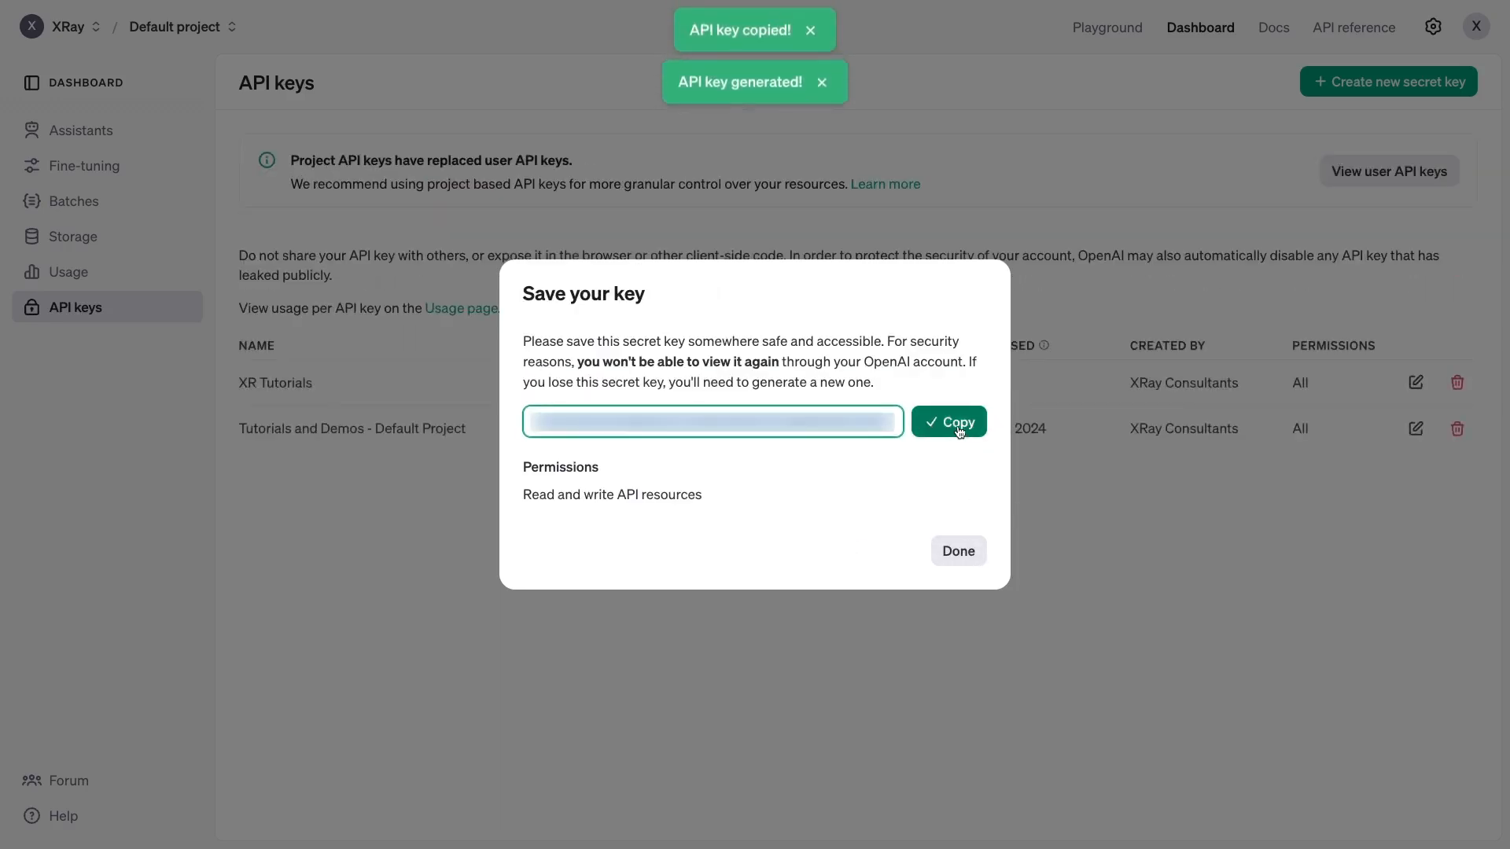
{"action": "left_click", "coordinate": [956, 550]}
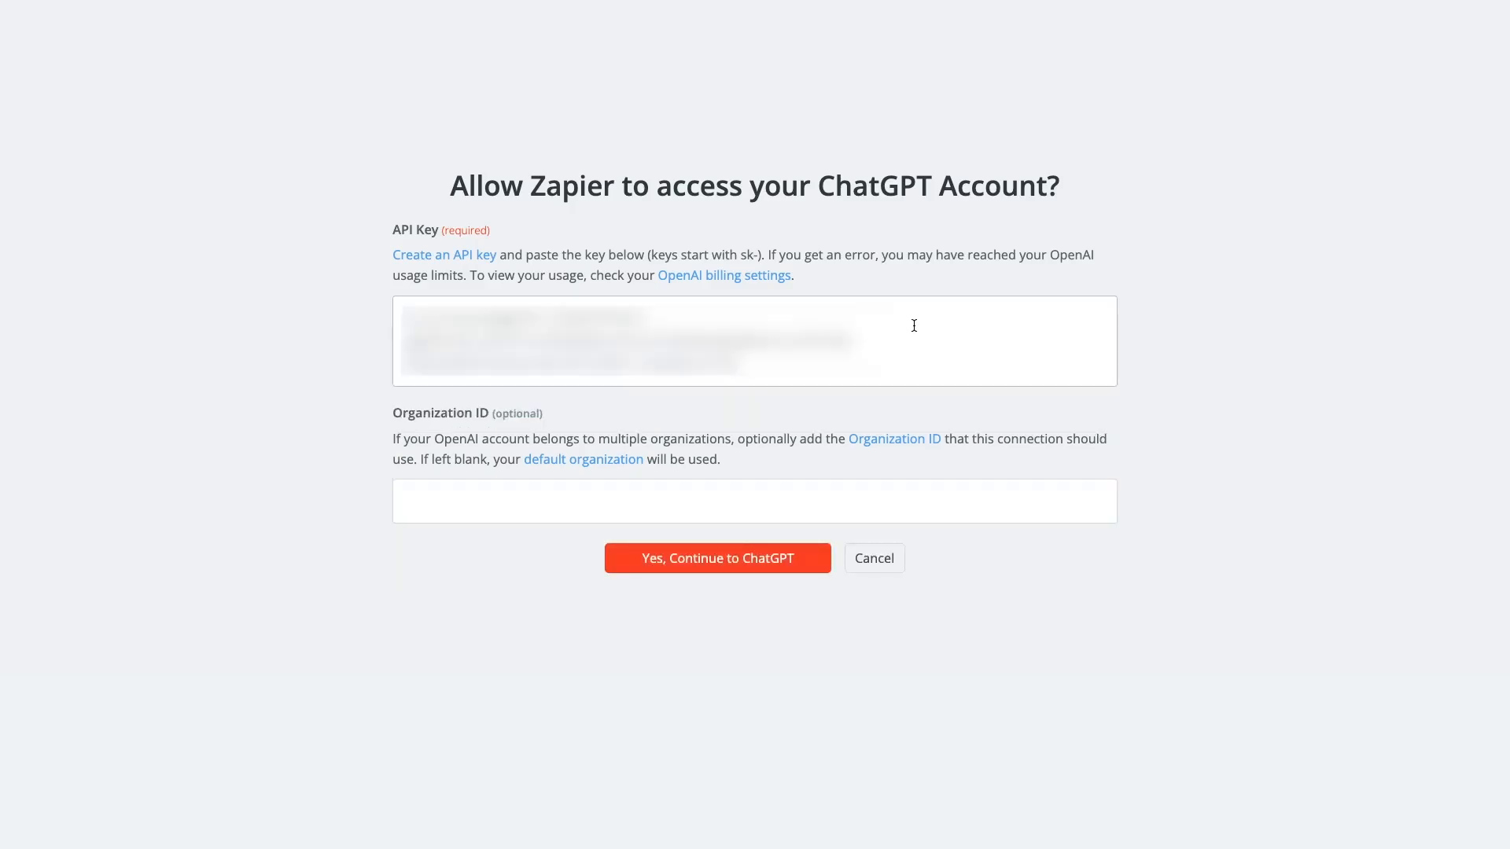
Fill in the API key and organization ID, then approve Zapier's ChatGPT access
{"action": "left_click", "coordinate": [754, 501]}
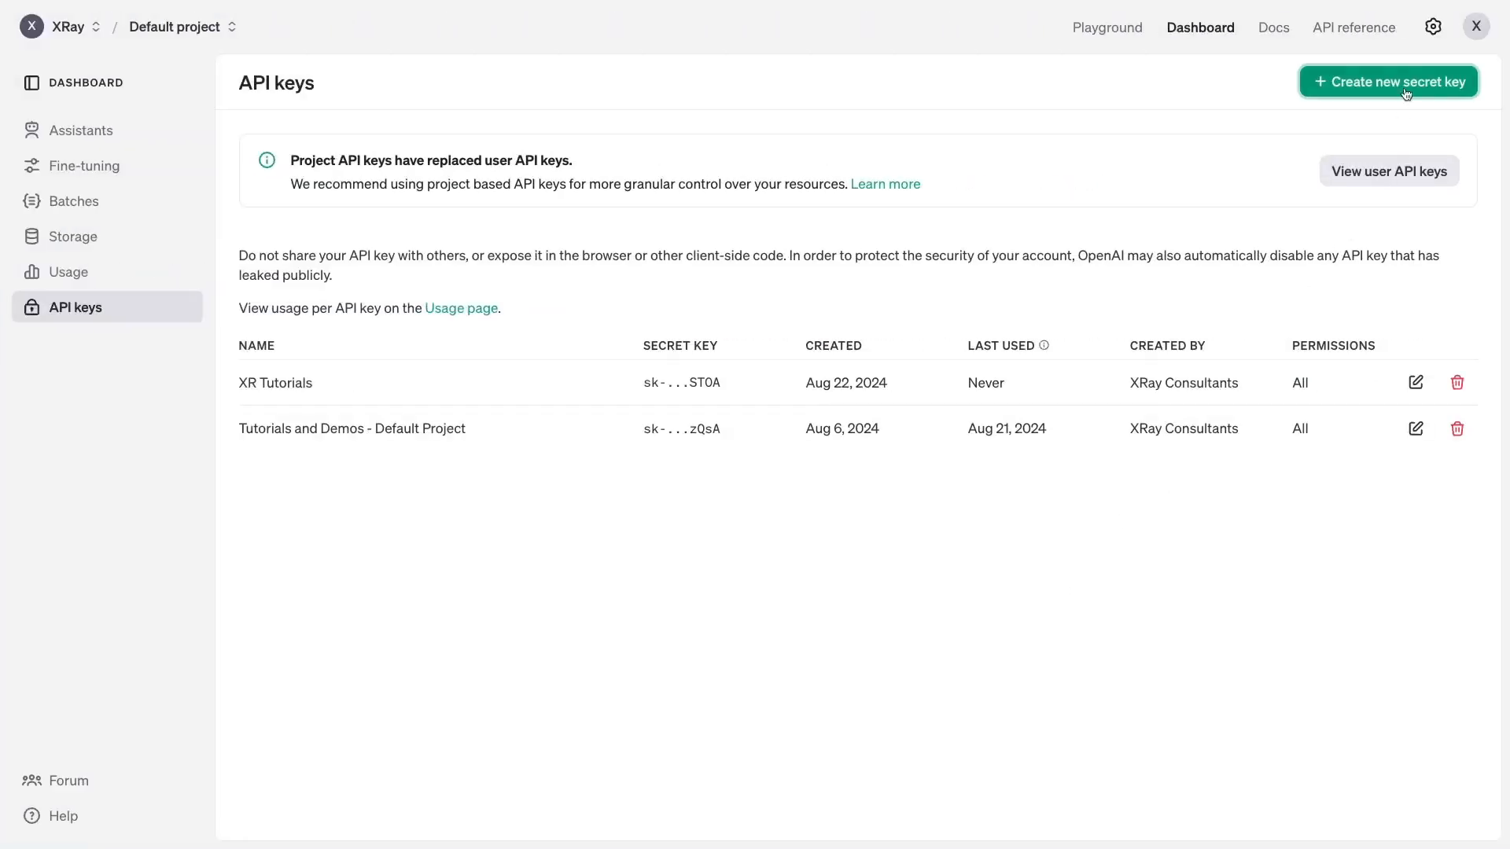
{"action": "left_click", "coordinate": [1432, 26]}
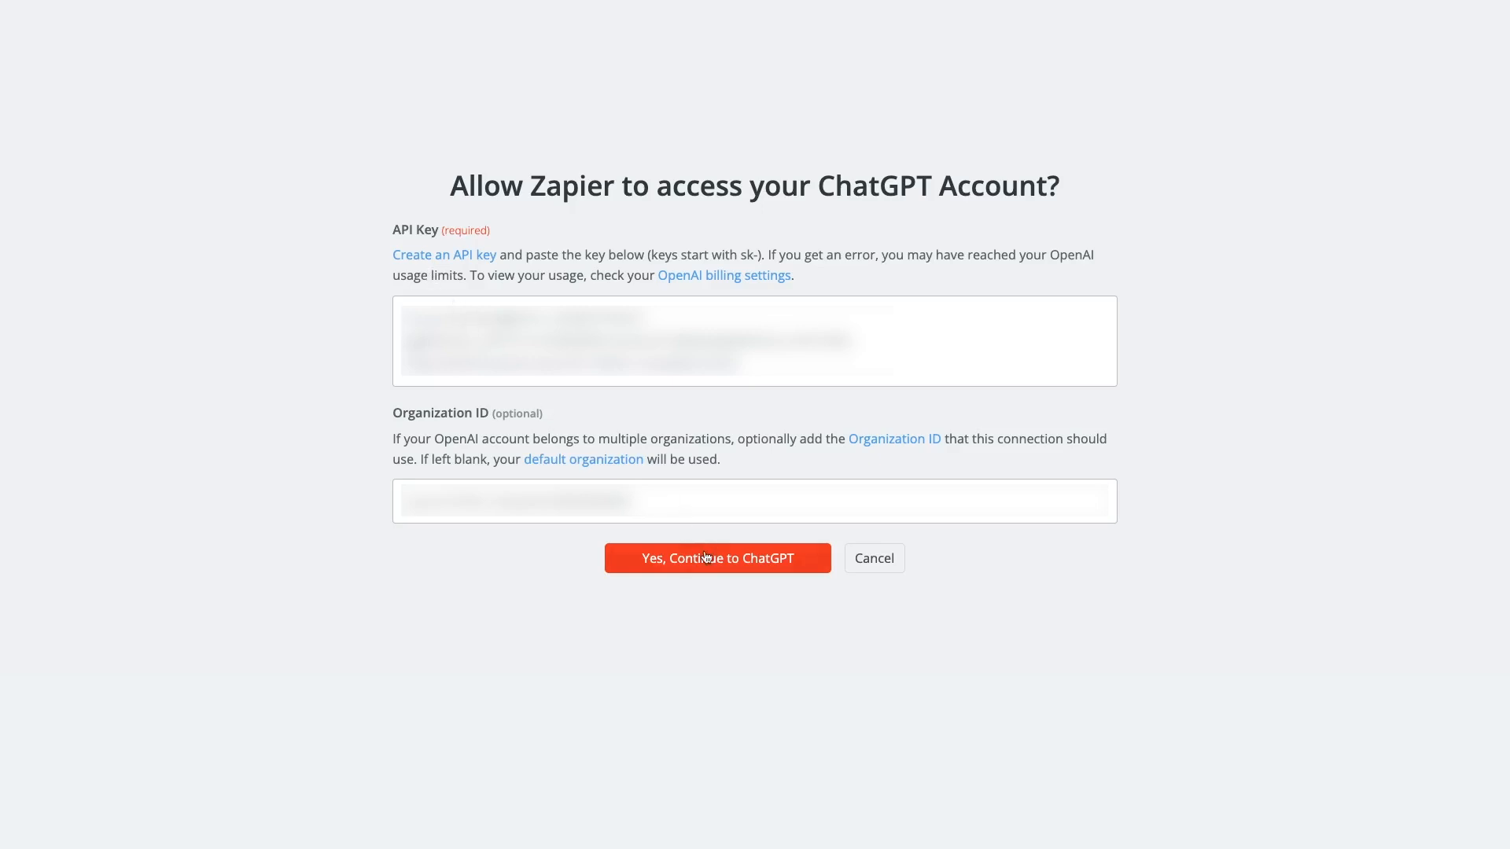
{"action": "left_click", "coordinate": [717, 557]}
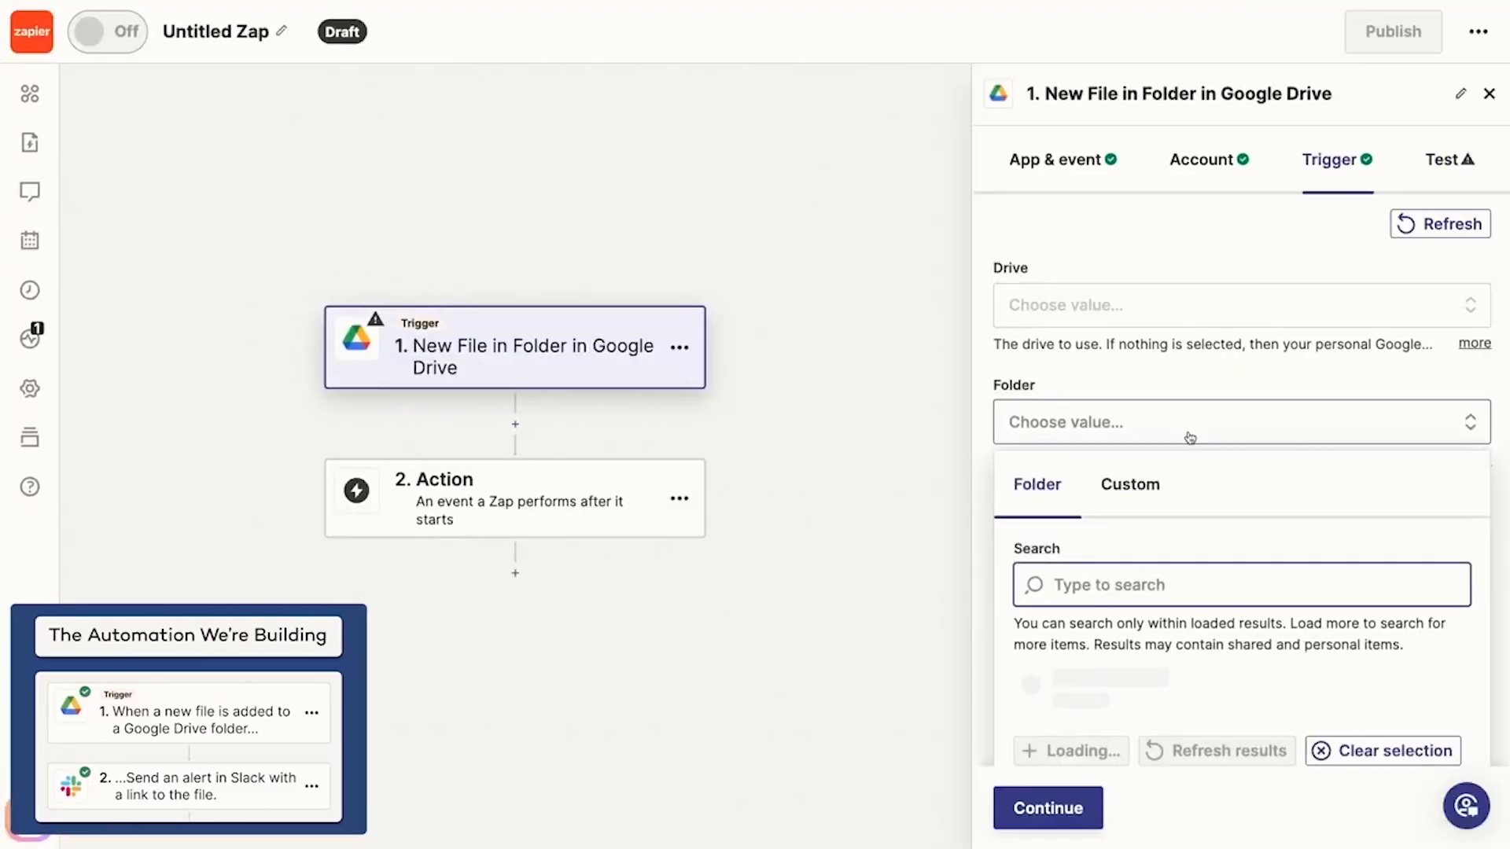
{"action": "left_click", "coordinate": [1129, 485]}
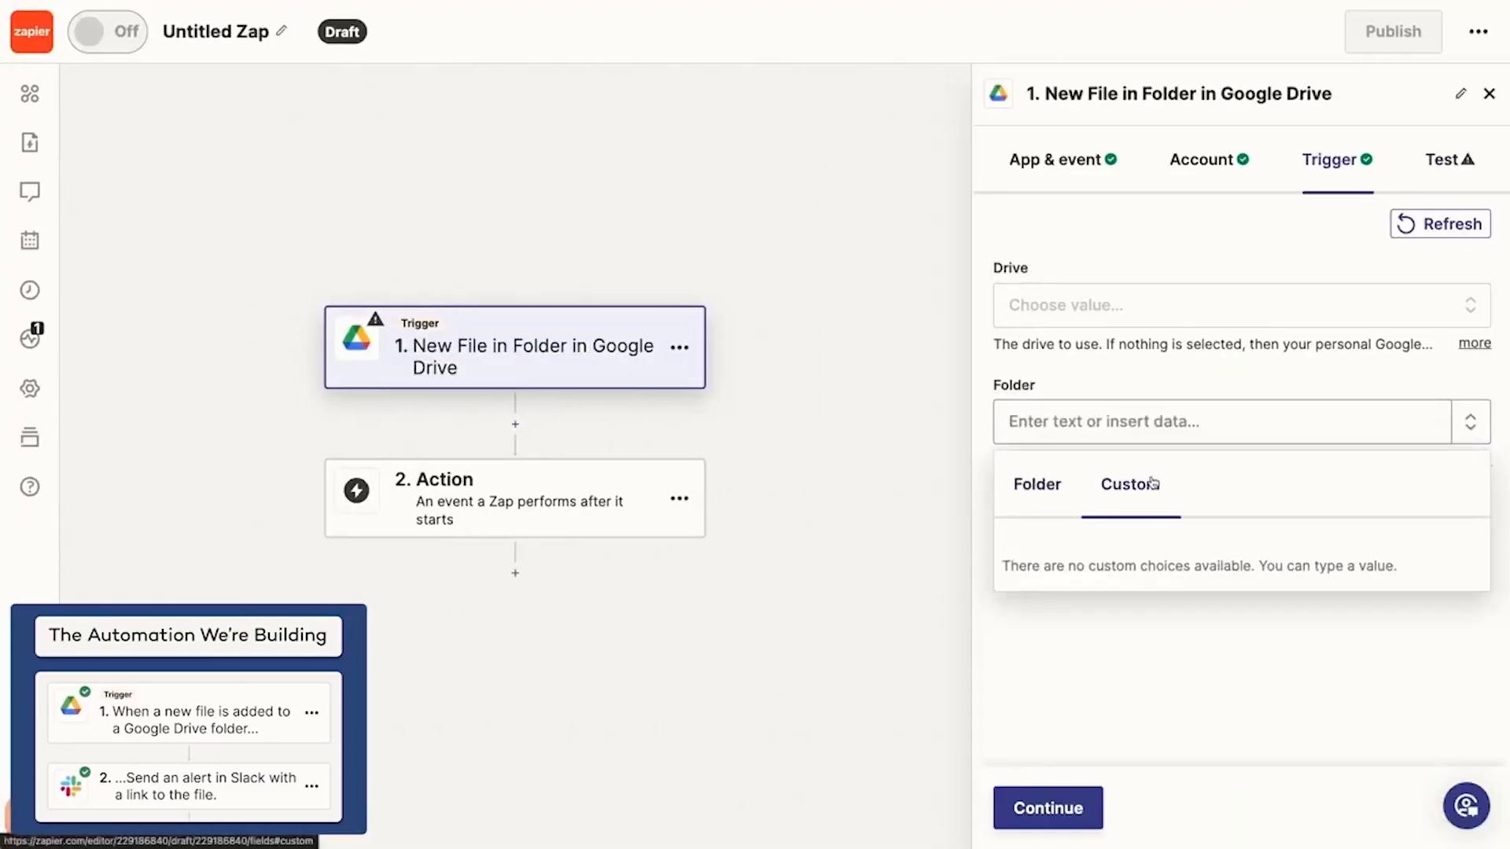
{"action": "left_click", "coordinate": [1223, 422]}
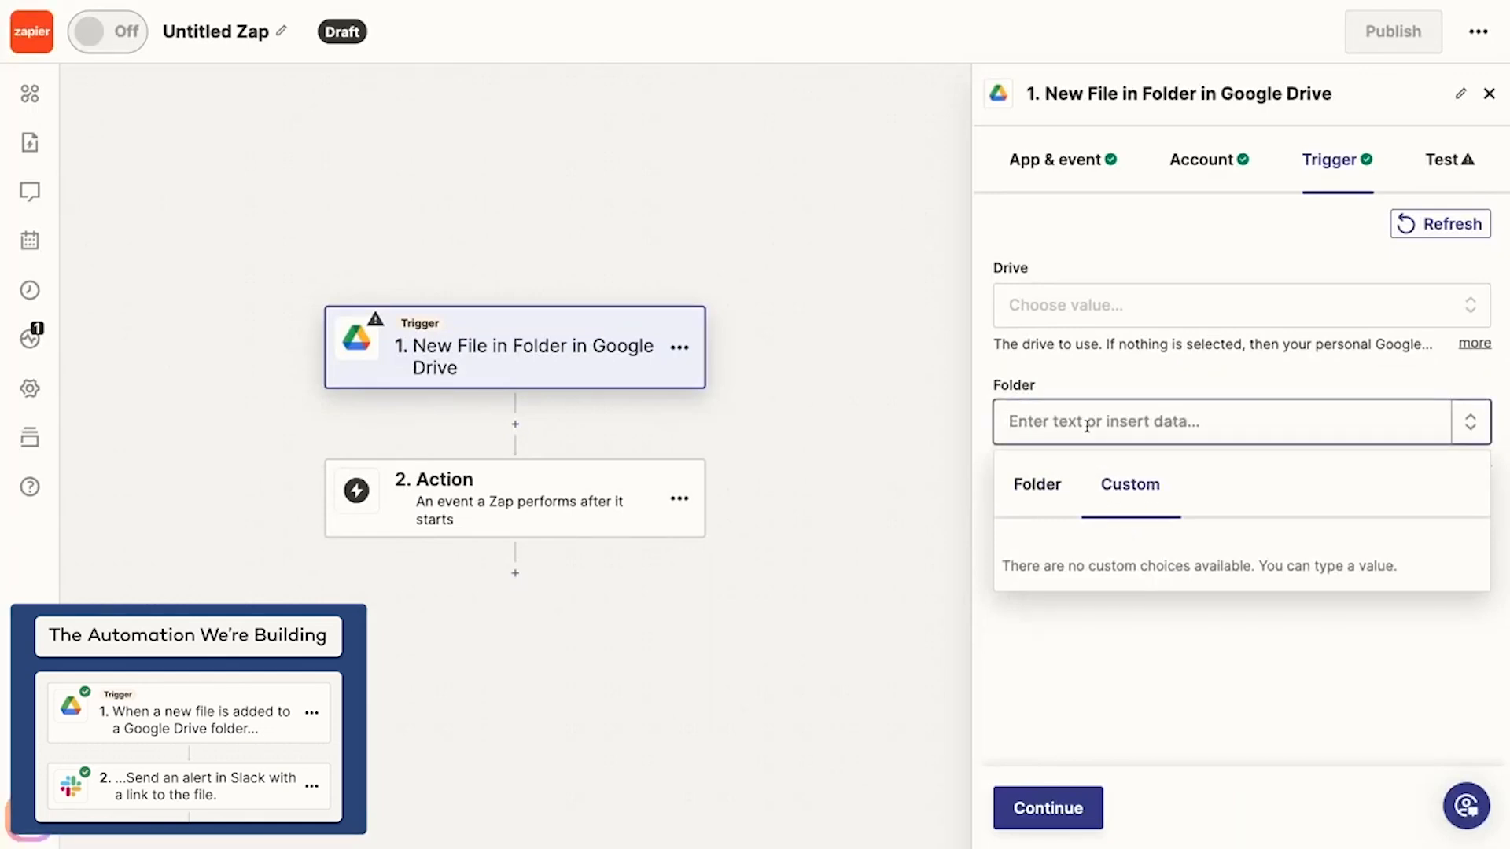
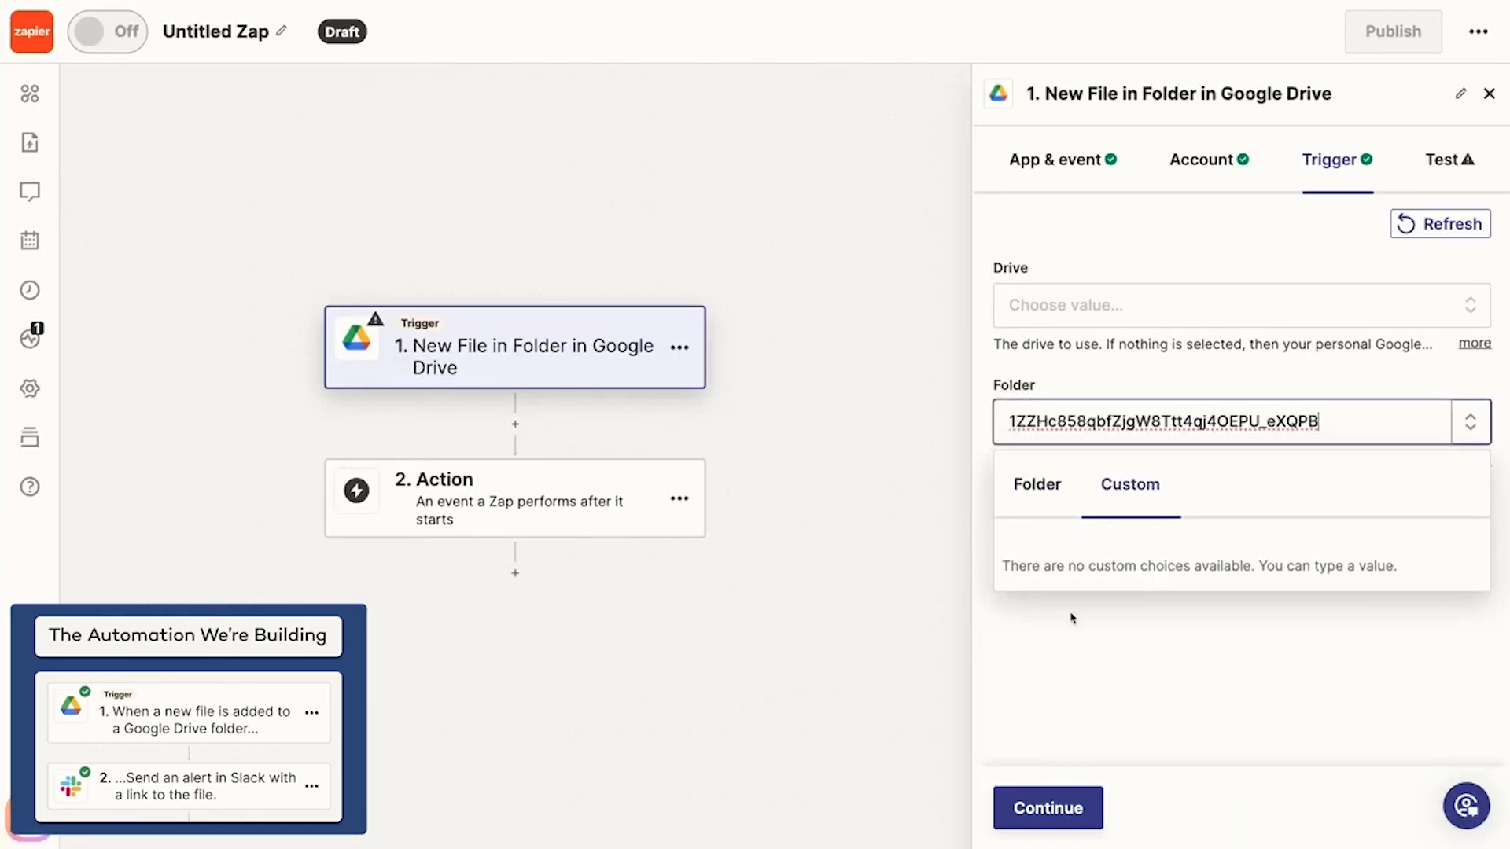
{"action": "left_click", "coordinate": [1072, 631]}
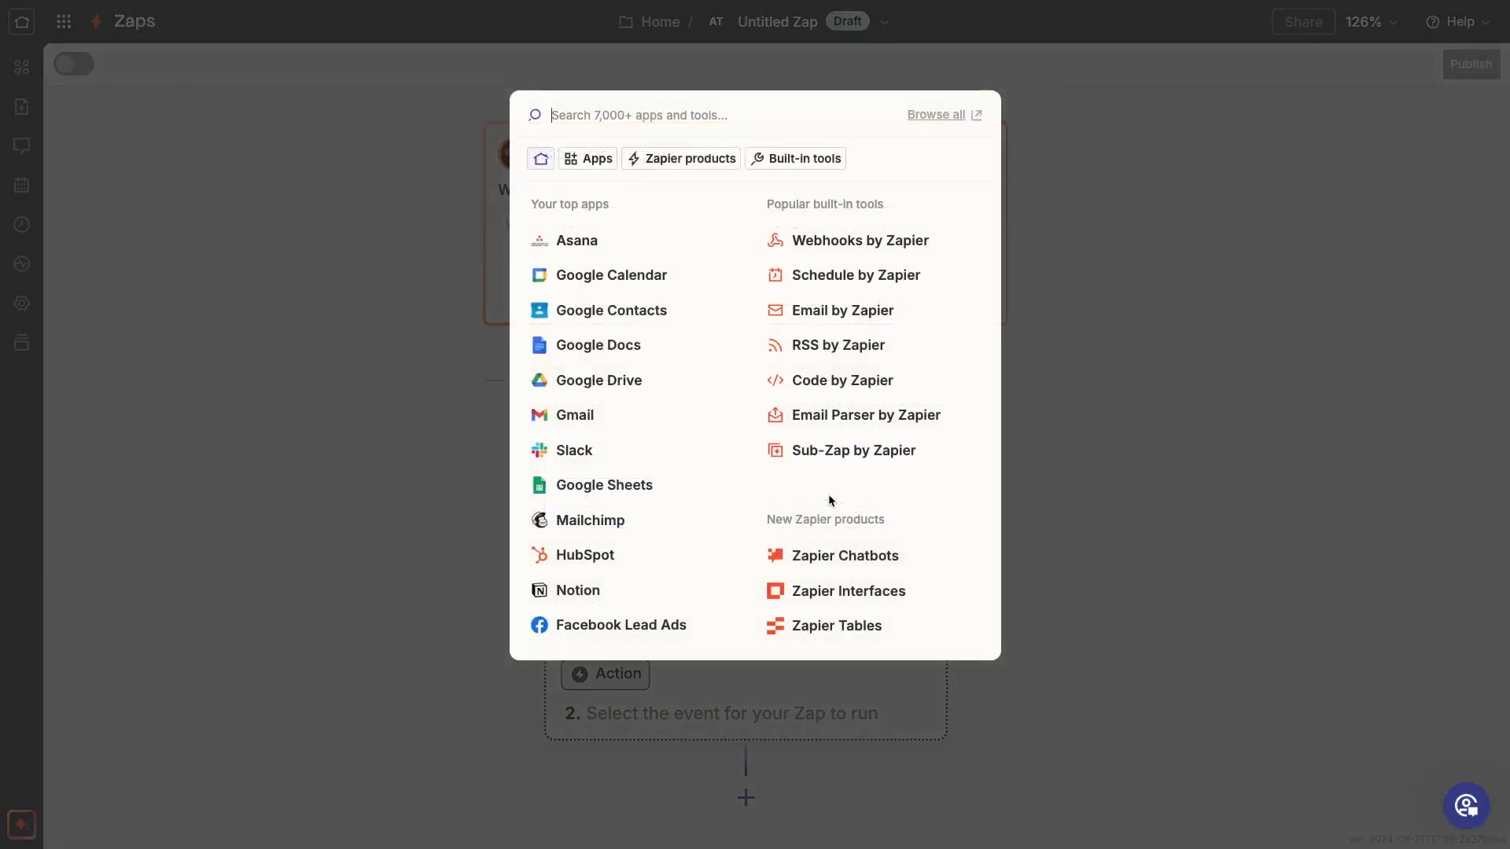
Choose Airtable New Record, confirm the connected account, and test to load sample records
{"action": "type", "text": "Airt"}
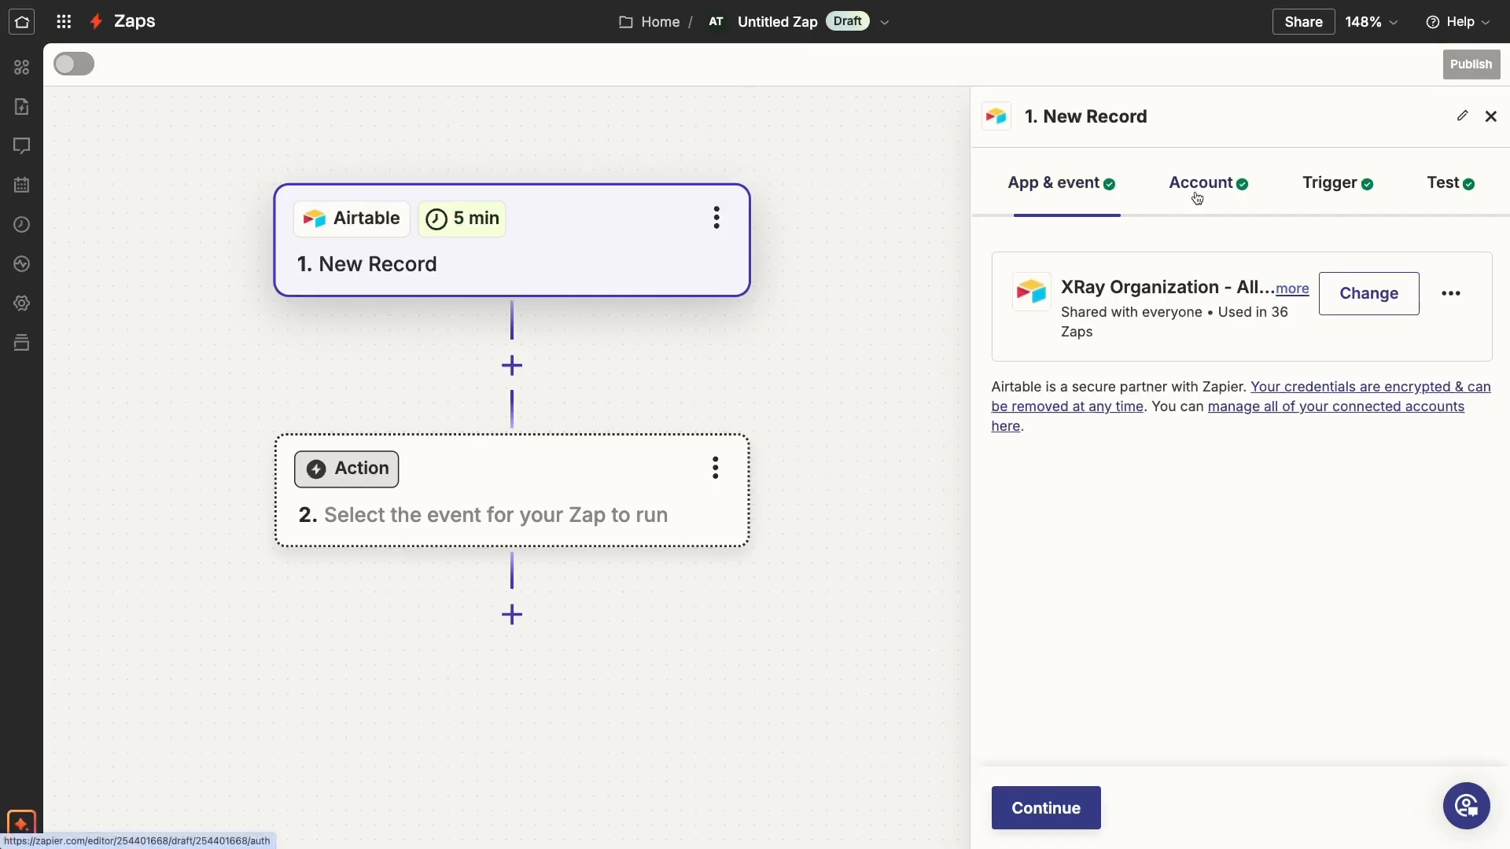
{"action": "left_click", "coordinate": [1332, 183]}
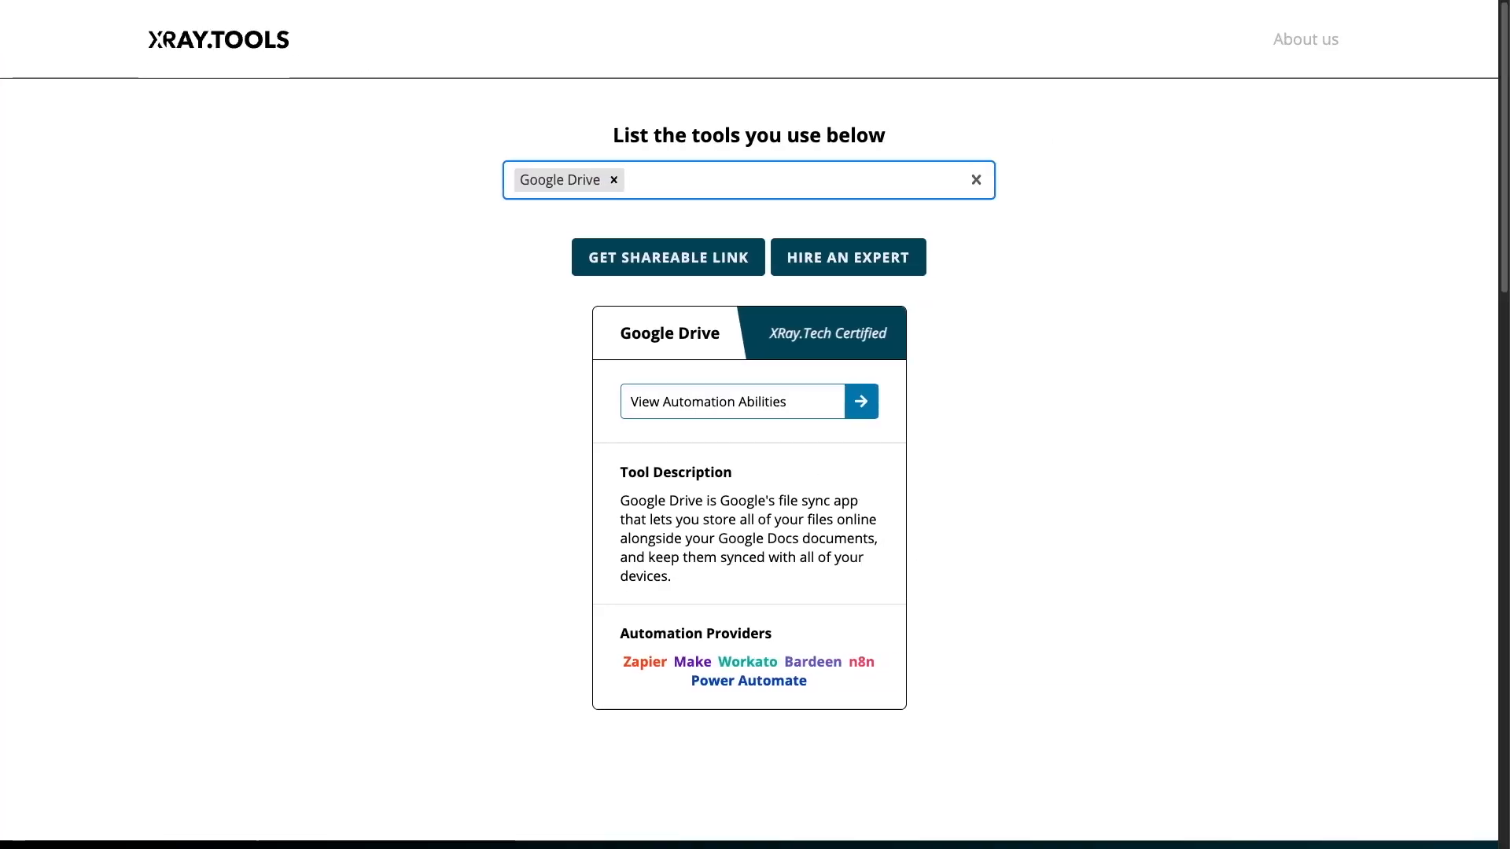
{"action": "left_click", "coordinate": [858, 401]}
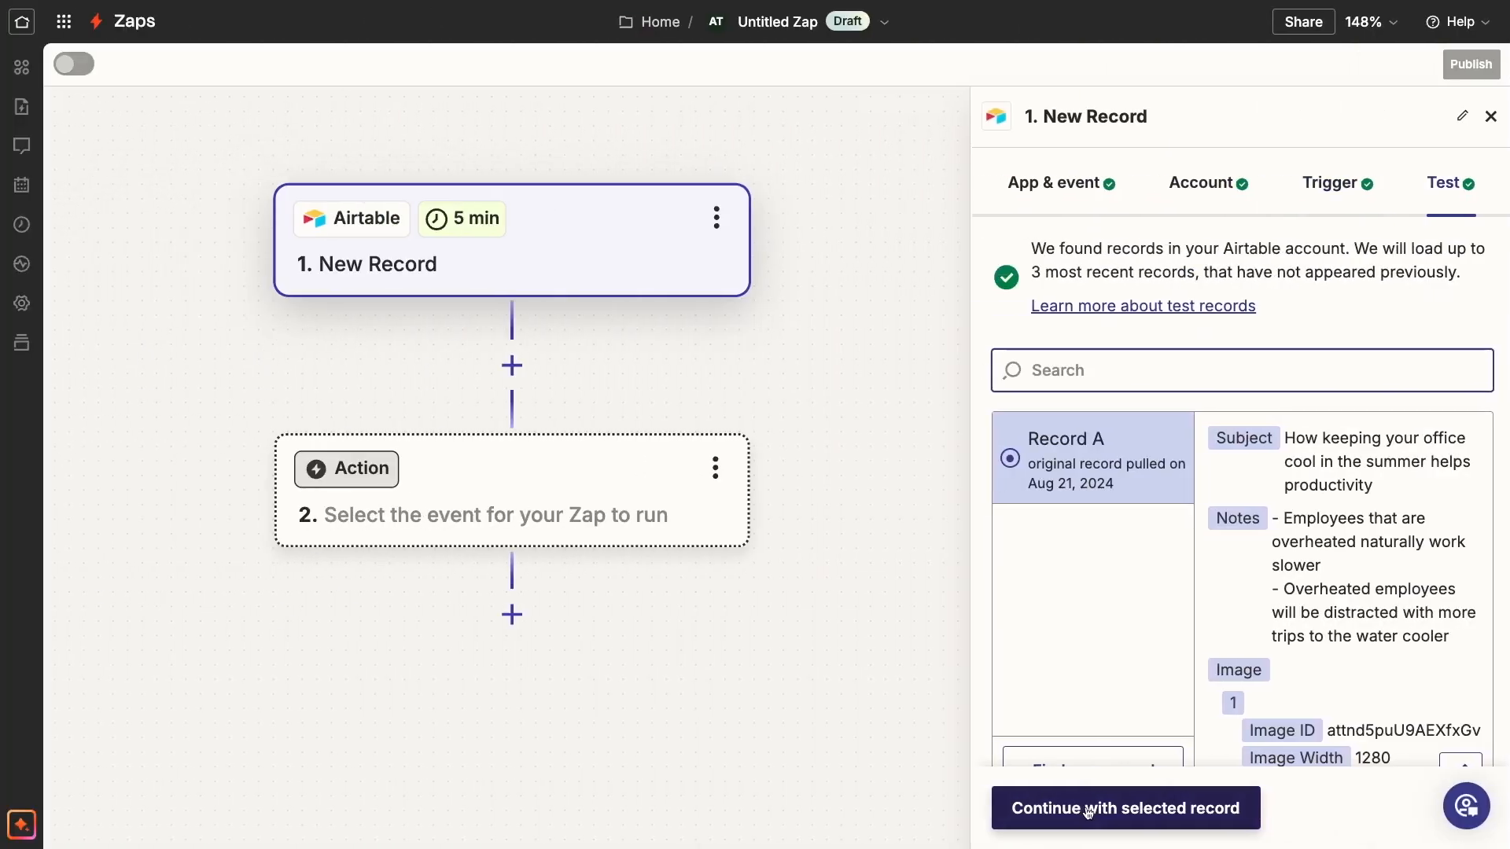
Continue with Record A and add ChatGPT's Analyze Image Content With Vision event
{"action": "left_click", "coordinate": [1125, 808]}
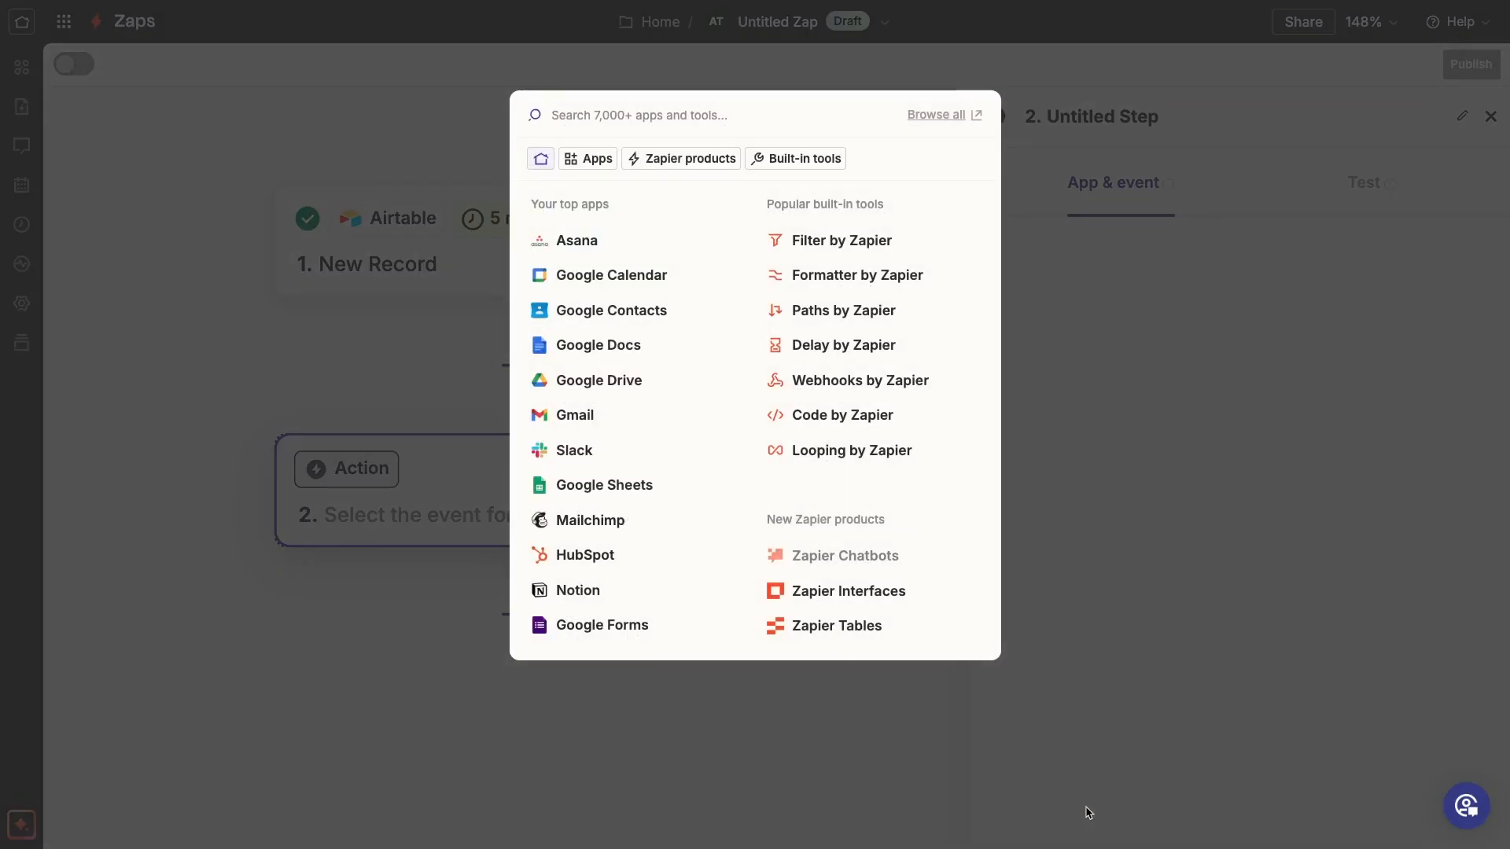
{"action": "type", "text": "Chat"}
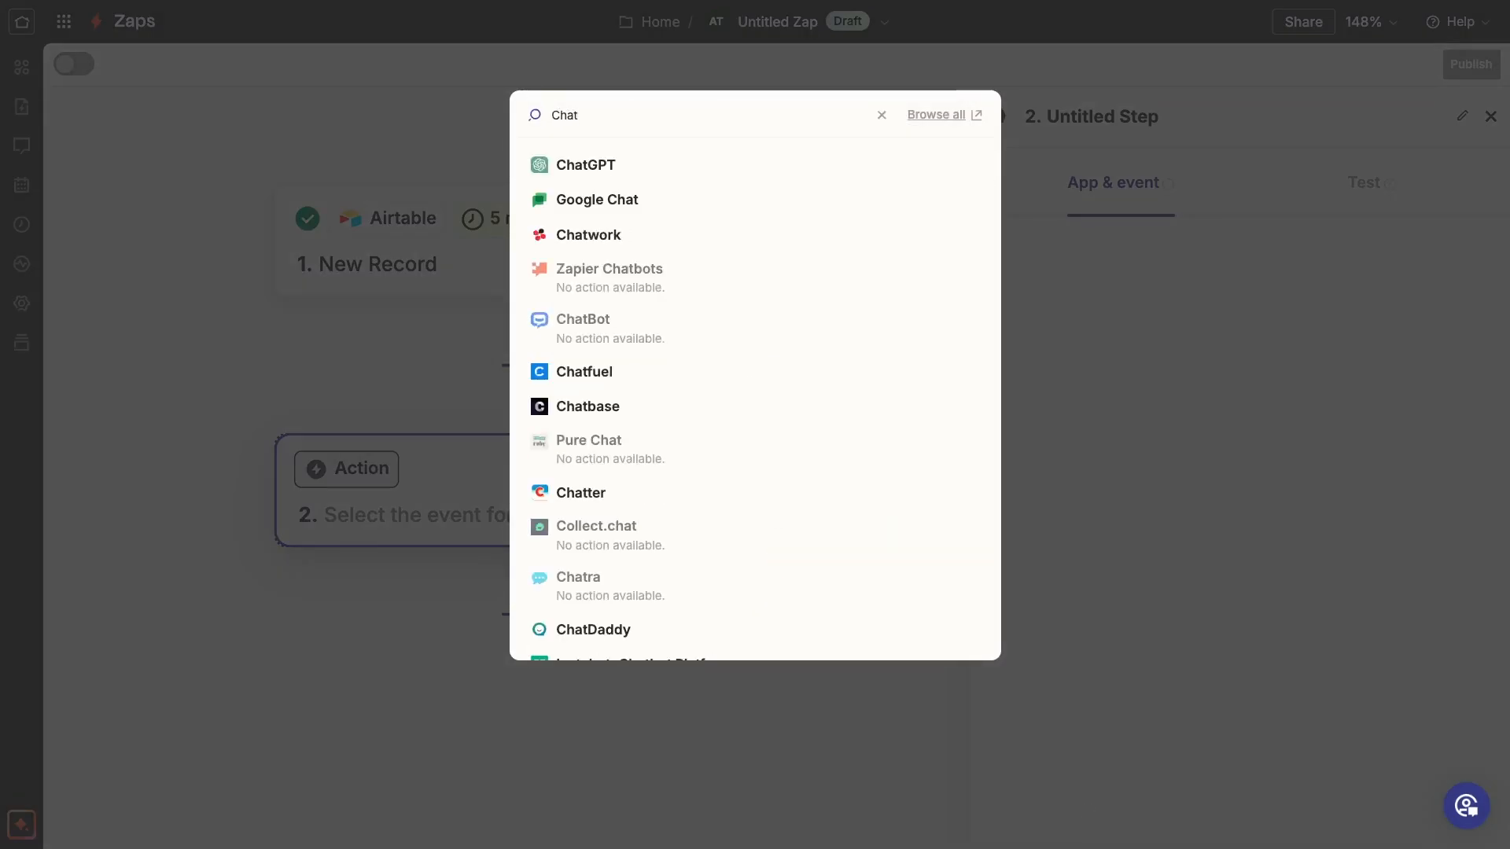
{"action": "left_click", "coordinate": [585, 164]}
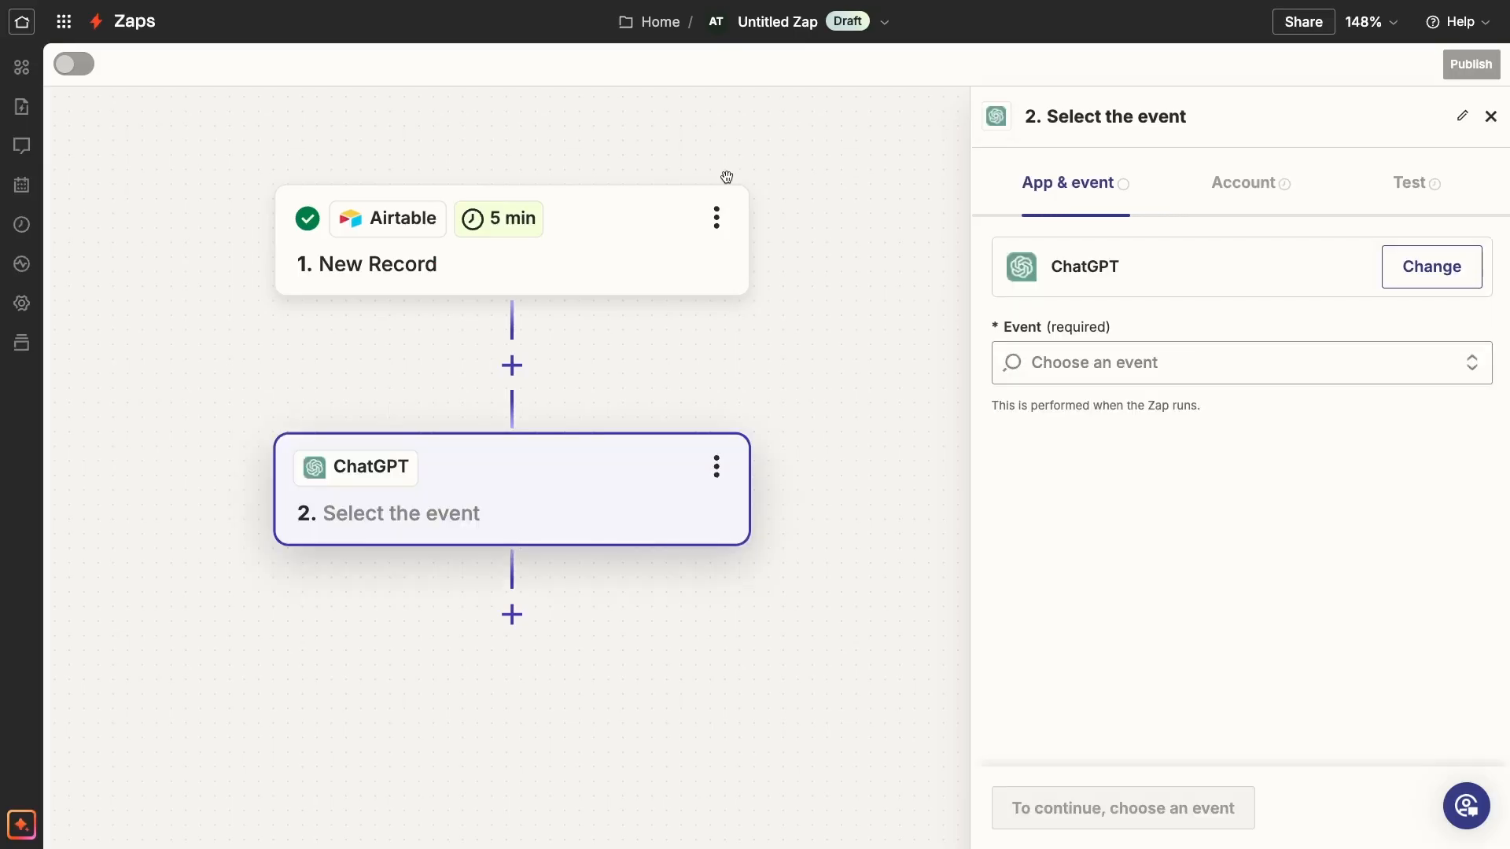
{"action": "left_click", "coordinate": [1240, 361]}
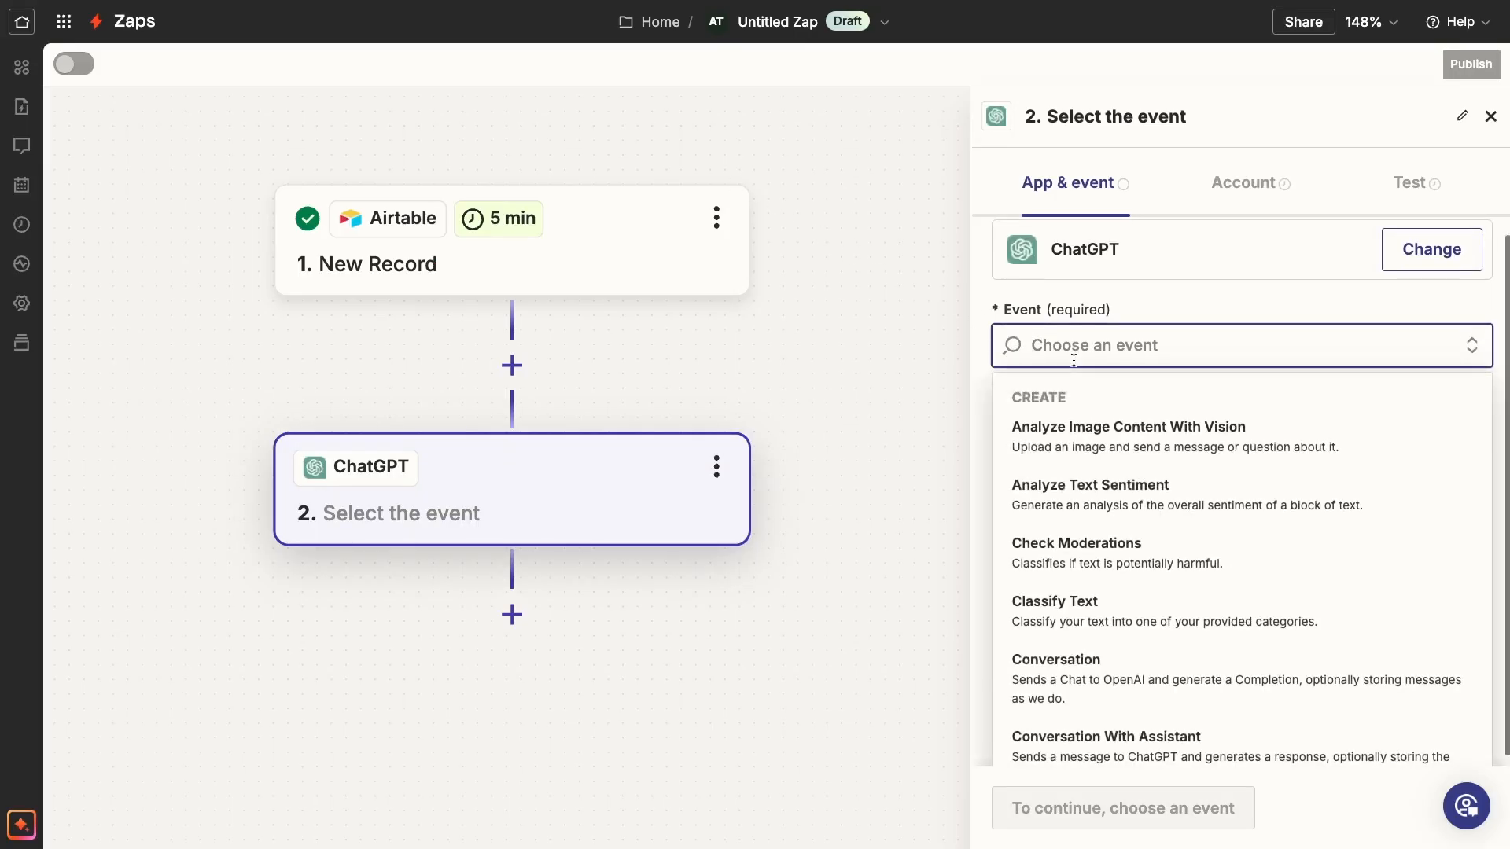
{"action": "mouse_move", "coordinate": [1081, 437]}
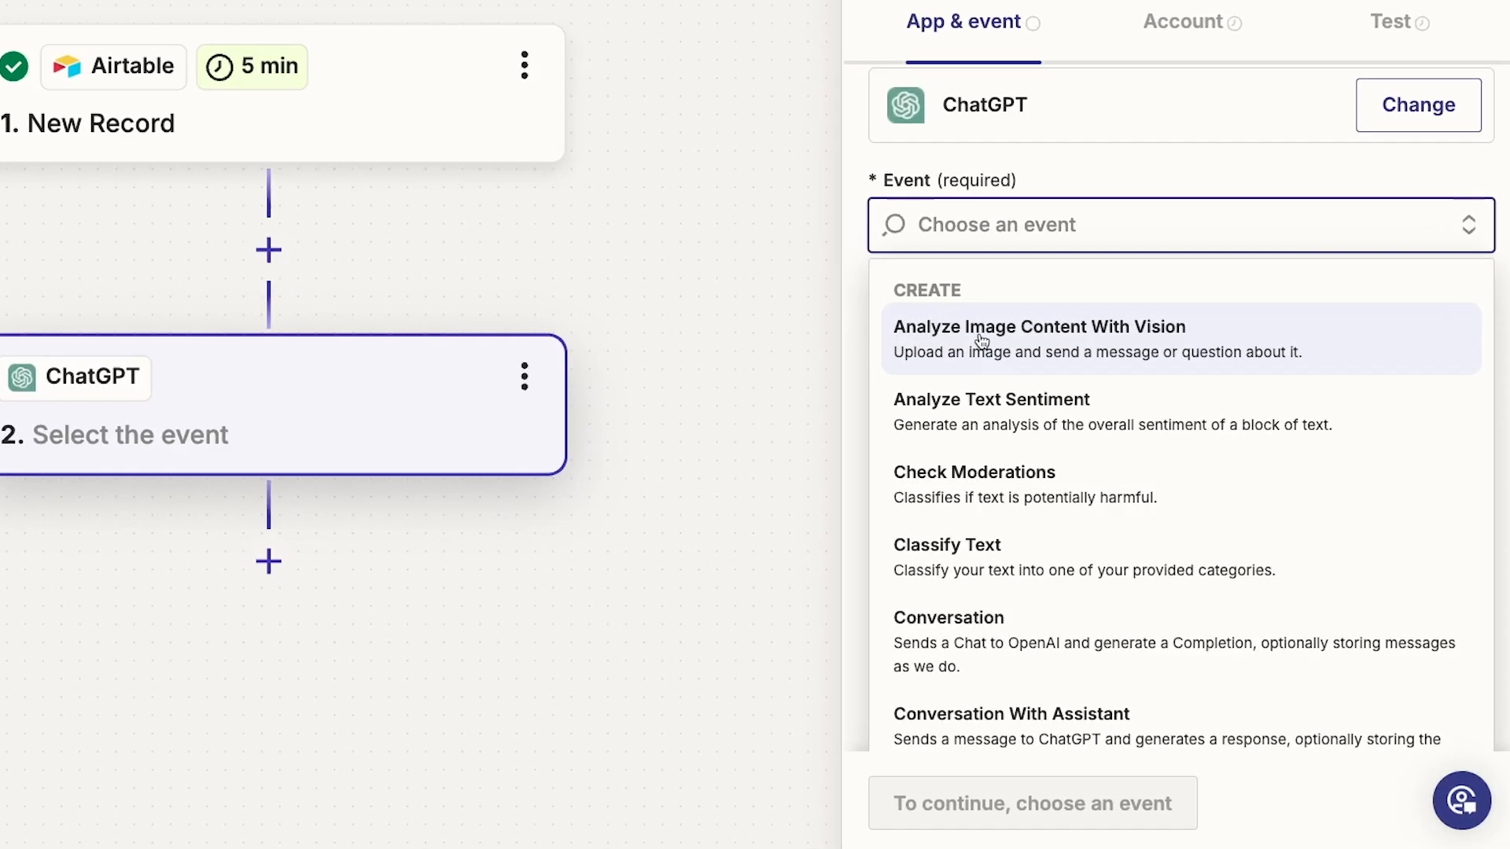
{"action": "left_click", "coordinate": [1038, 326]}
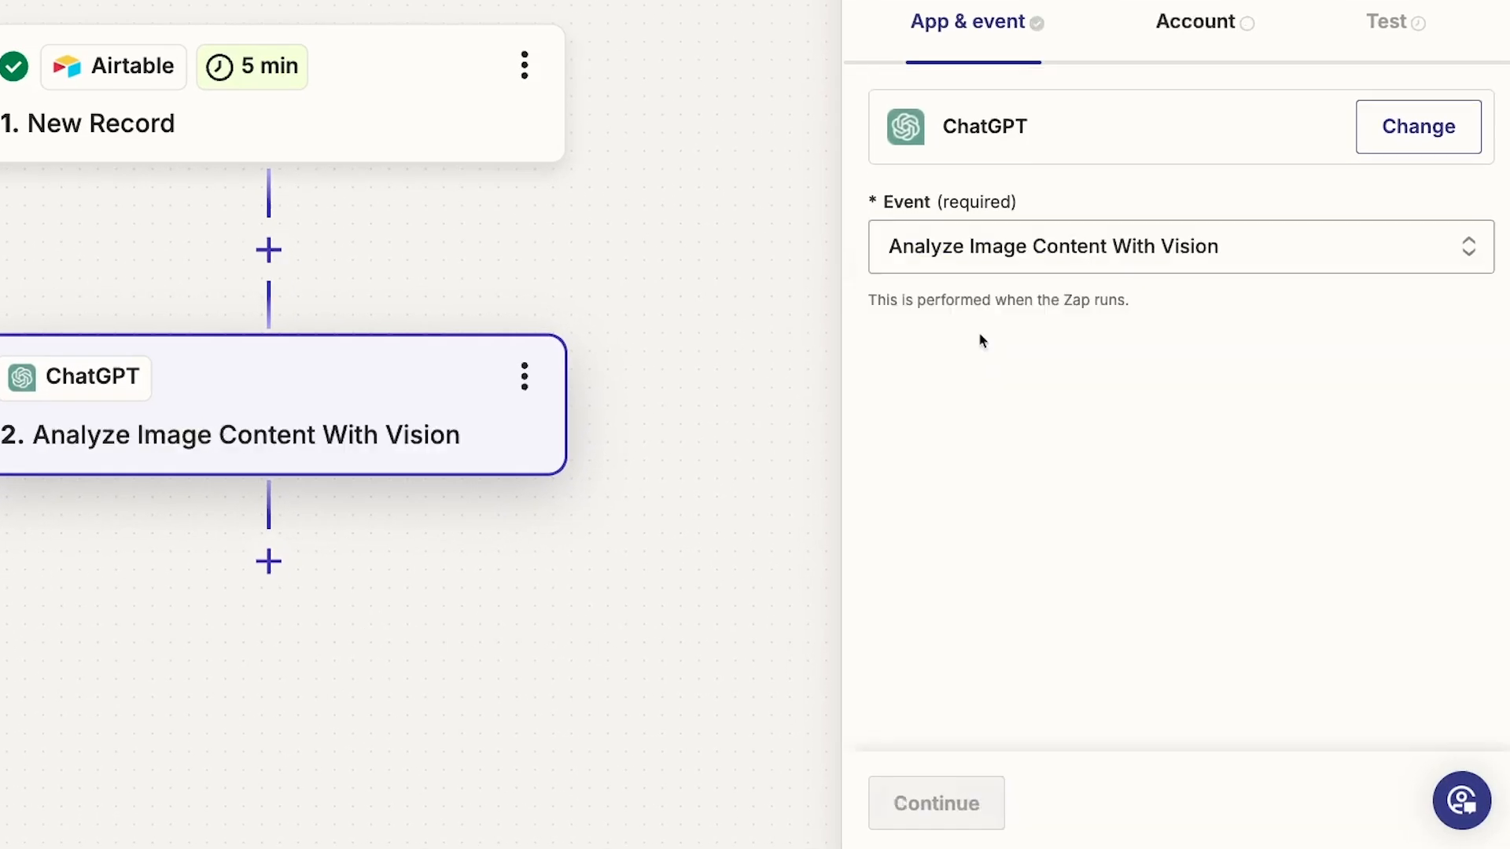
{"action": "left_click", "coordinate": [934, 803]}
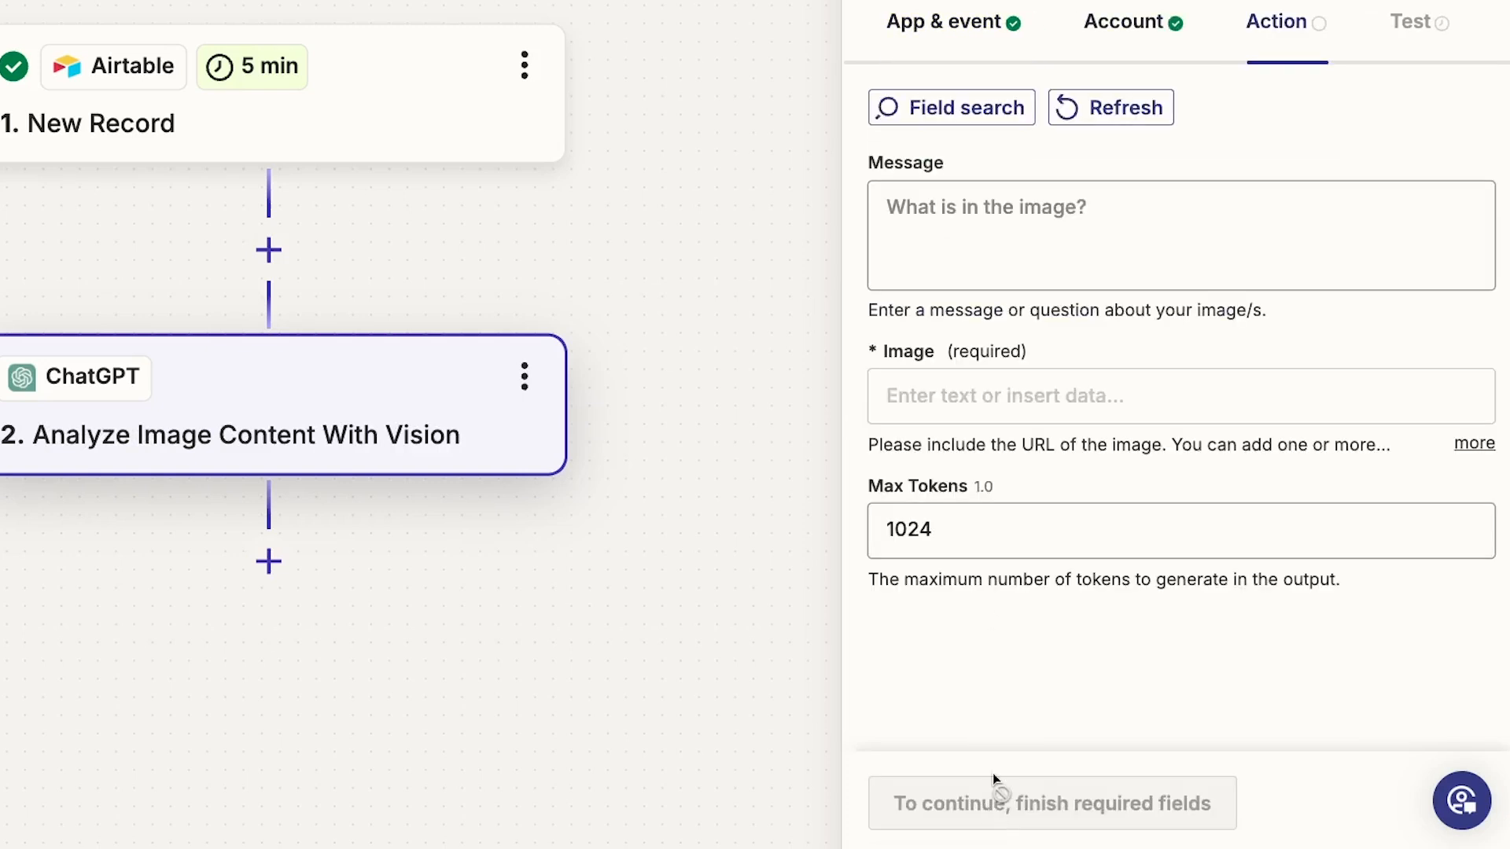
Ask for 'Describe this image' and test the vision step on the Airtable image
{"action": "type", "text": "Descri"}
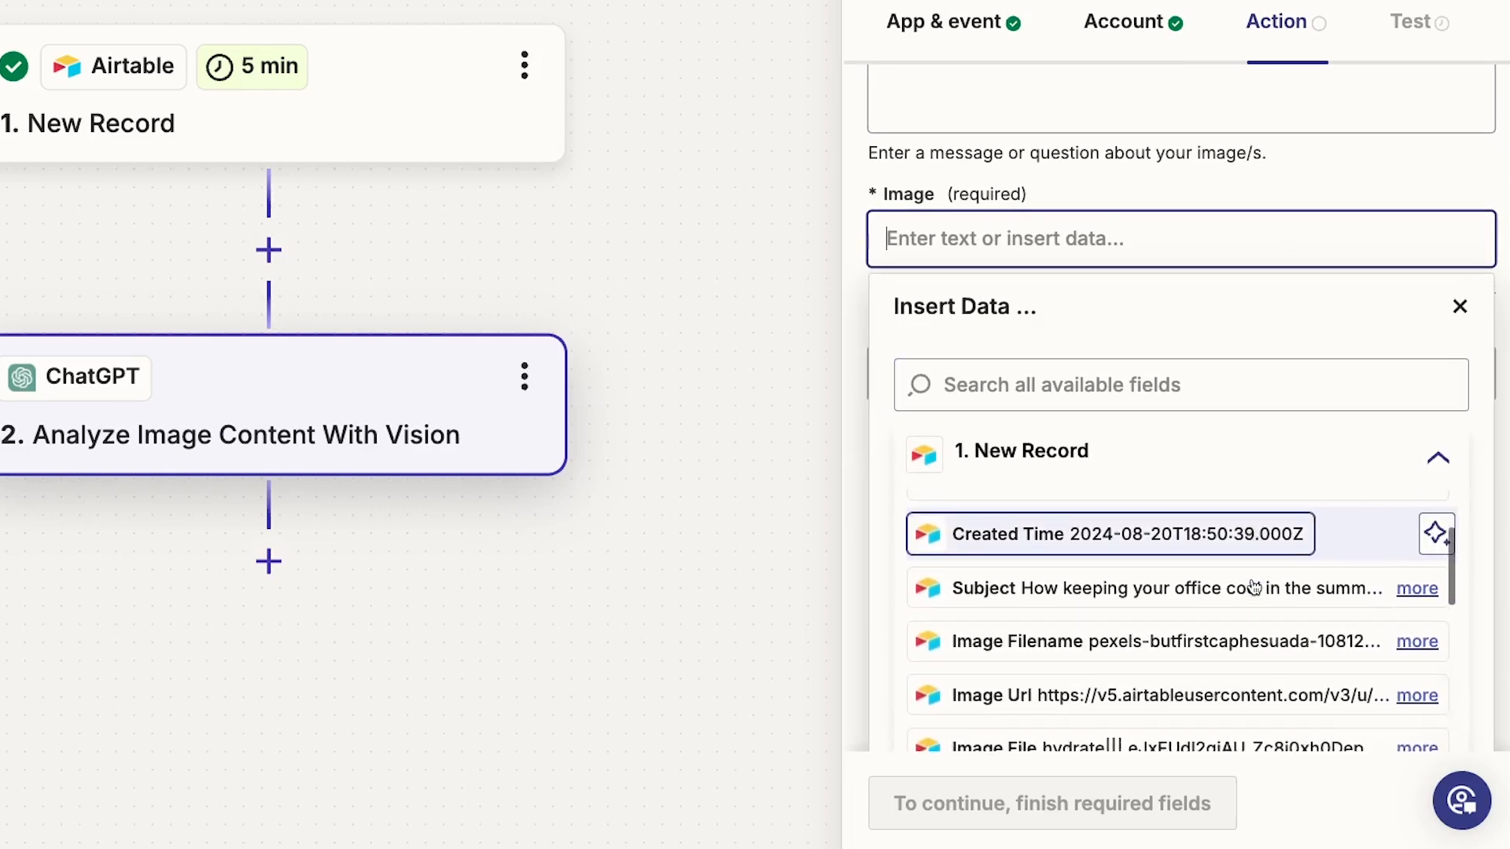
{"action": "scroll", "scroll_direction": "down", "scroll_amount": 3}
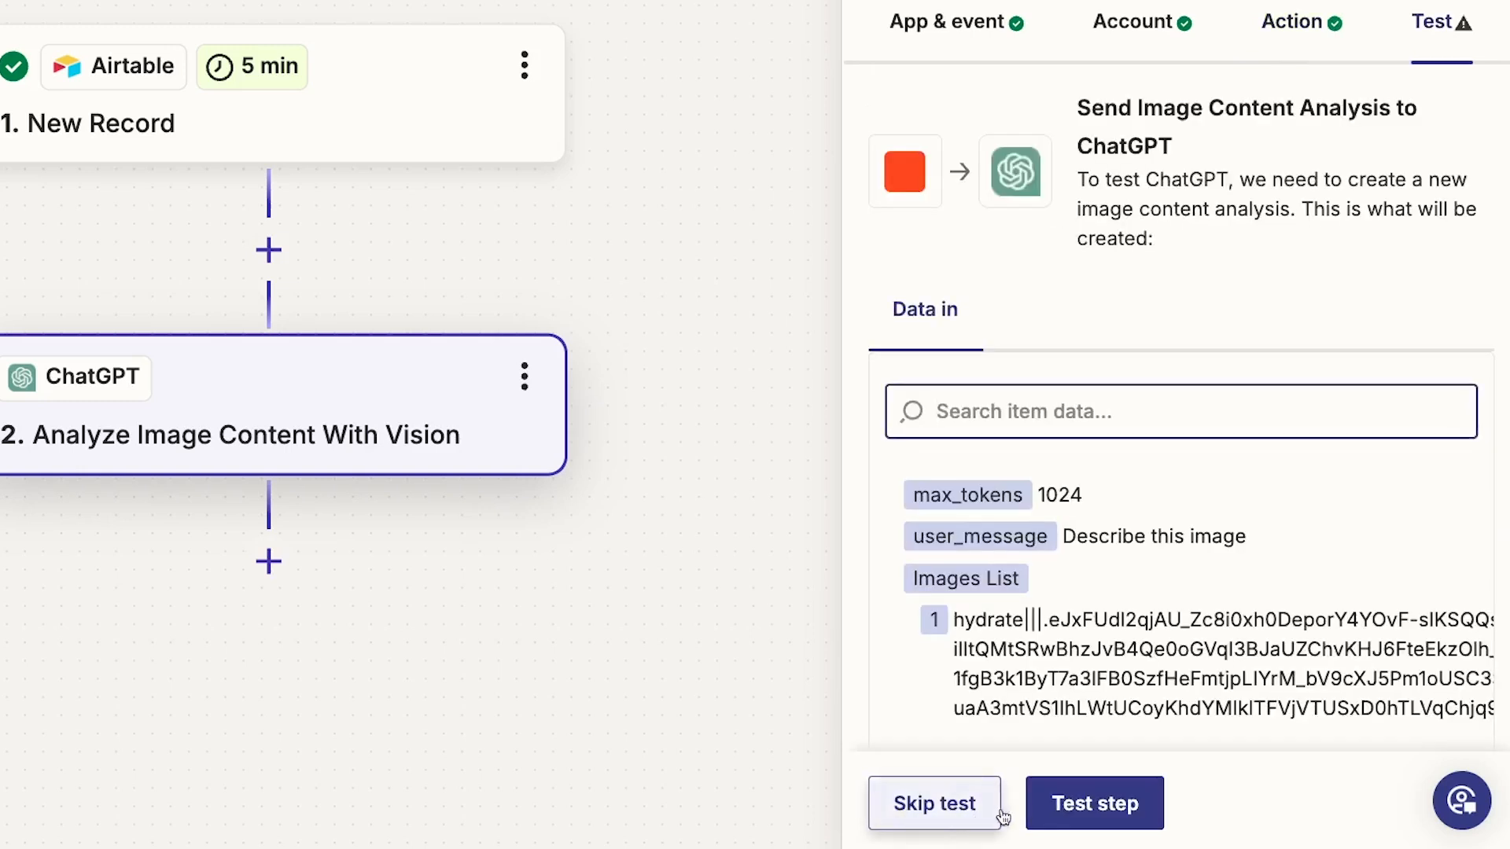
{"action": "left_click", "coordinate": [1094, 802]}
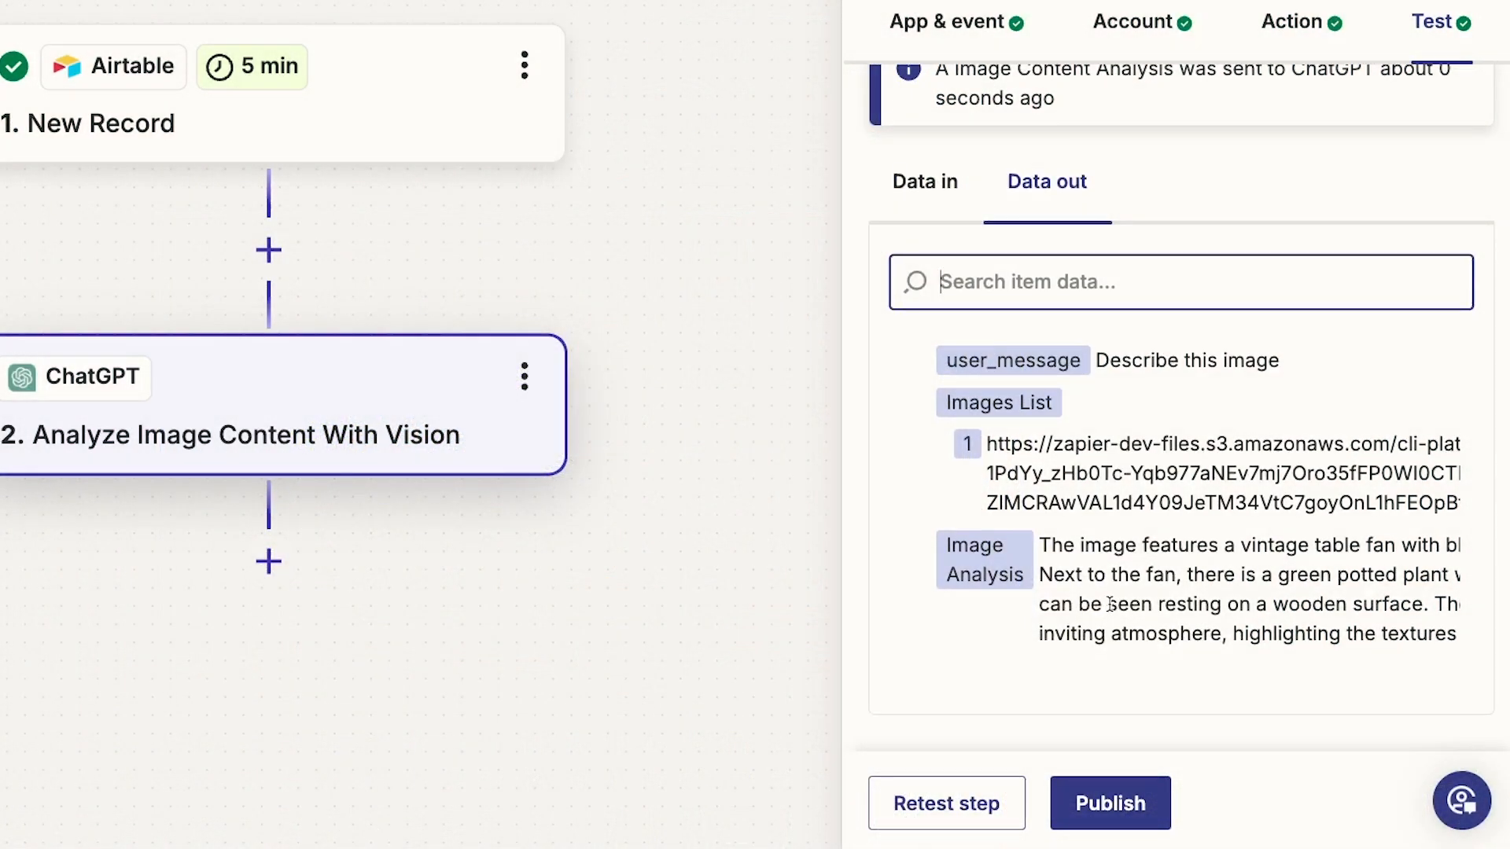
Publish the Airtable-to-ChatGPT image analysis Zap and turn it on
{"action": "left_click", "coordinate": [1109, 802]}
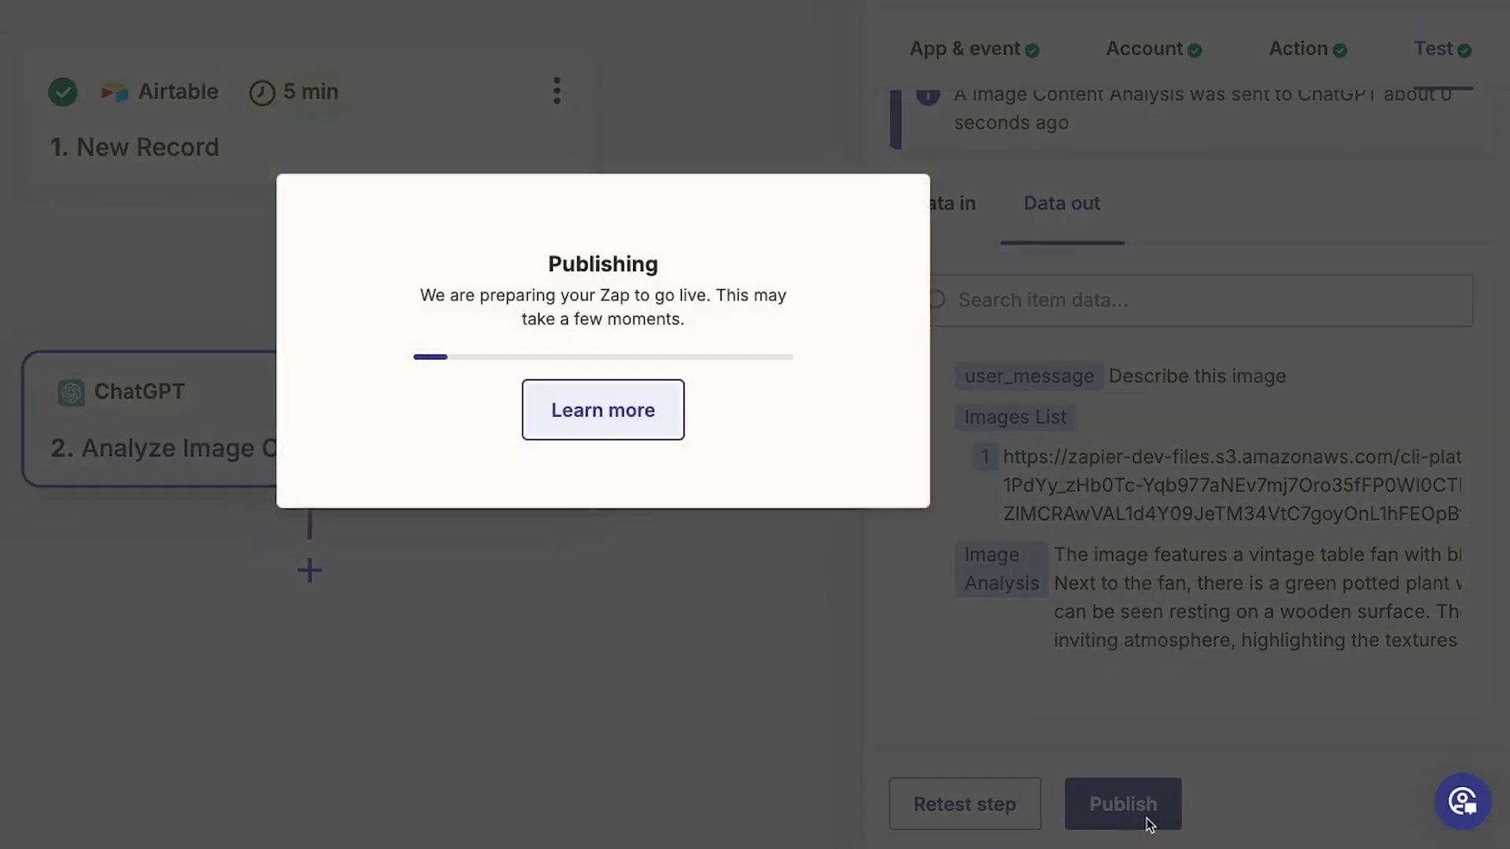
{"action": "left_click", "coordinate": [1123, 804]}
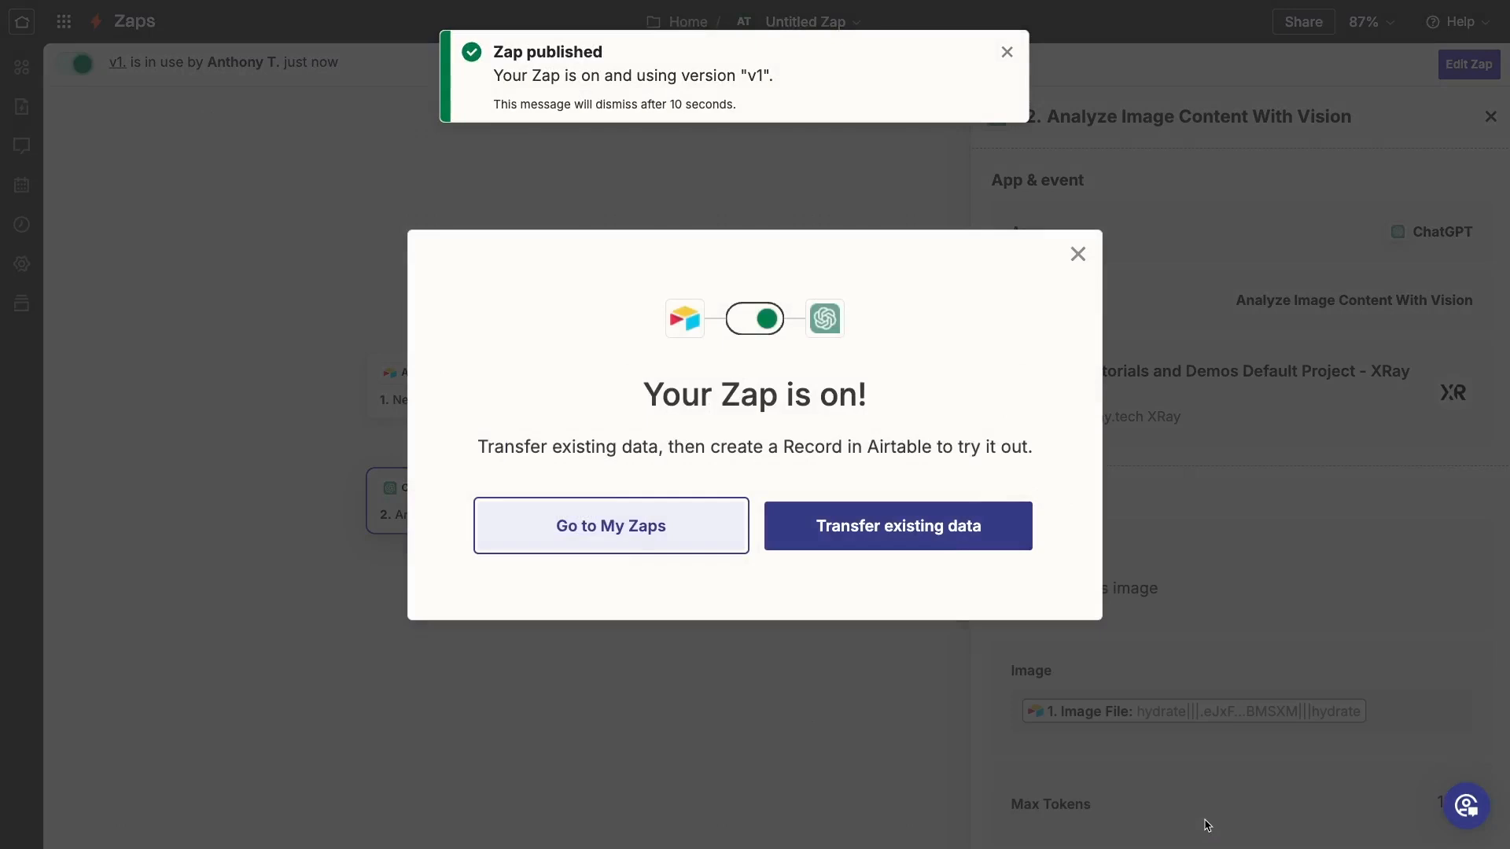
Set the second ChatGPT step's event to Conversation and continue to its action fields
{"action": "left_click", "coordinate": [610, 526]}
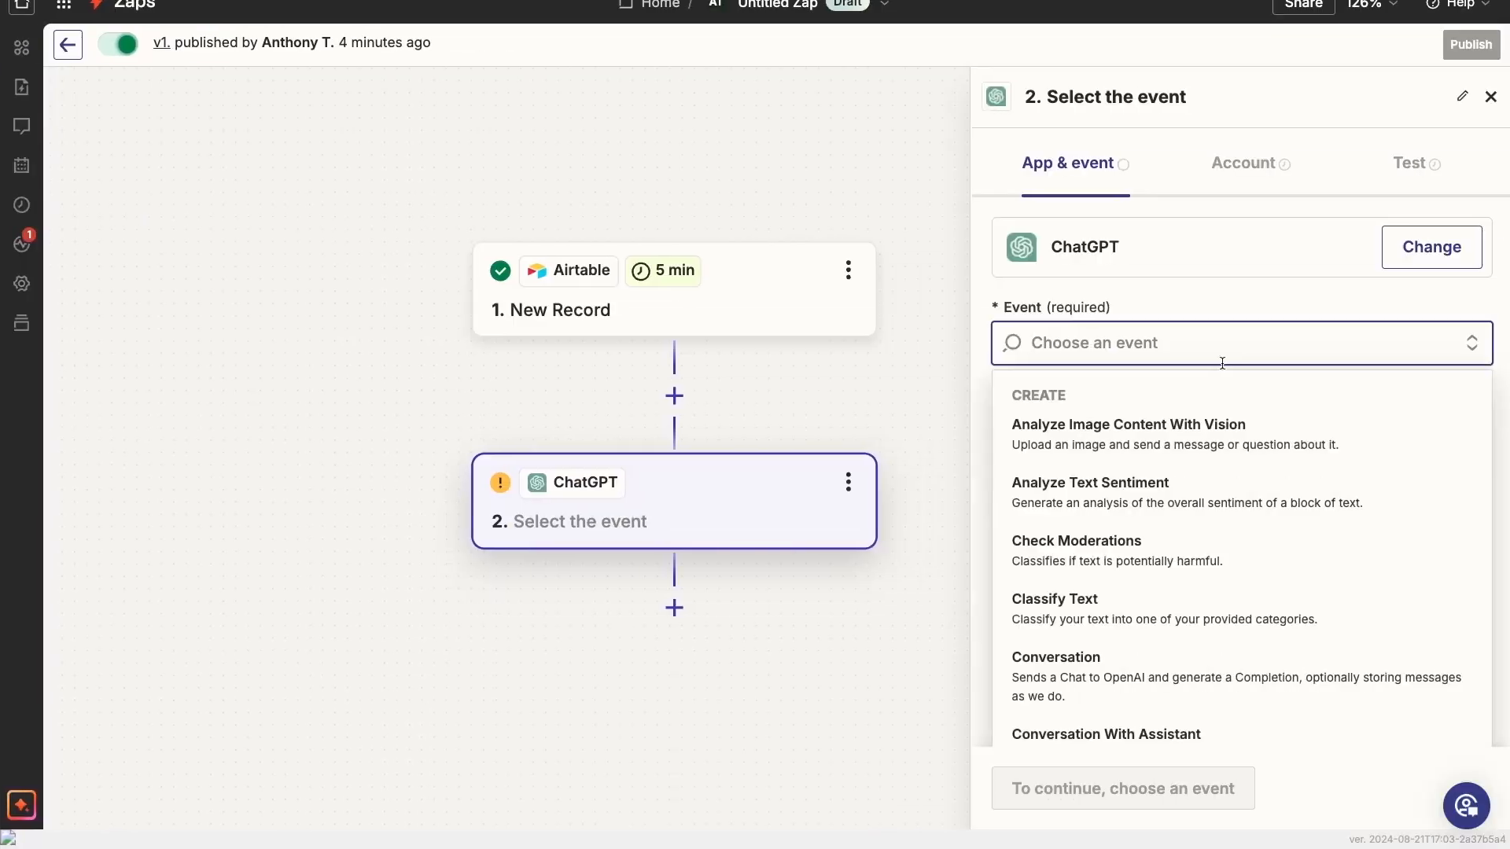
{"action": "left_click", "coordinate": [1055, 656]}
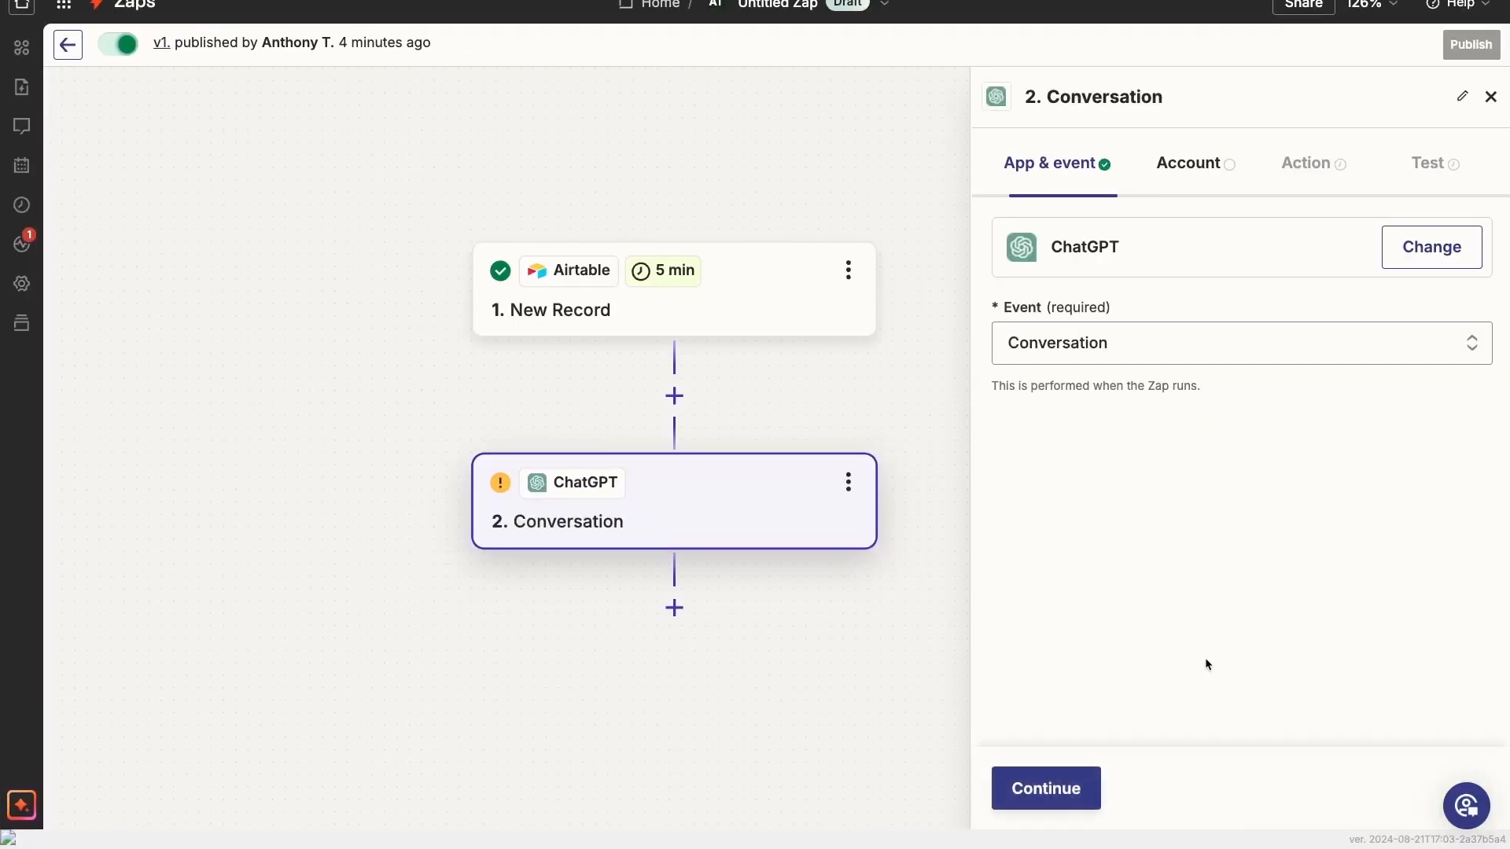
{"action": "left_click", "coordinate": [1045, 788]}
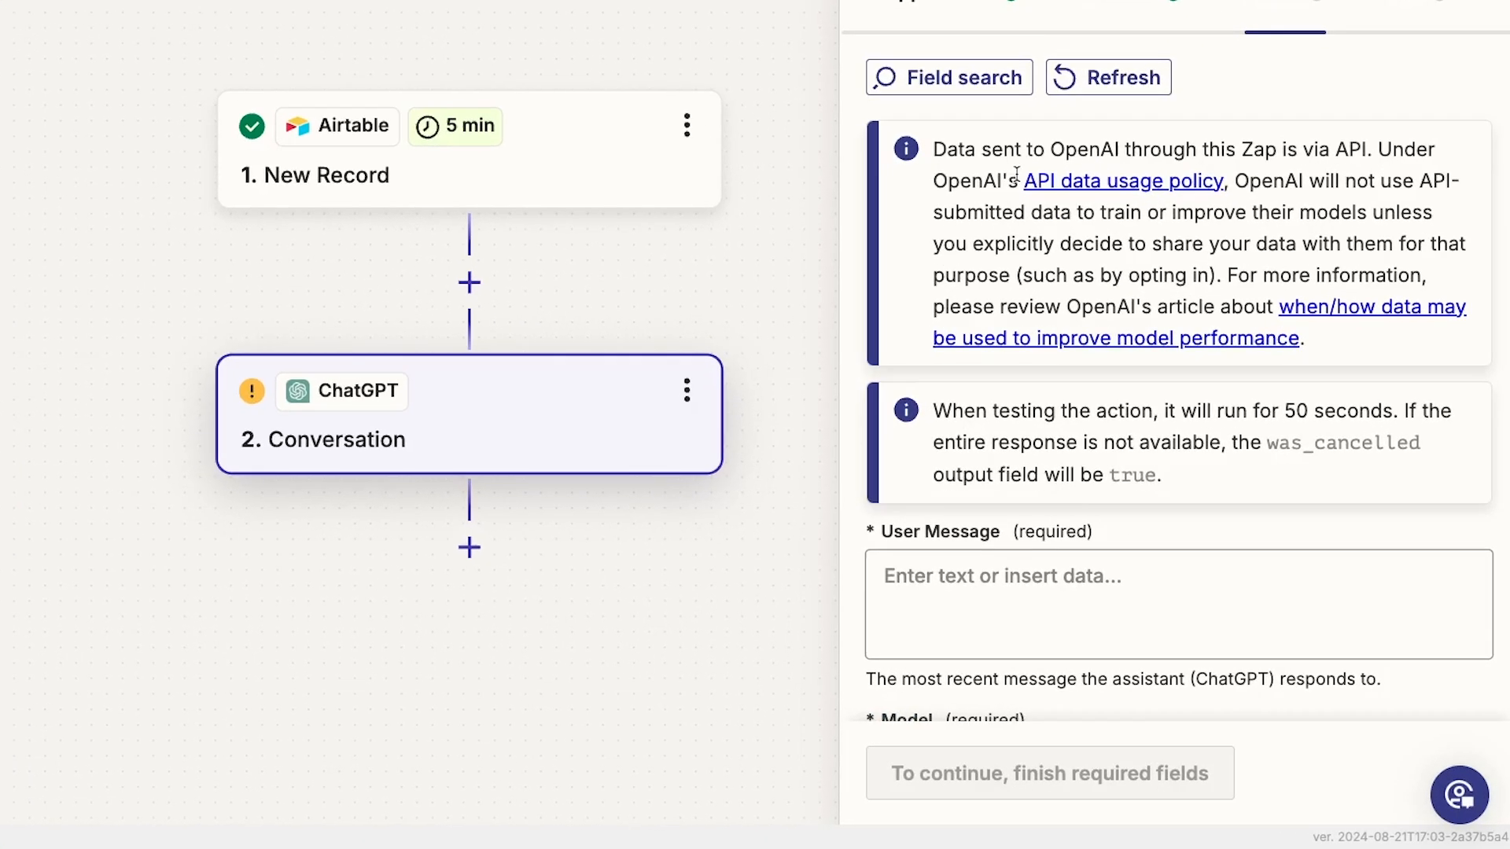
{"action": "mouse_move", "coordinate": [1014, 267]}
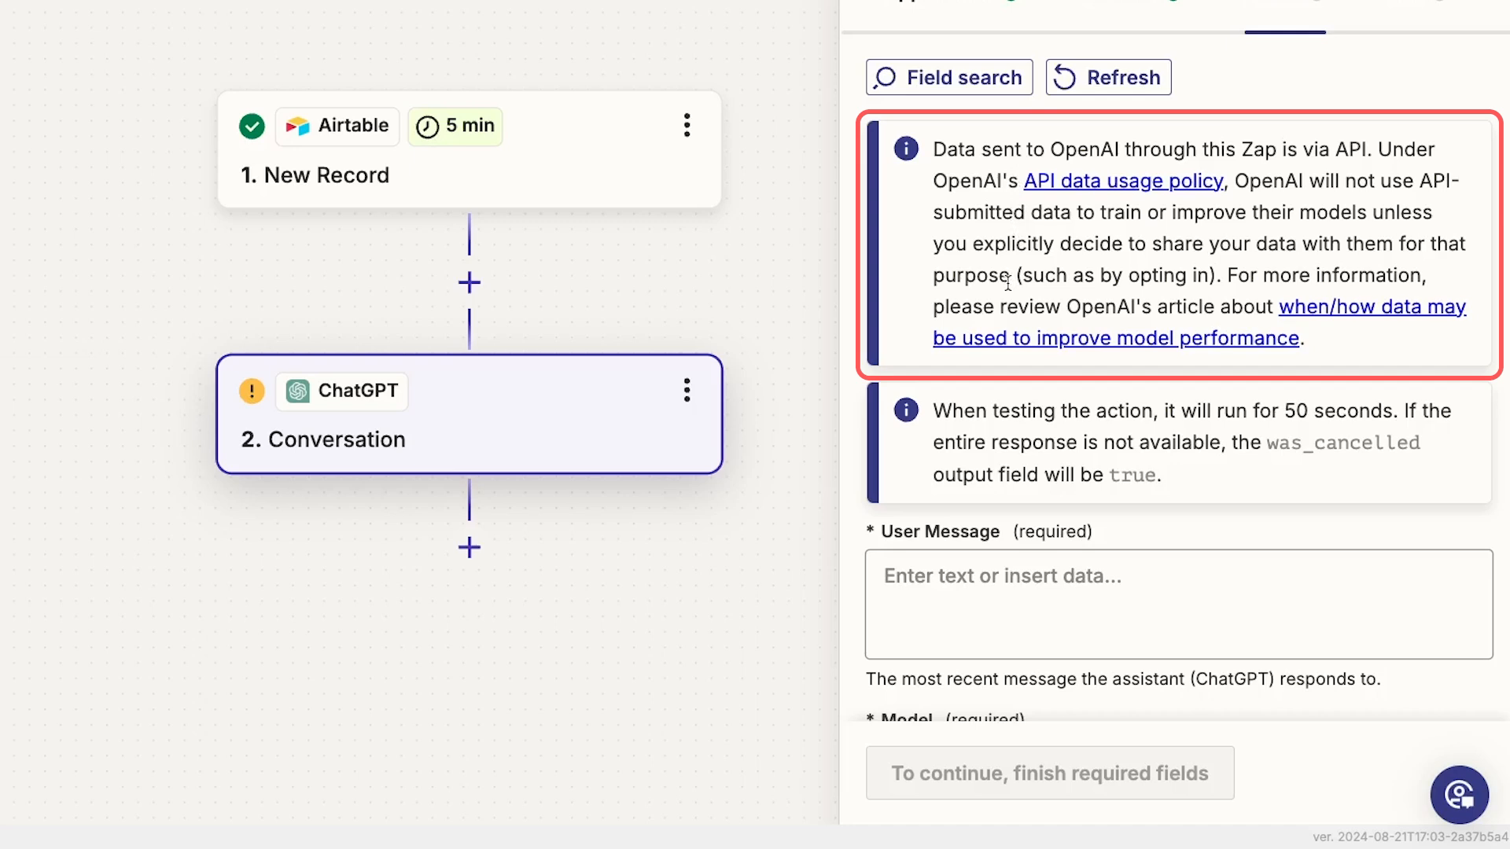
{"action": "mouse_move", "coordinate": [1019, 392]}
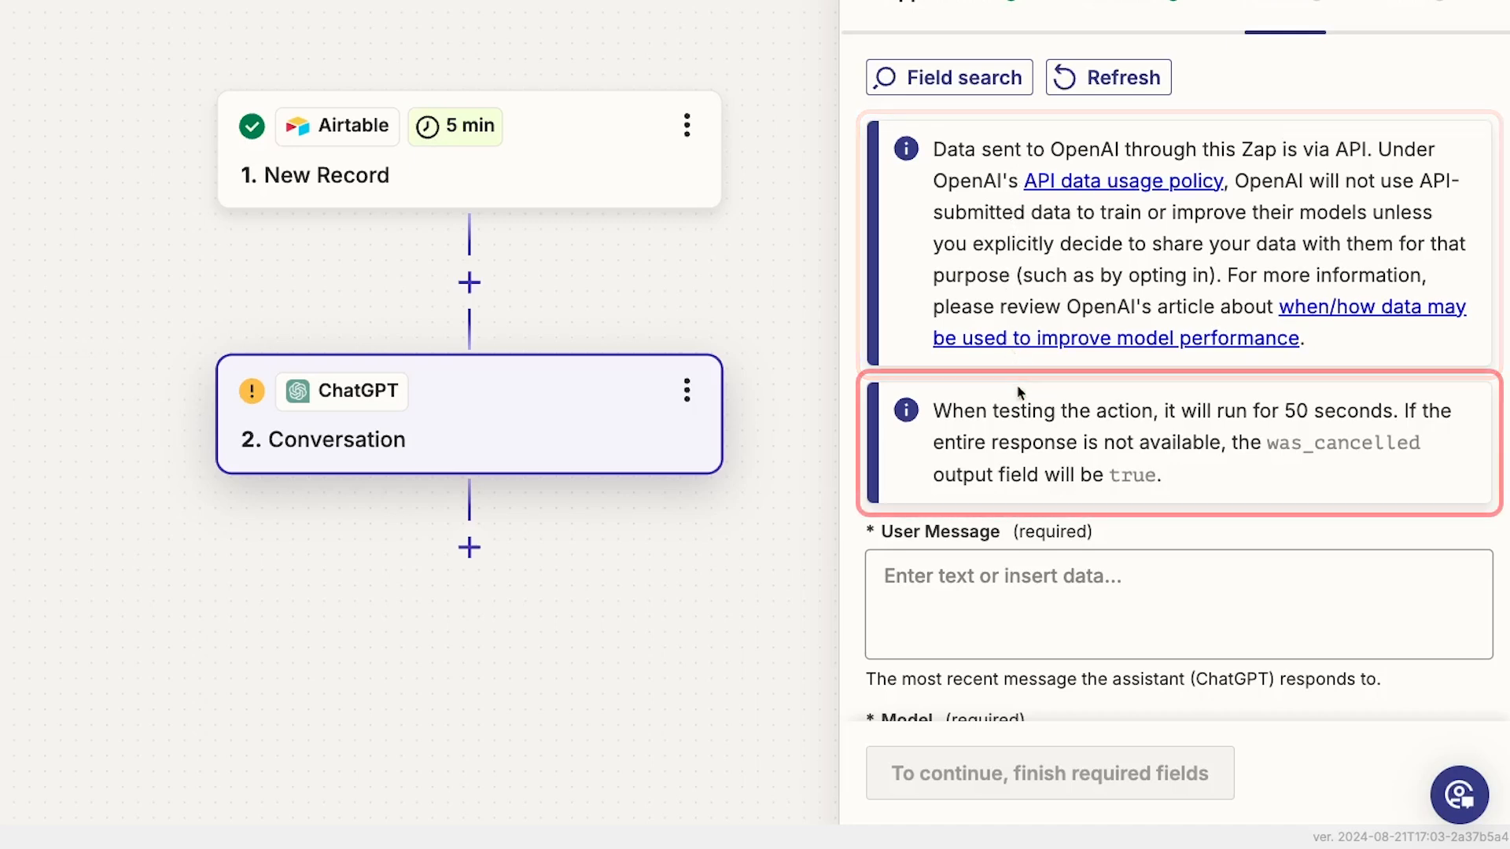
{"action": "mouse_move", "coordinate": [1025, 447]}
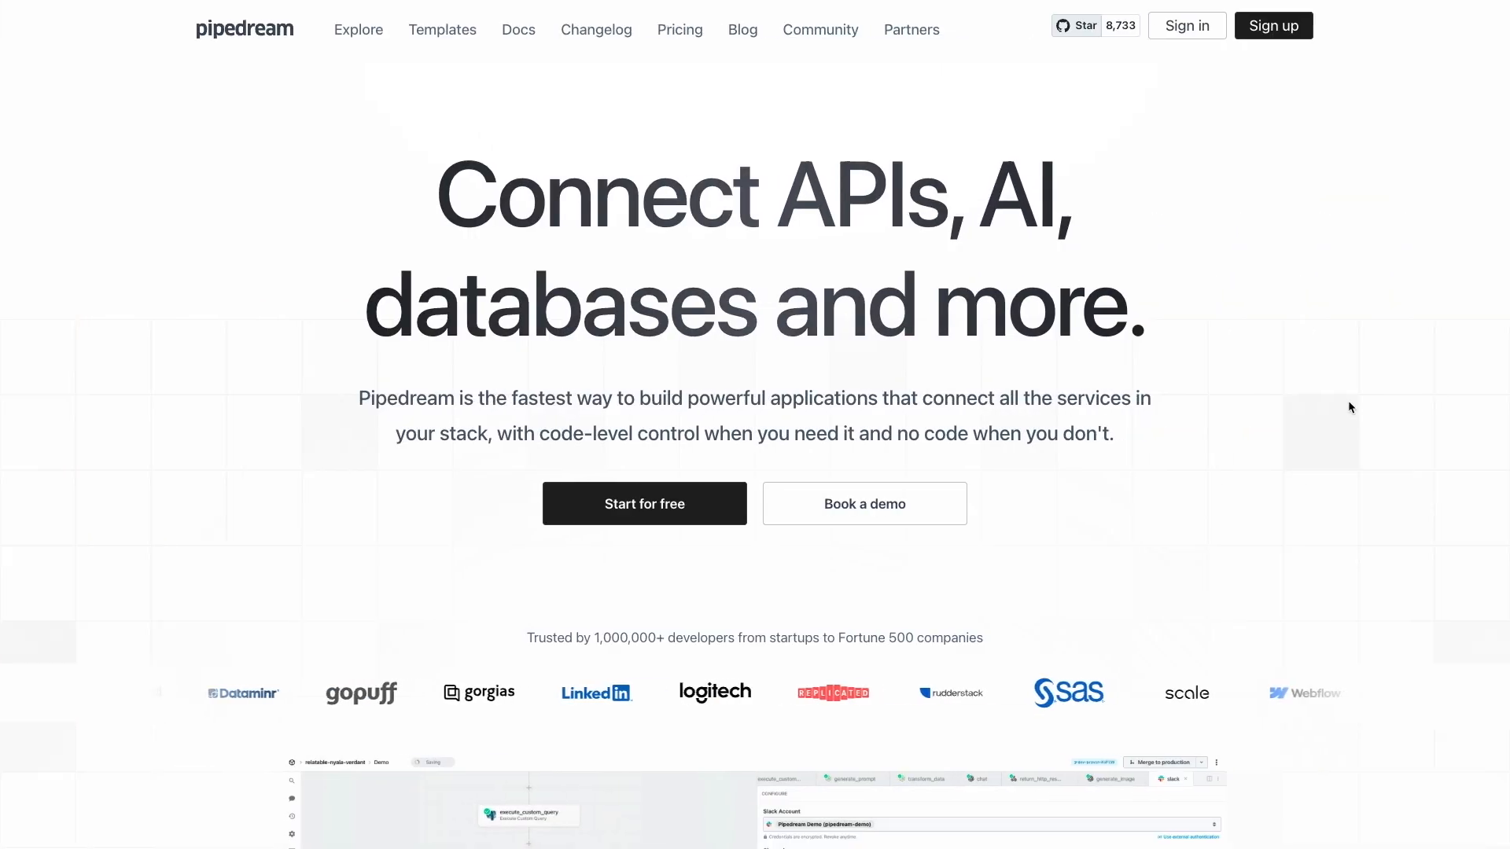
{"action": "scroll", "scroll_direction": "down", "scroll_amount": 3}
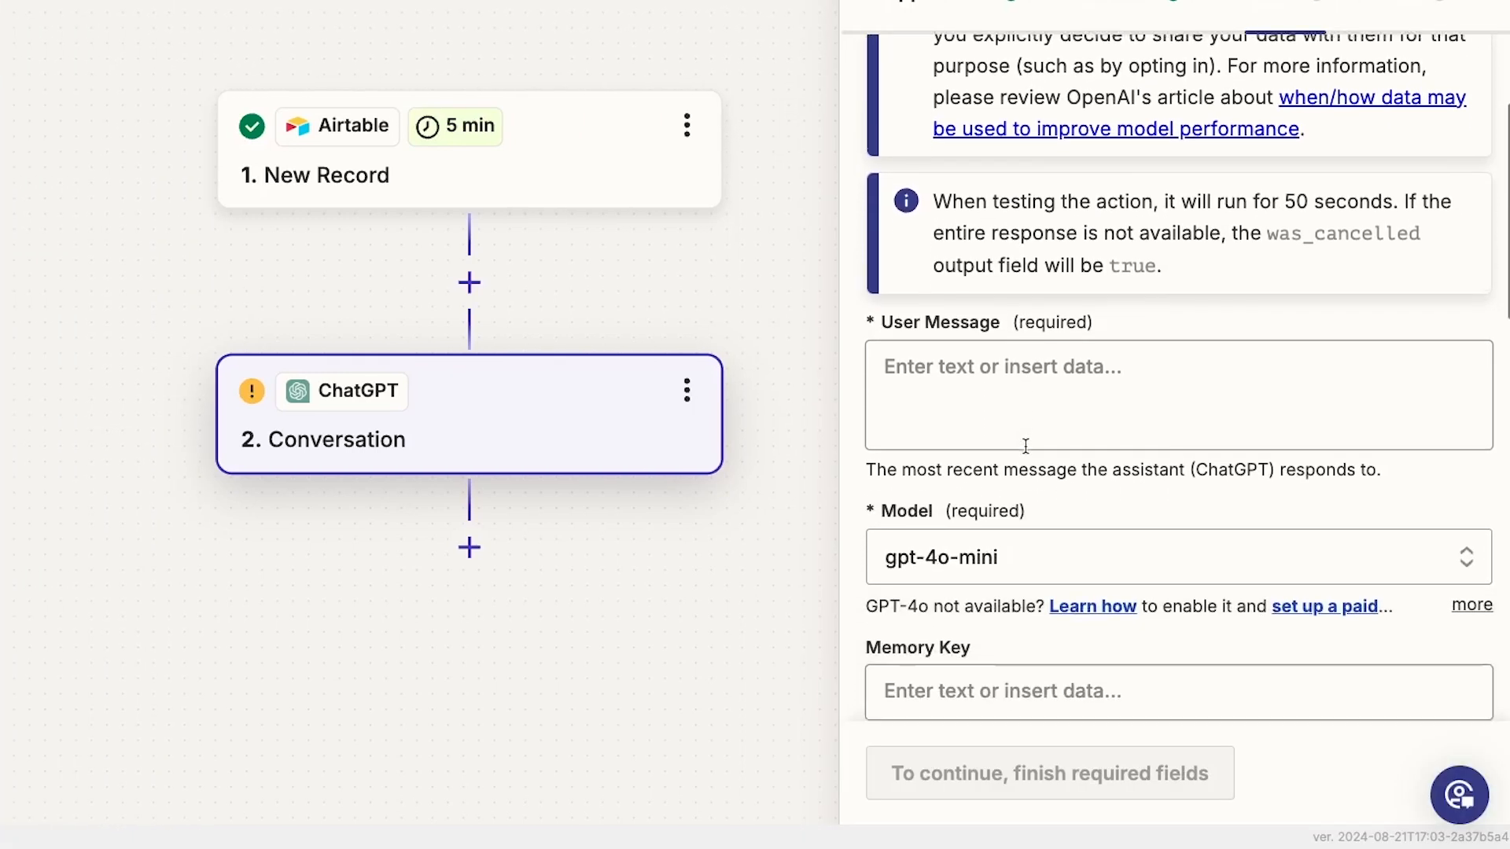
Write a blog-composing User Message with the record's Subject and Notes, using gpt-3.5-turbo
{"action": "type", "text": "Compose a short blog based on the following subject and notes."}
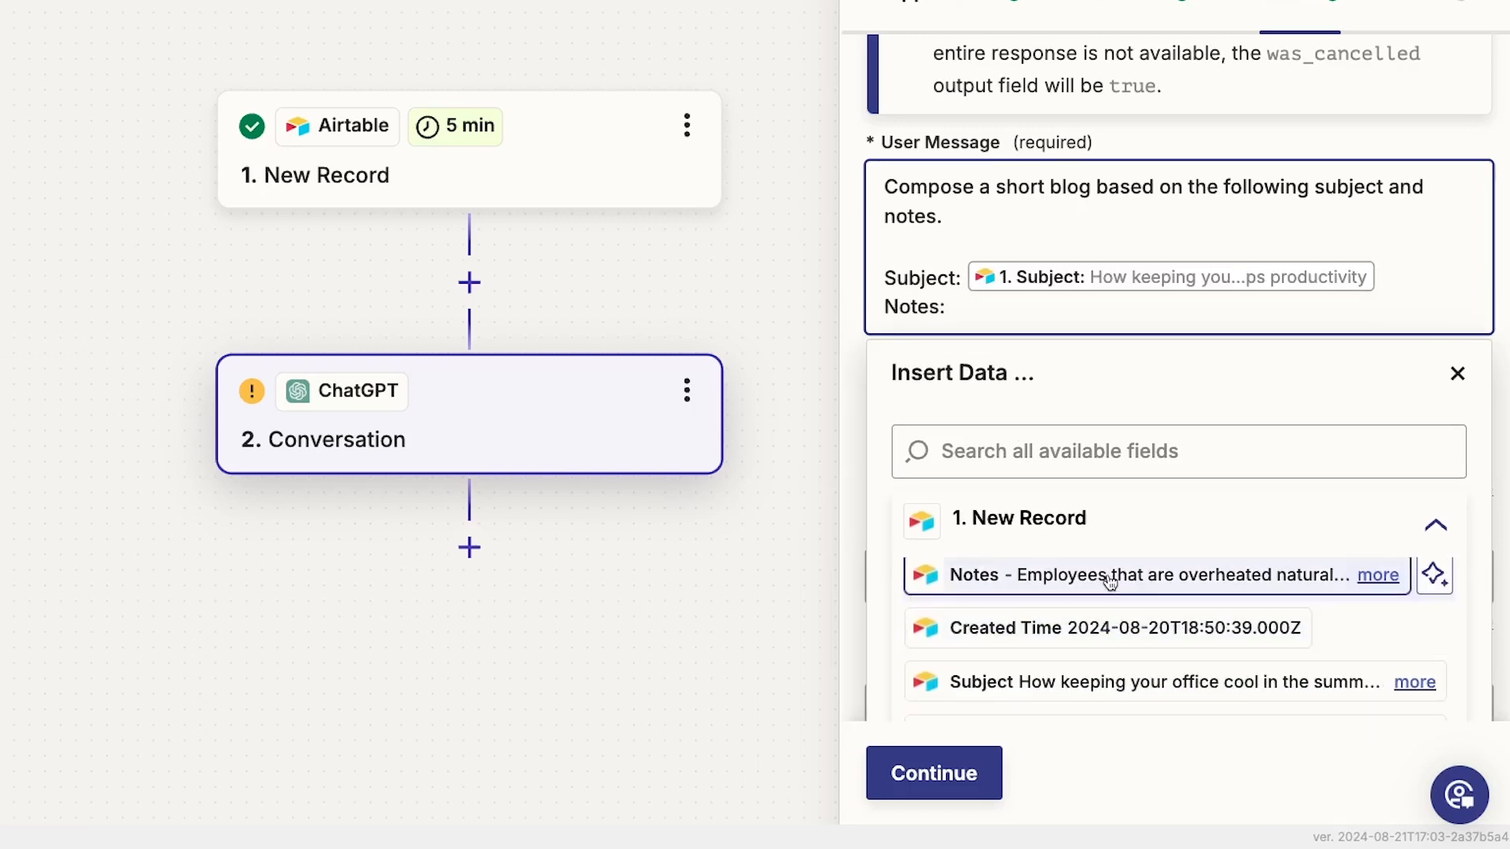
{"action": "left_click", "coordinate": [1153, 575]}
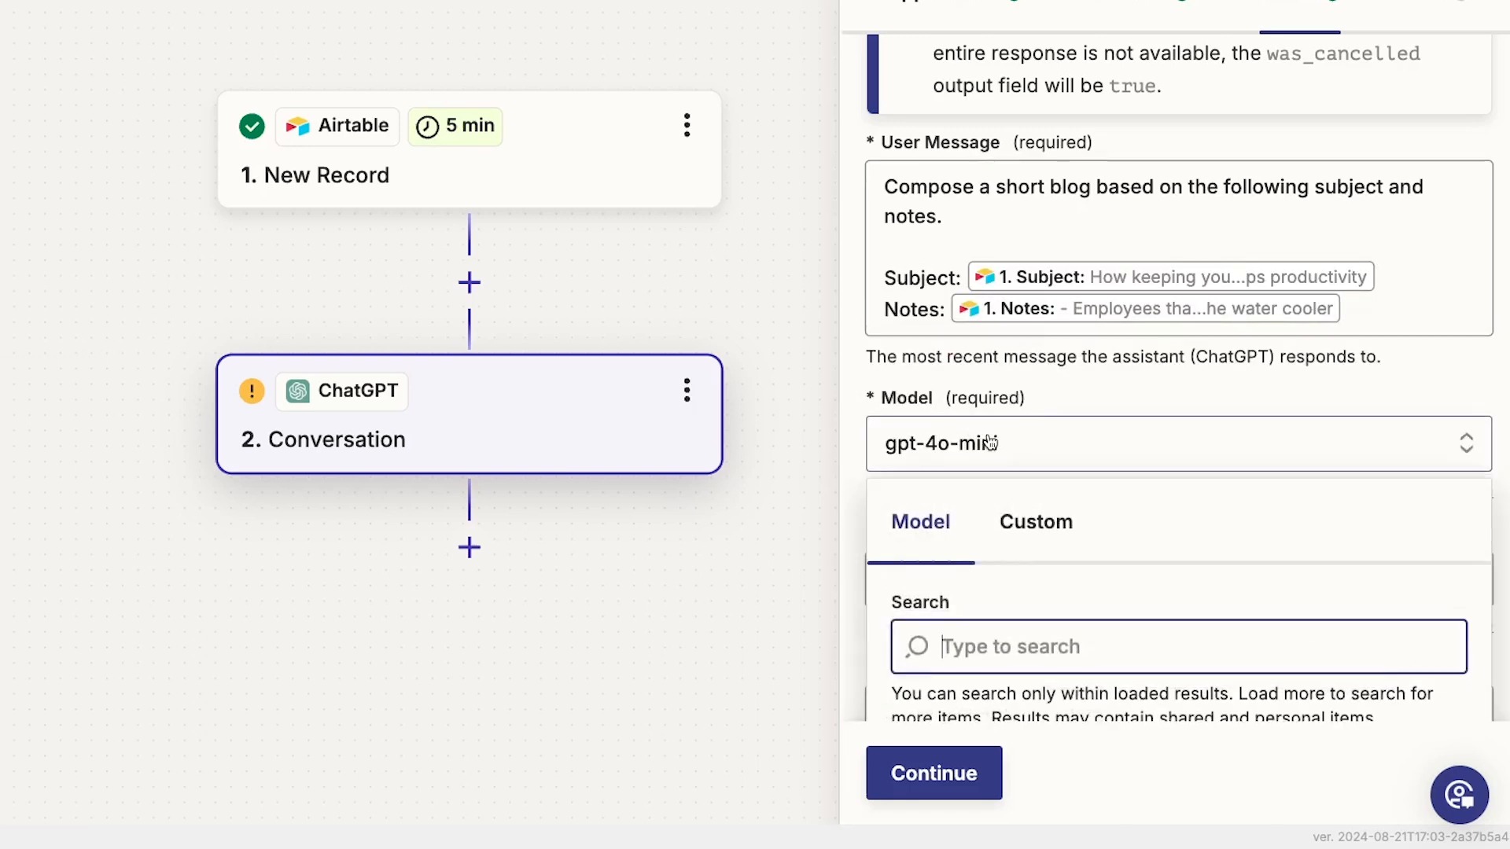
{"action": "scroll", "scroll_direction": "down", "scroll_amount": 3}
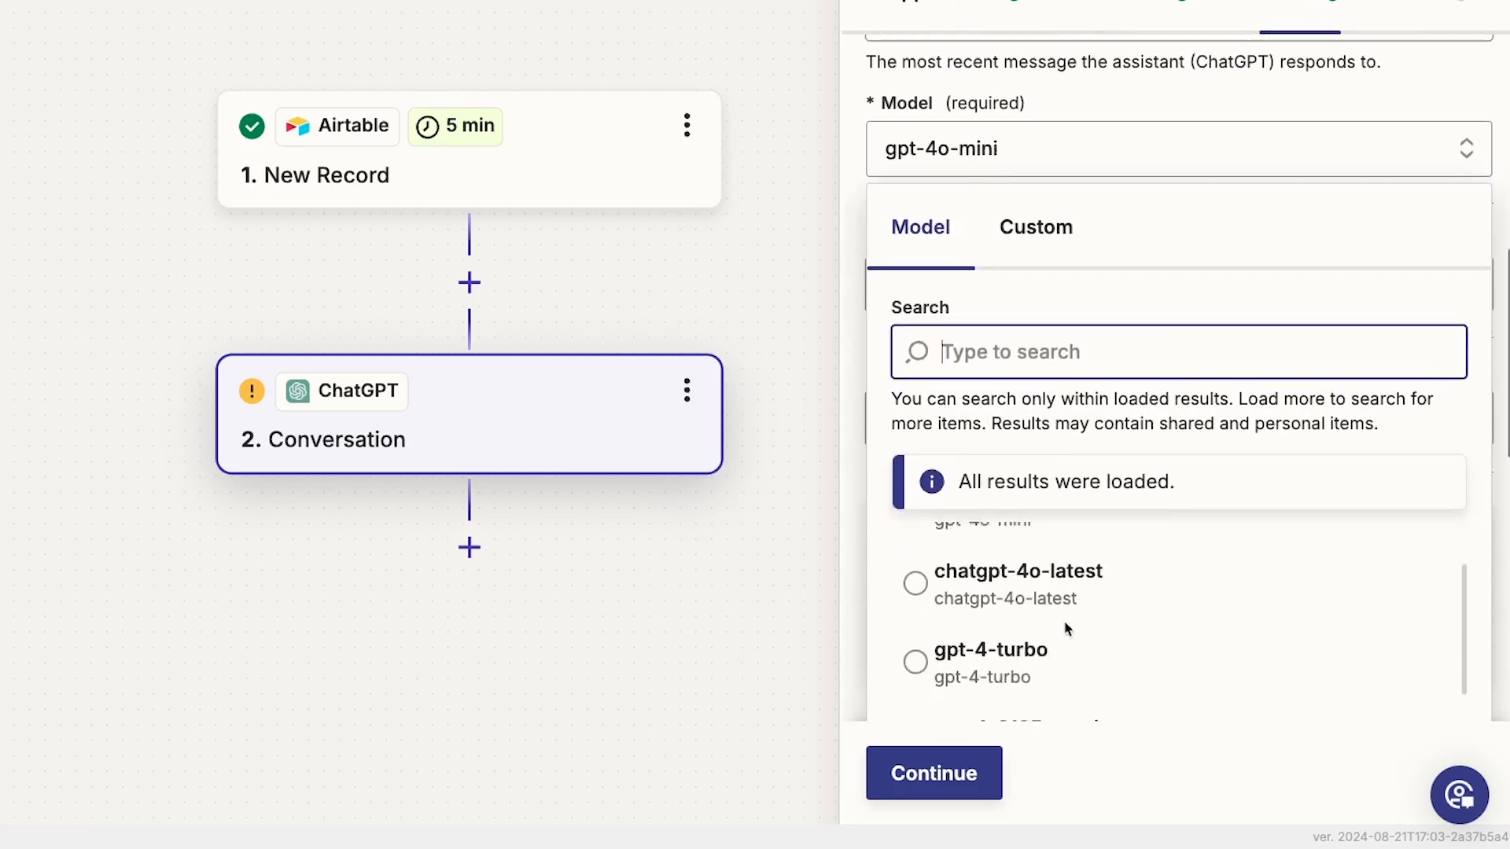
{"action": "scroll", "scroll_direction": "down", "scroll_amount": 3}
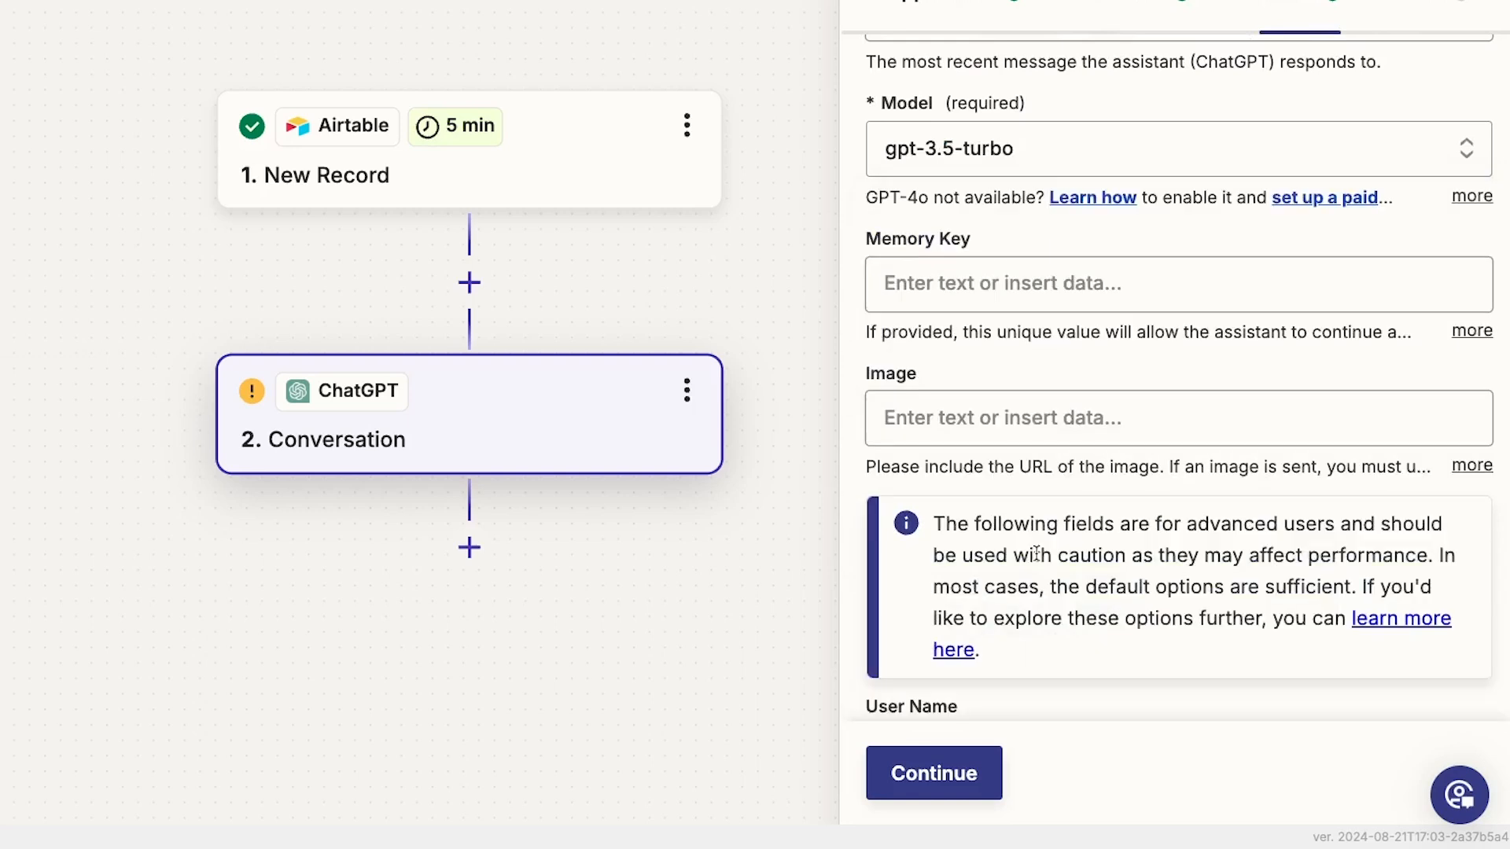
{"action": "mouse_move", "coordinate": [1078, 501]}
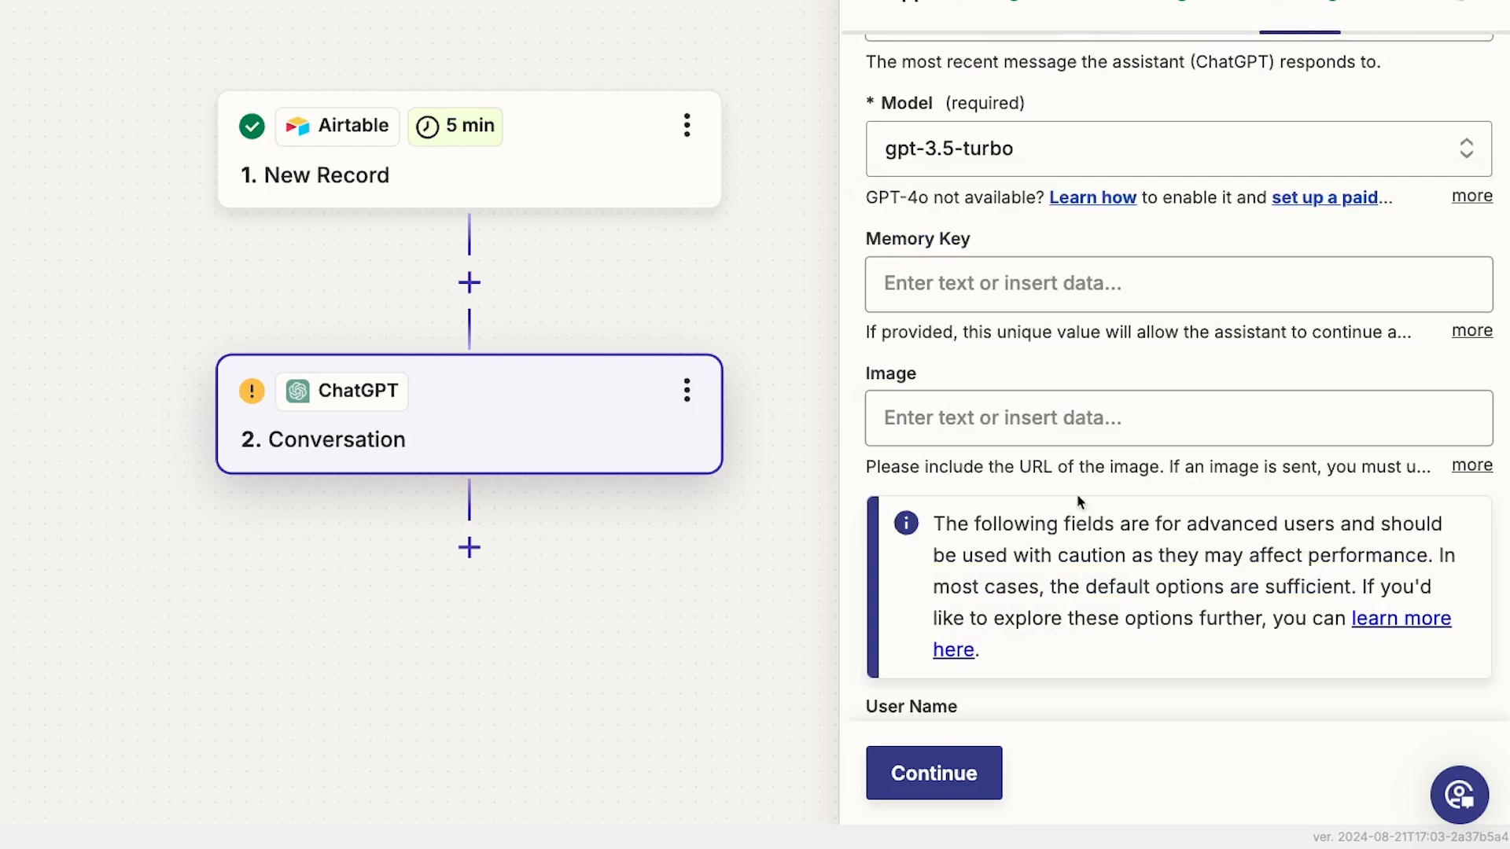
{"action": "mouse_move", "coordinate": [1104, 337]}
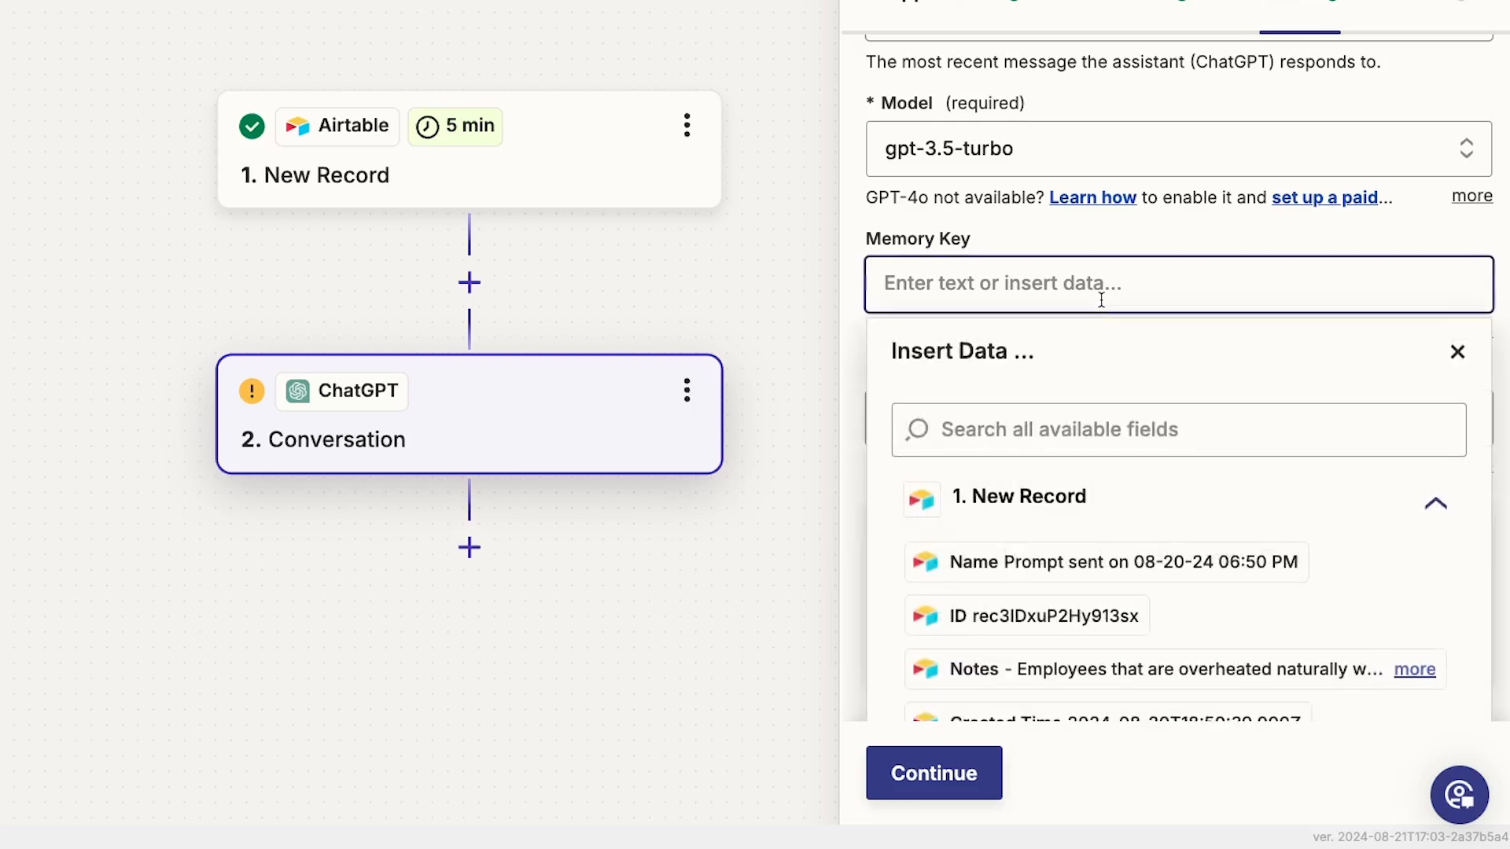
Enter memory key BLOGZAP01 and leave the Image field empty
{"action": "type", "text": "BLOGZAP01"}
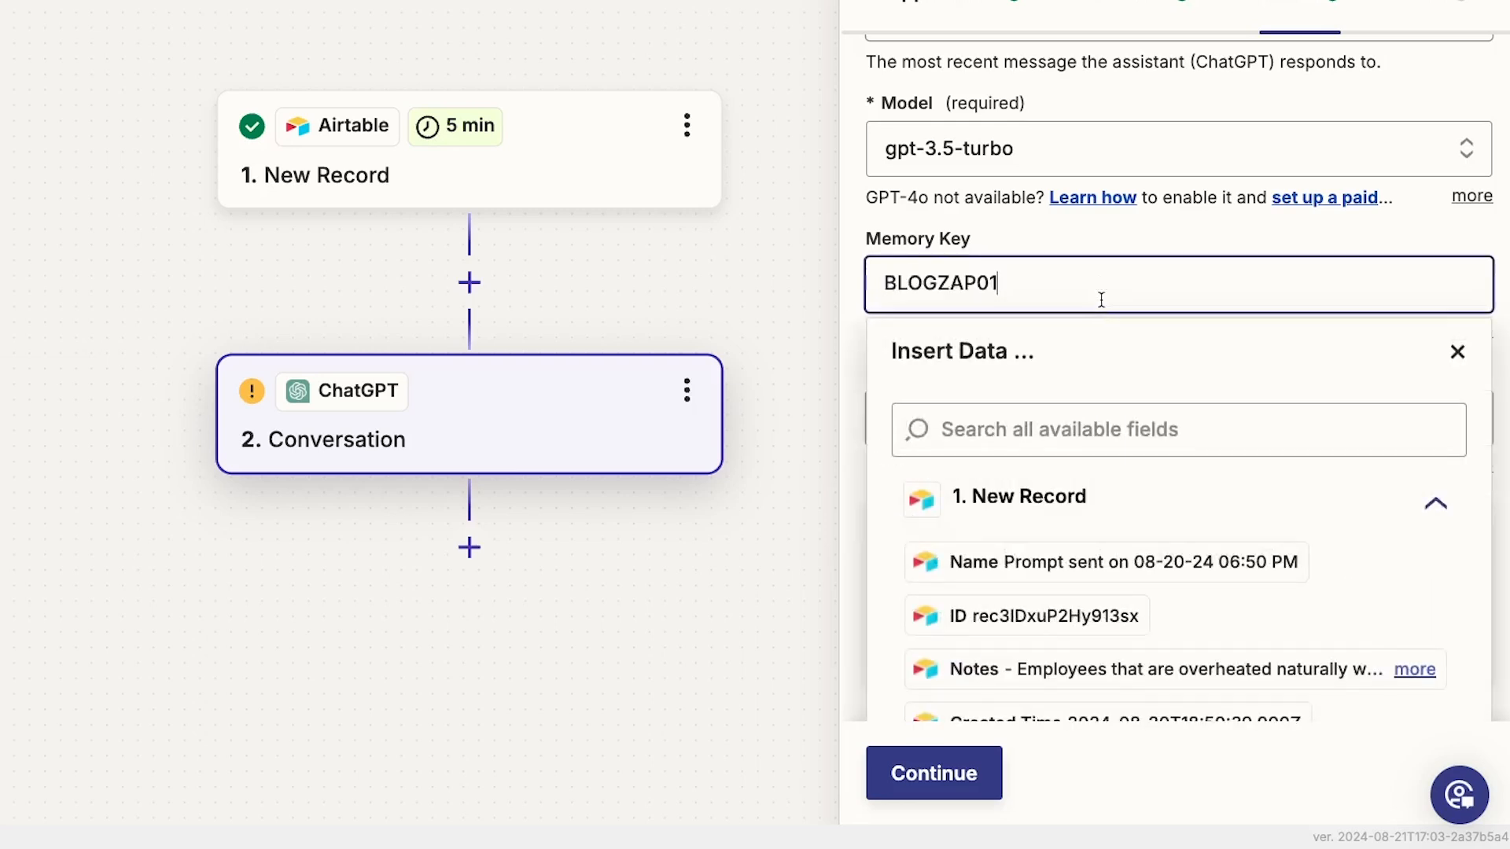
{"action": "mouse_move", "coordinate": [1279, 256]}
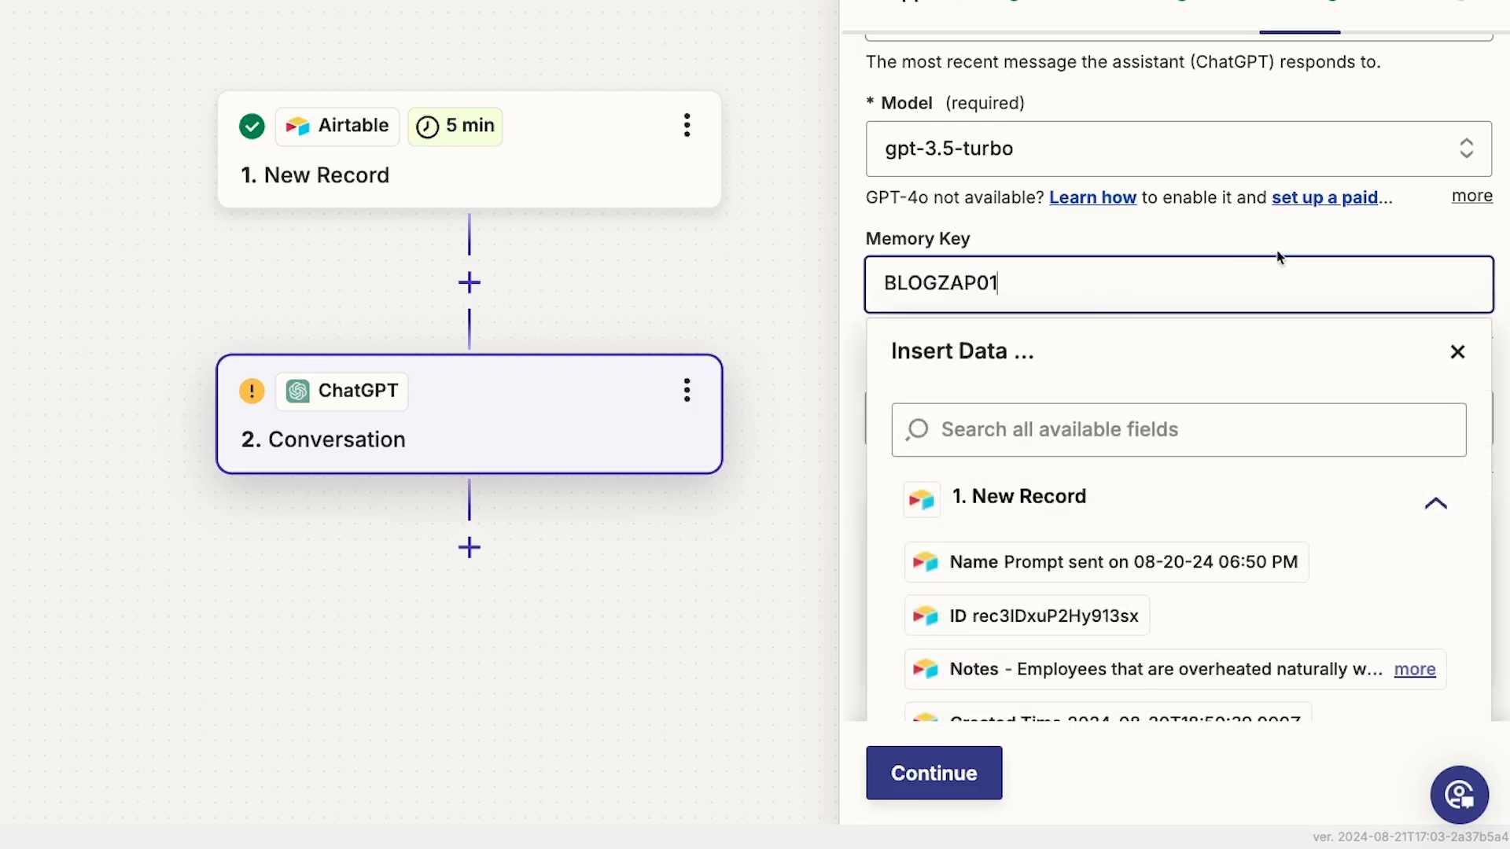
{"action": "left_click", "coordinate": [1457, 352]}
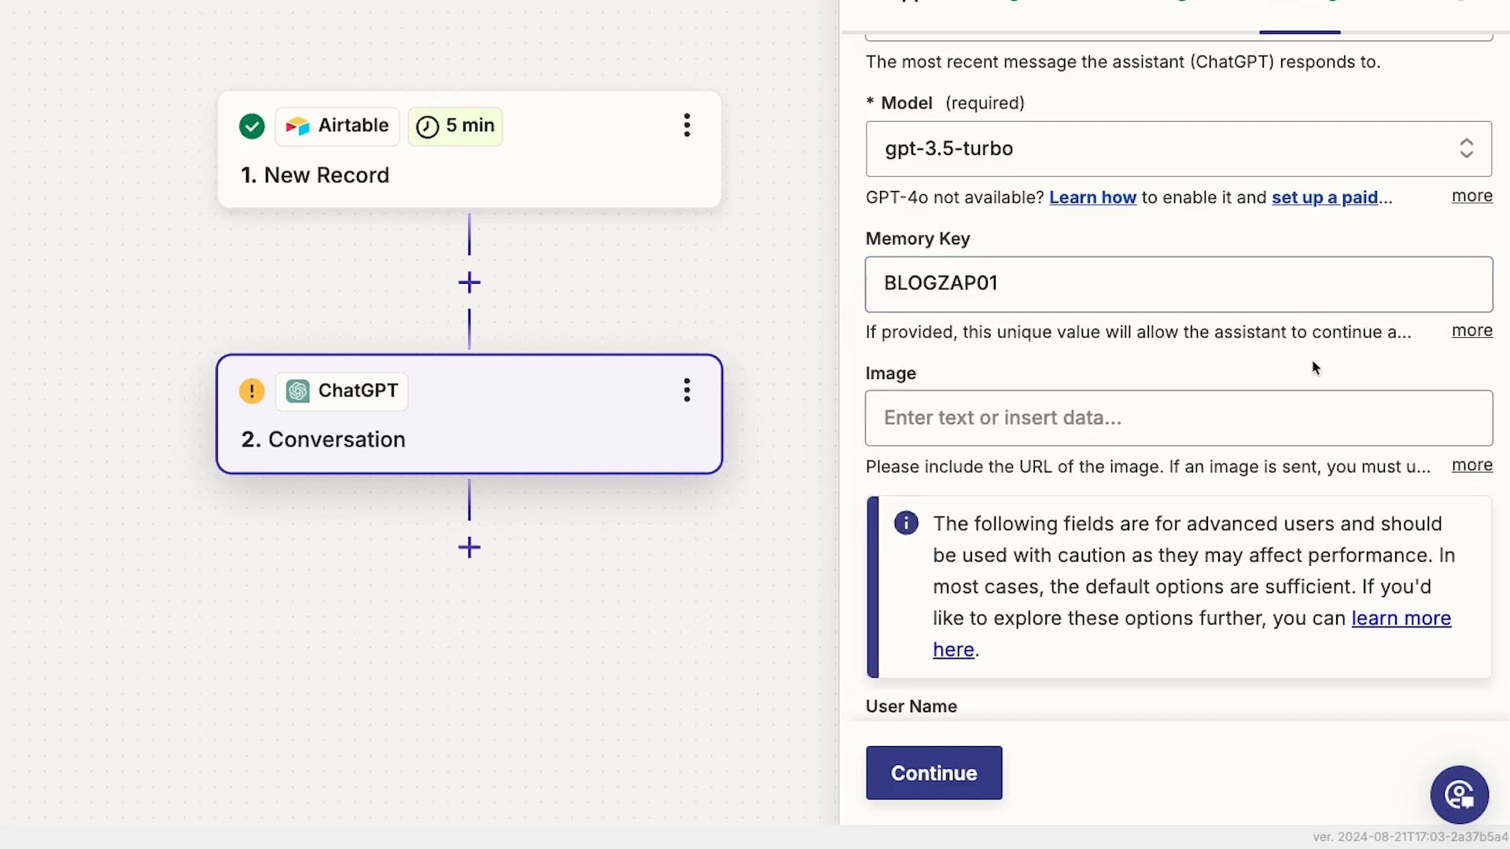
{"action": "scroll", "scroll_direction": "down", "scroll_amount": 3}
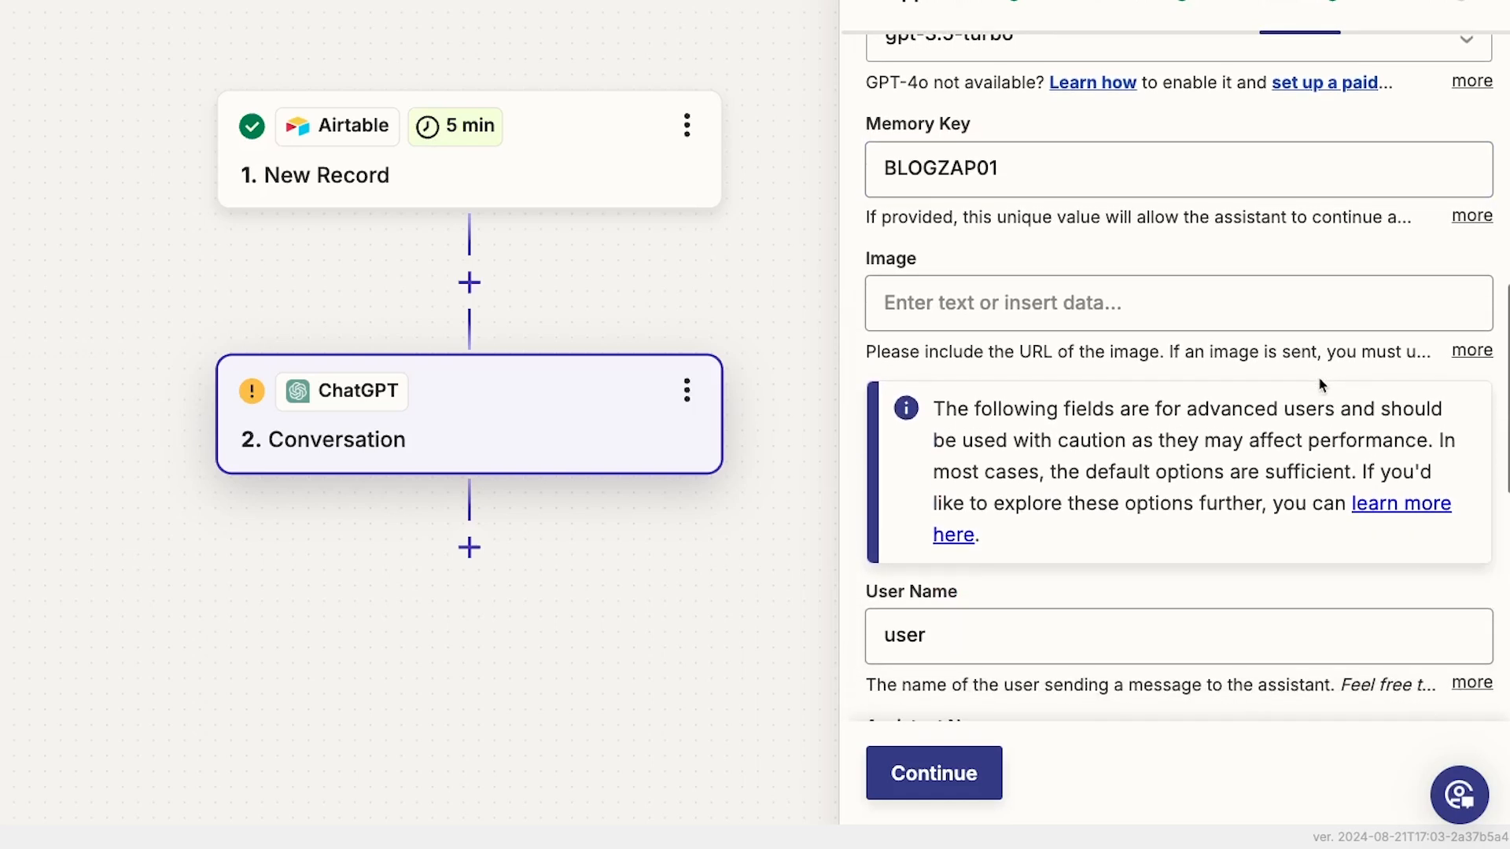
{"action": "mouse_move", "coordinate": [1139, 245]}
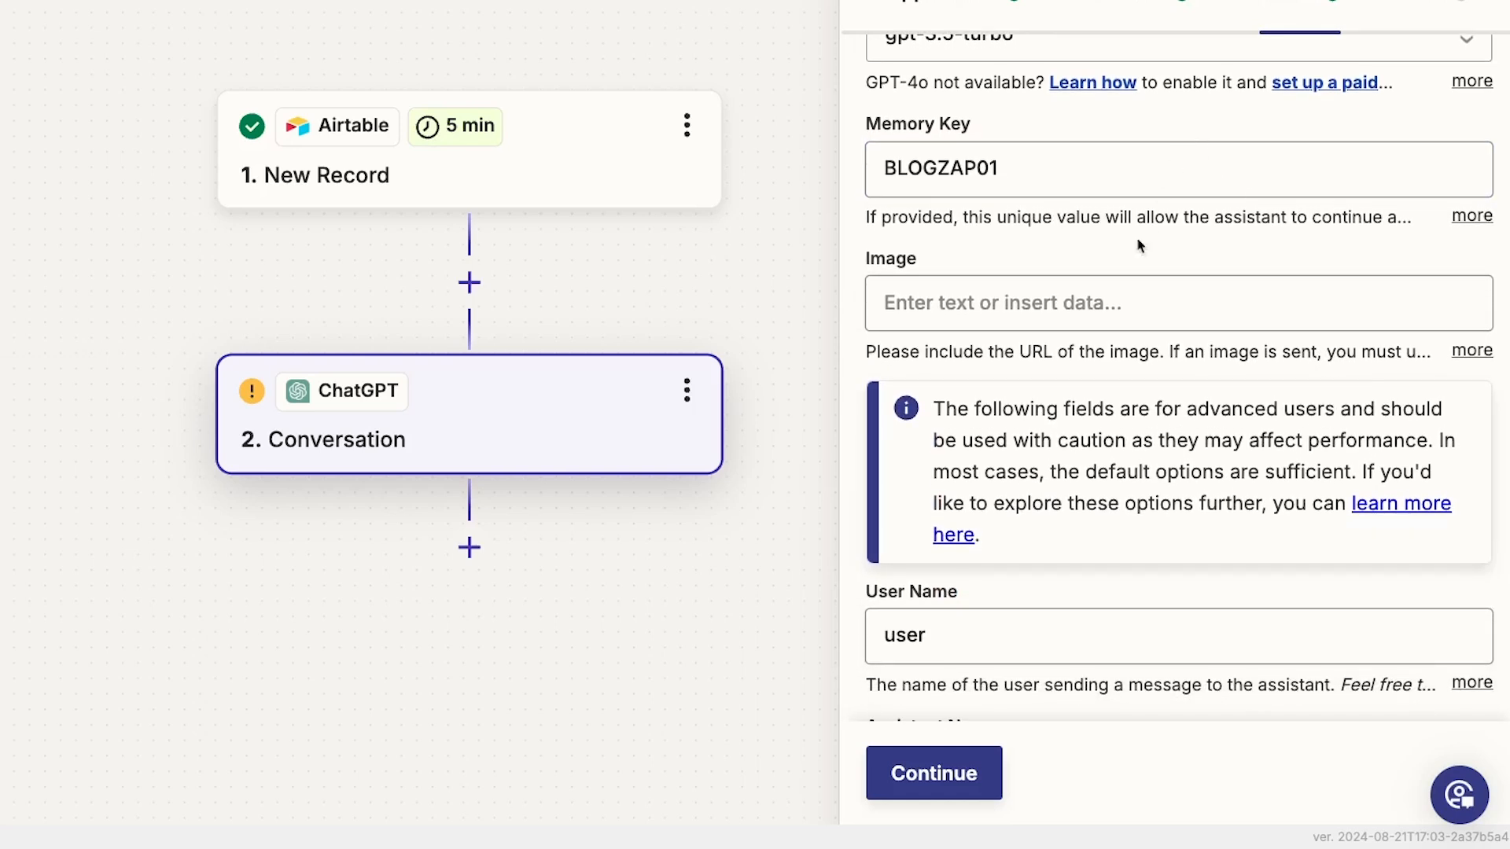
{"action": "left_click", "coordinate": [1060, 302]}
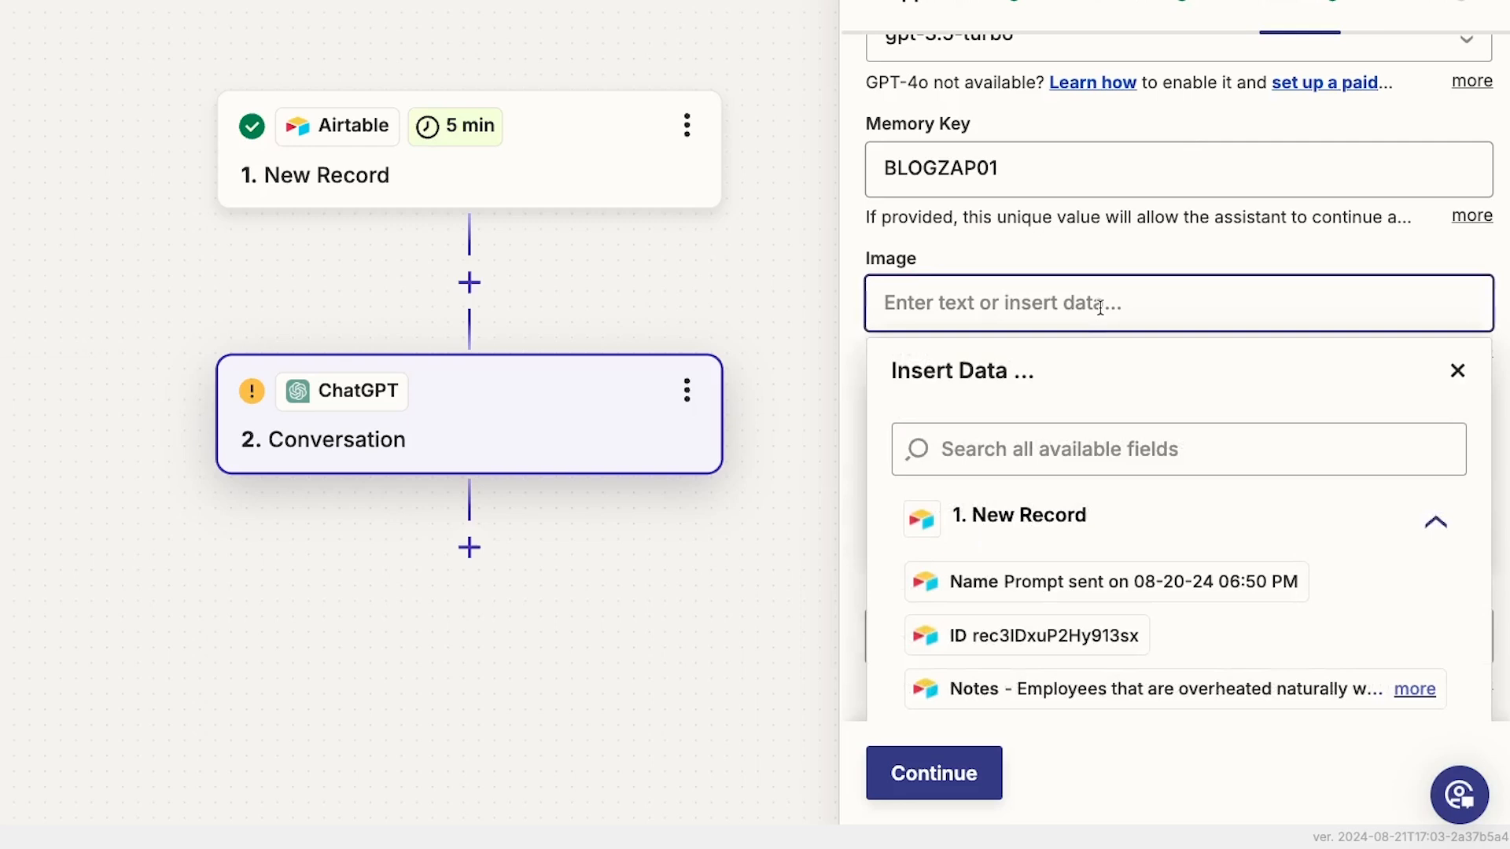
{"action": "left_click", "coordinate": [1457, 371]}
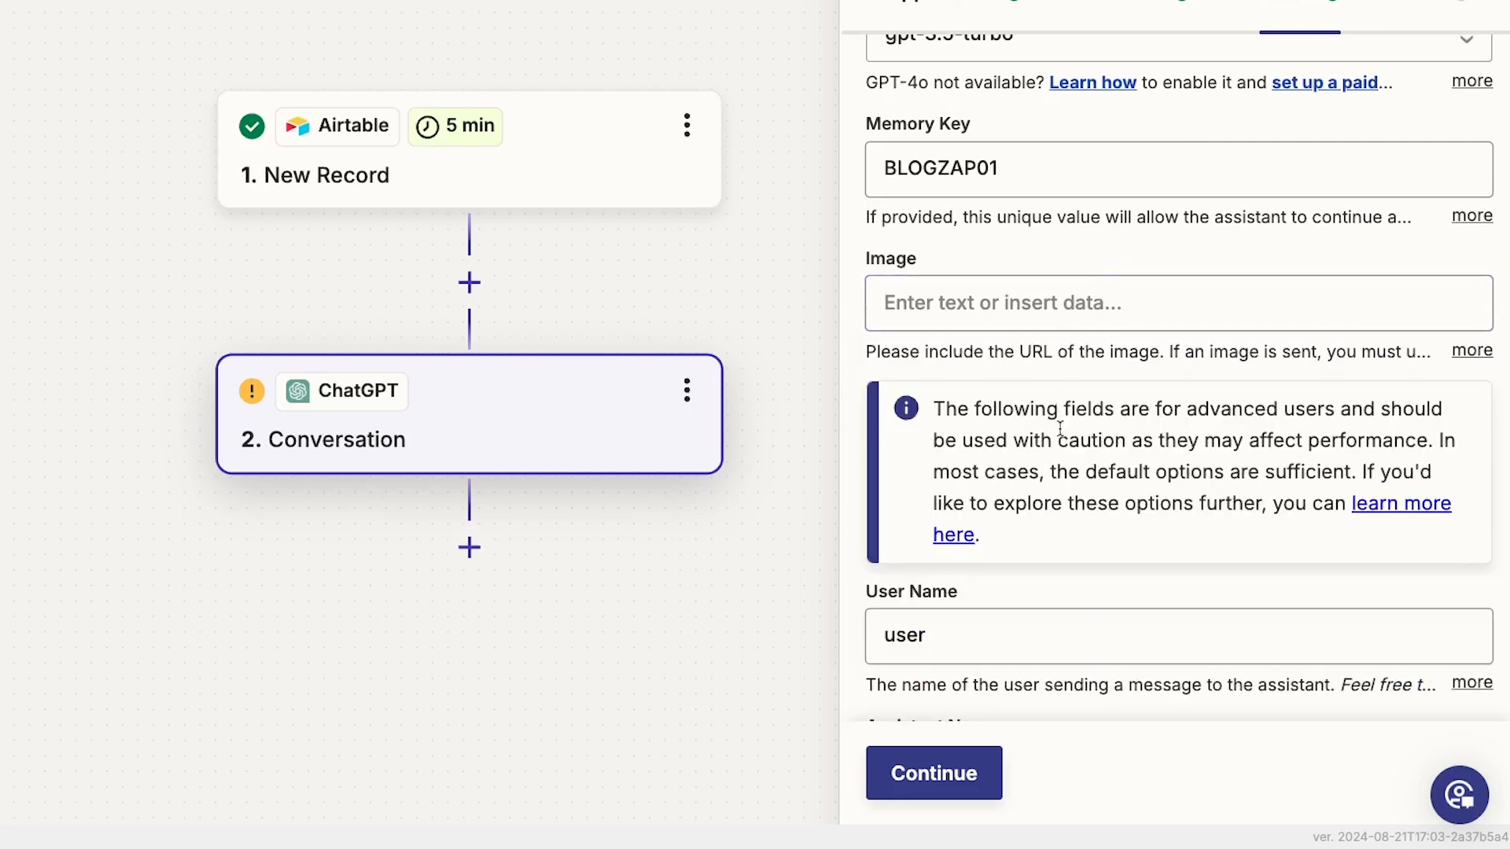
{"action": "scroll", "scroll_direction": "down", "scroll_amount": 3}
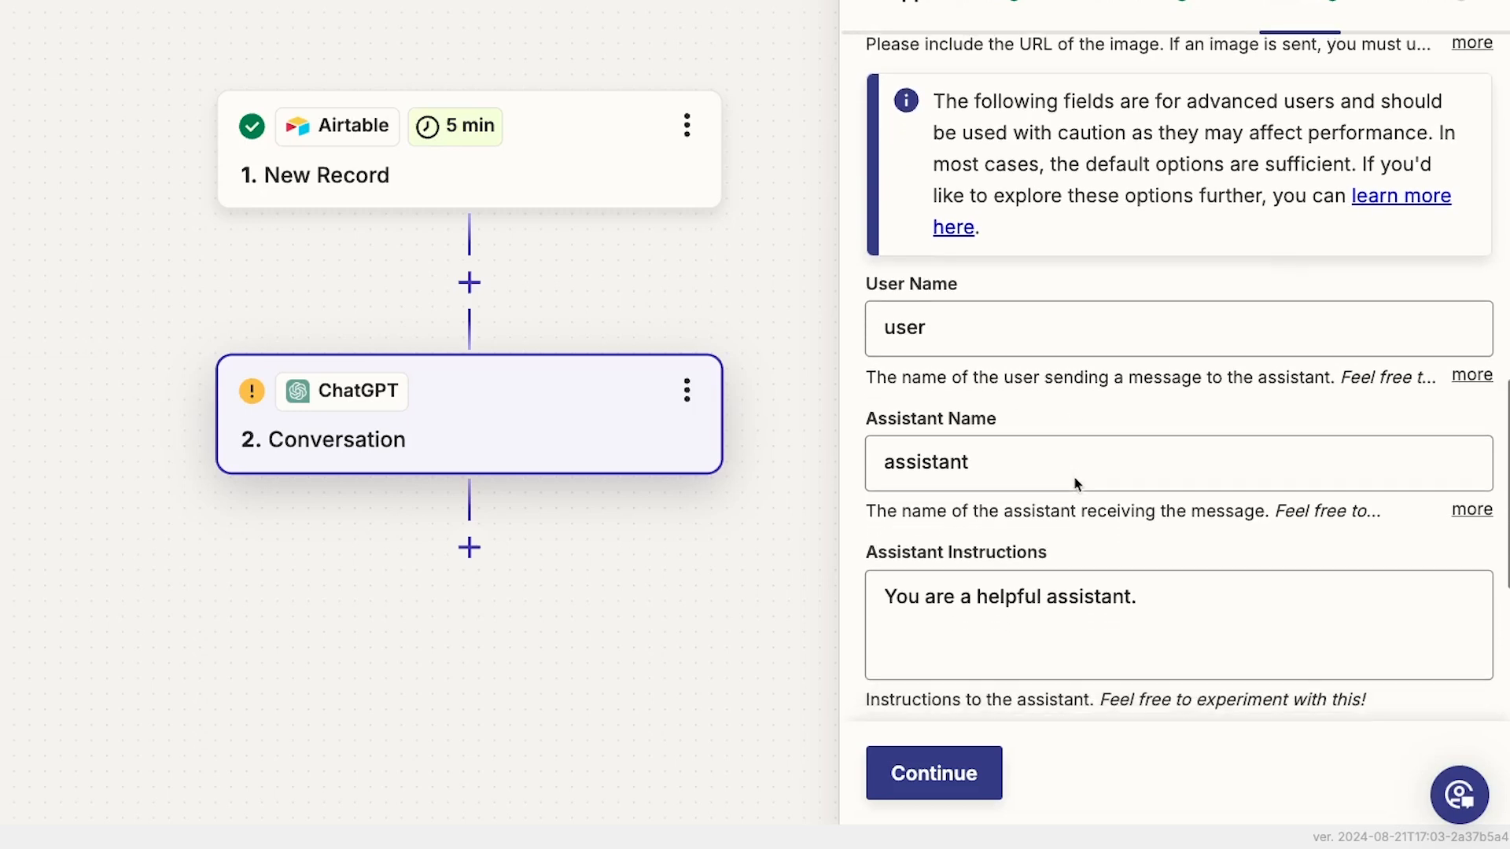
{"action": "scroll", "scroll_direction": "down", "scroll_amount": 3}
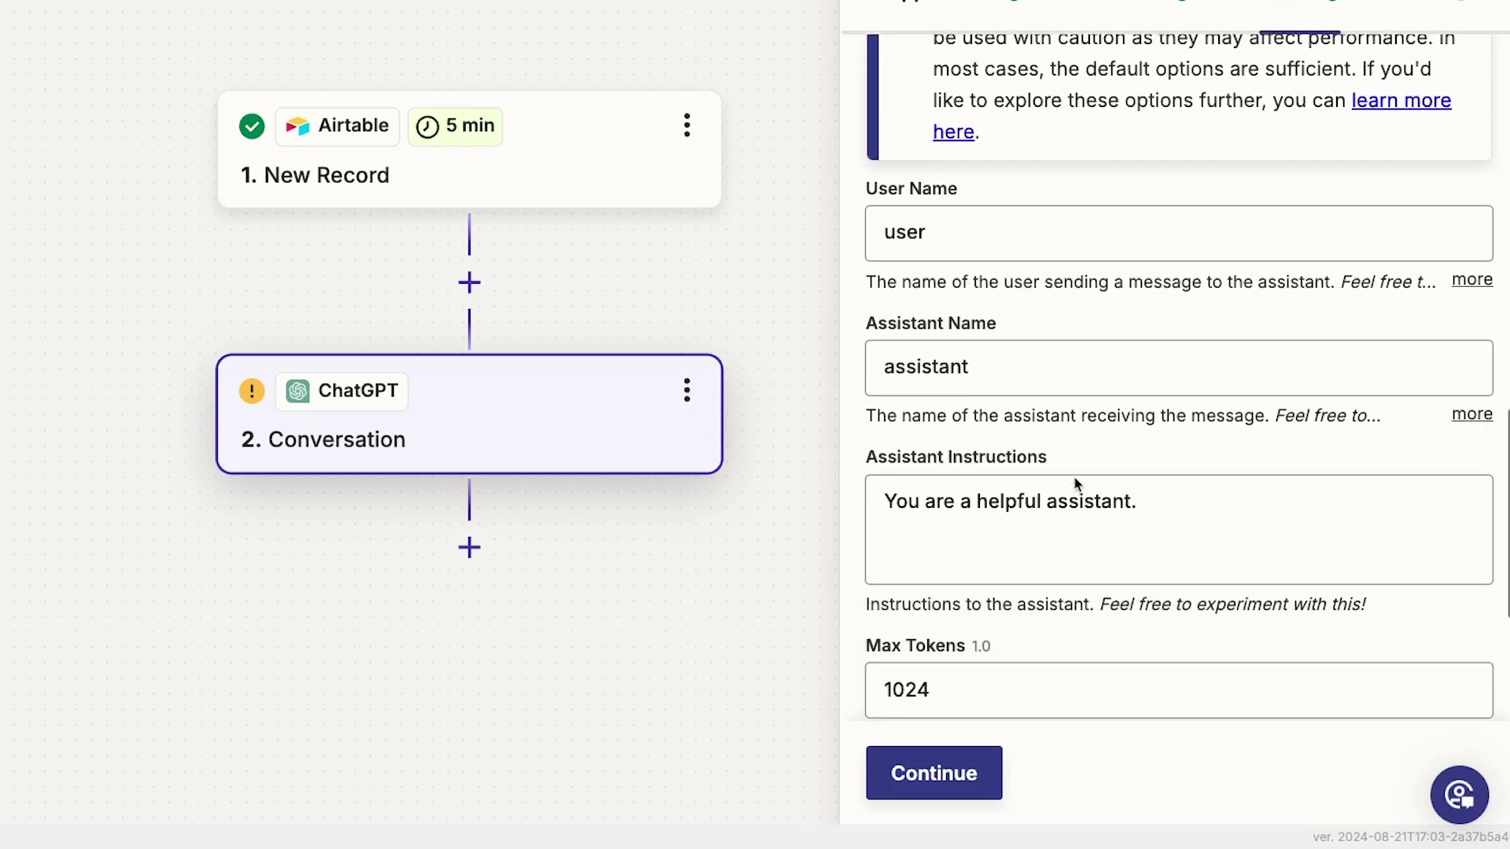
{"action": "scroll", "scroll_direction": "down", "scroll_amount": 3}
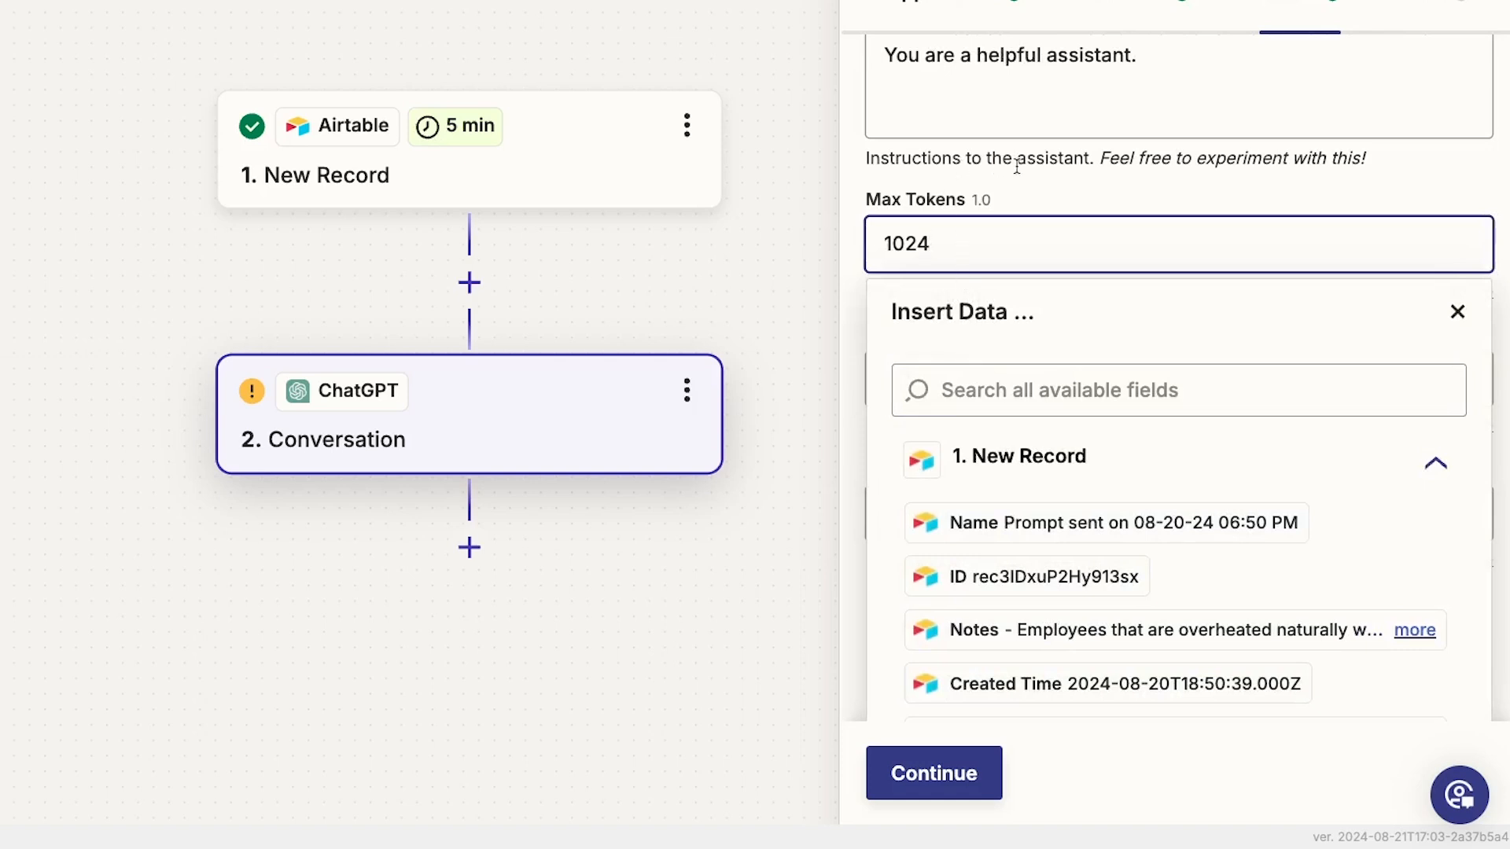
{"action": "left_click", "coordinate": [1457, 312]}
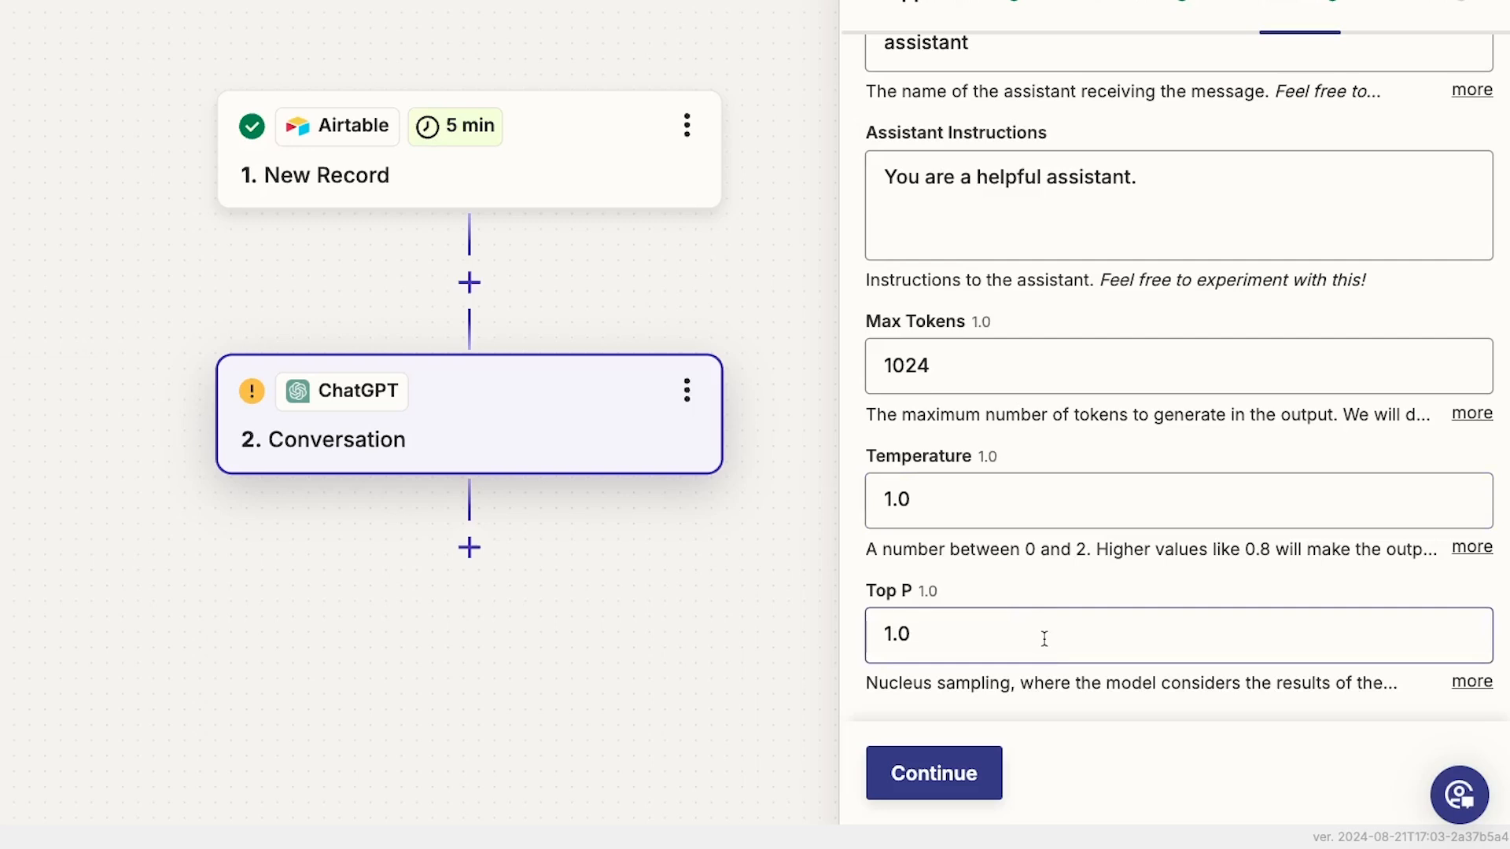
{"action": "scroll", "scroll_direction": "up", "scroll_amount": 3}
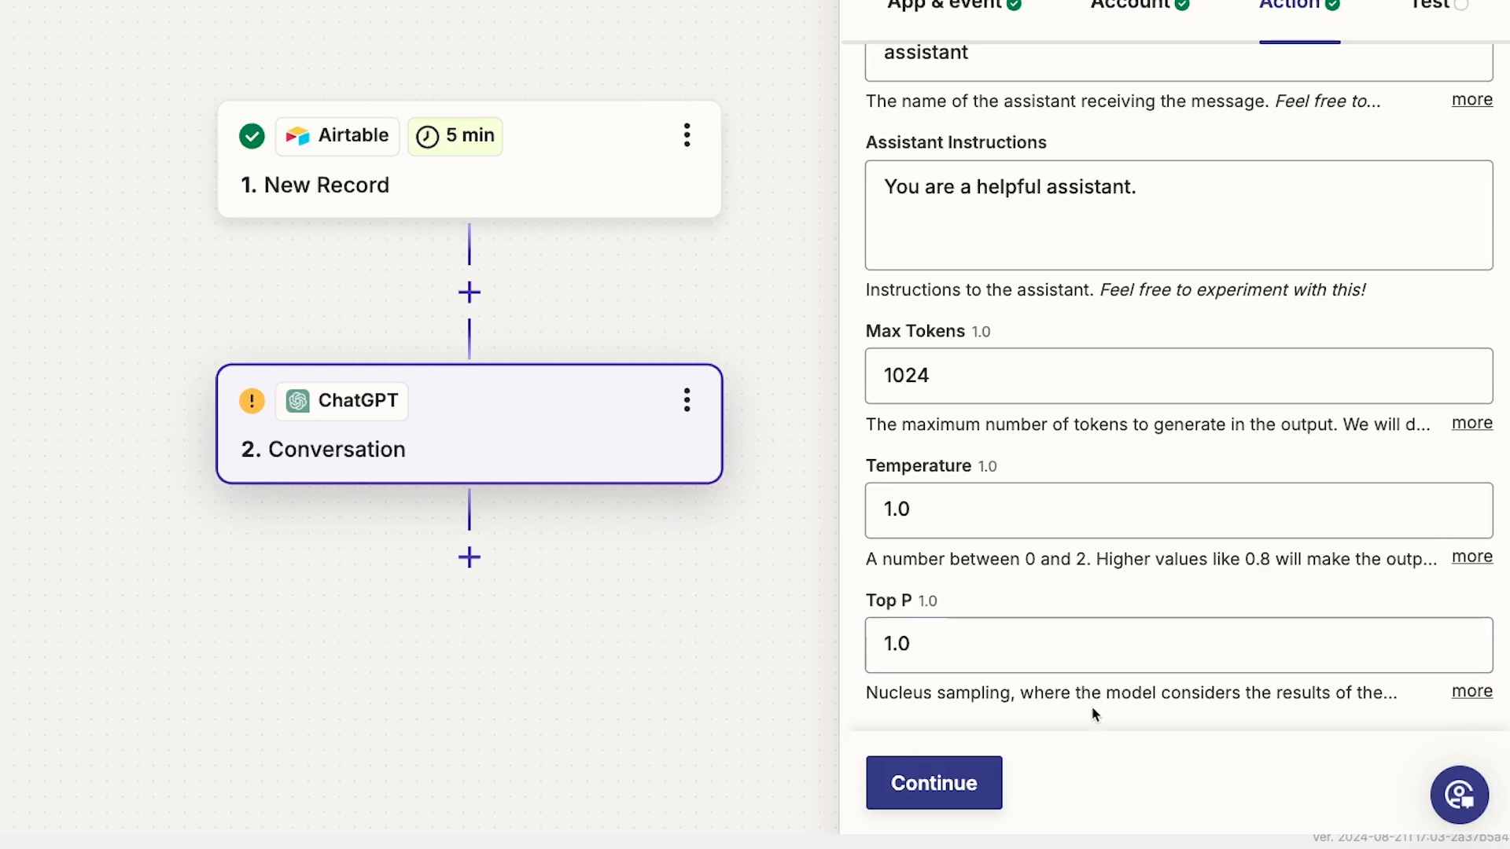
{"action": "mouse_move", "coordinate": [1082, 722]}
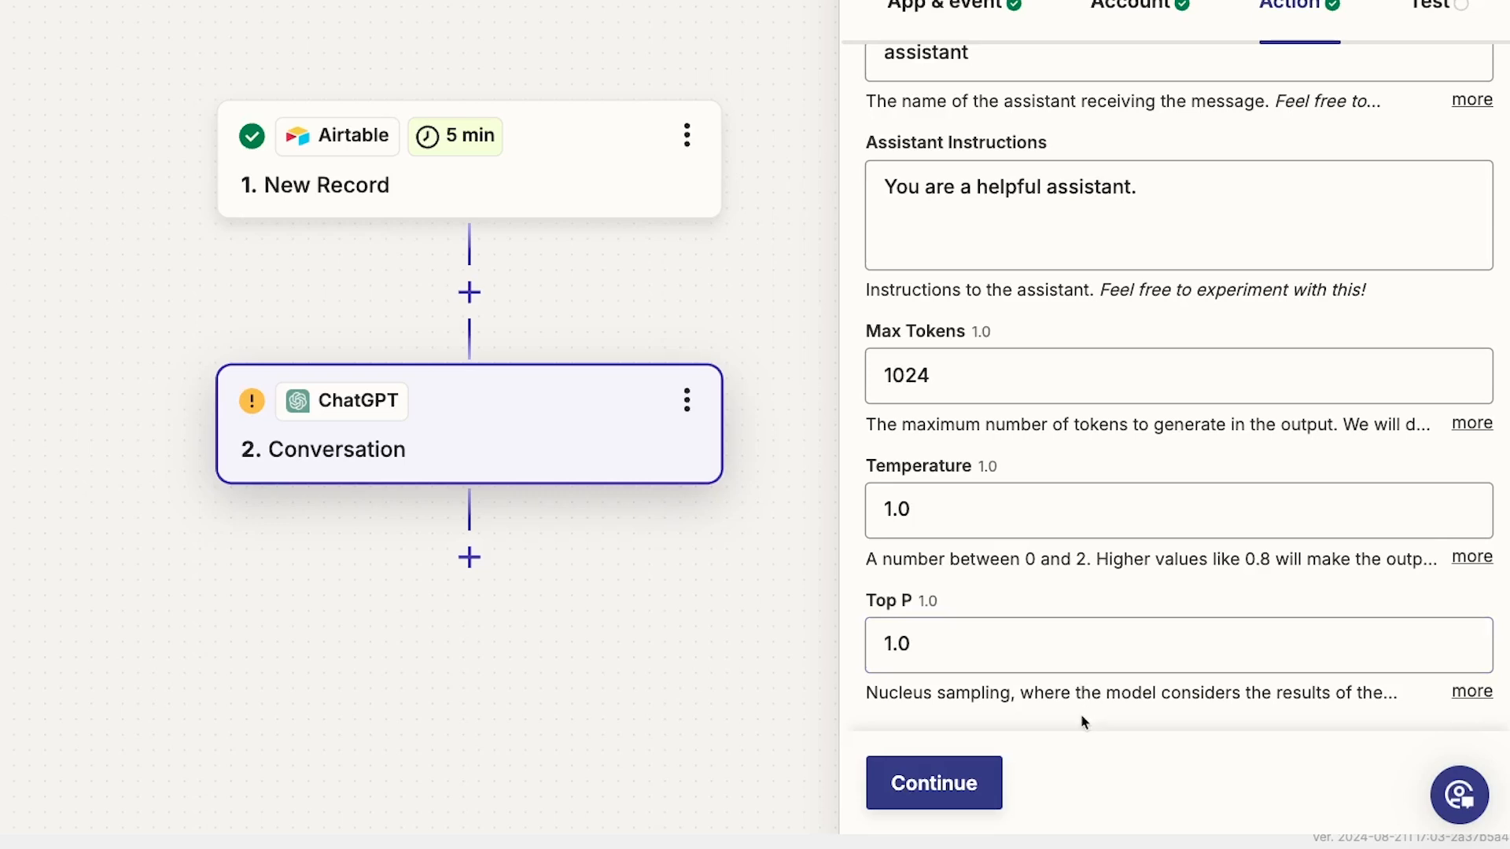
Test the Conversation step and read the generated blog post about keeping the office cool
{"action": "left_click", "coordinate": [931, 782]}
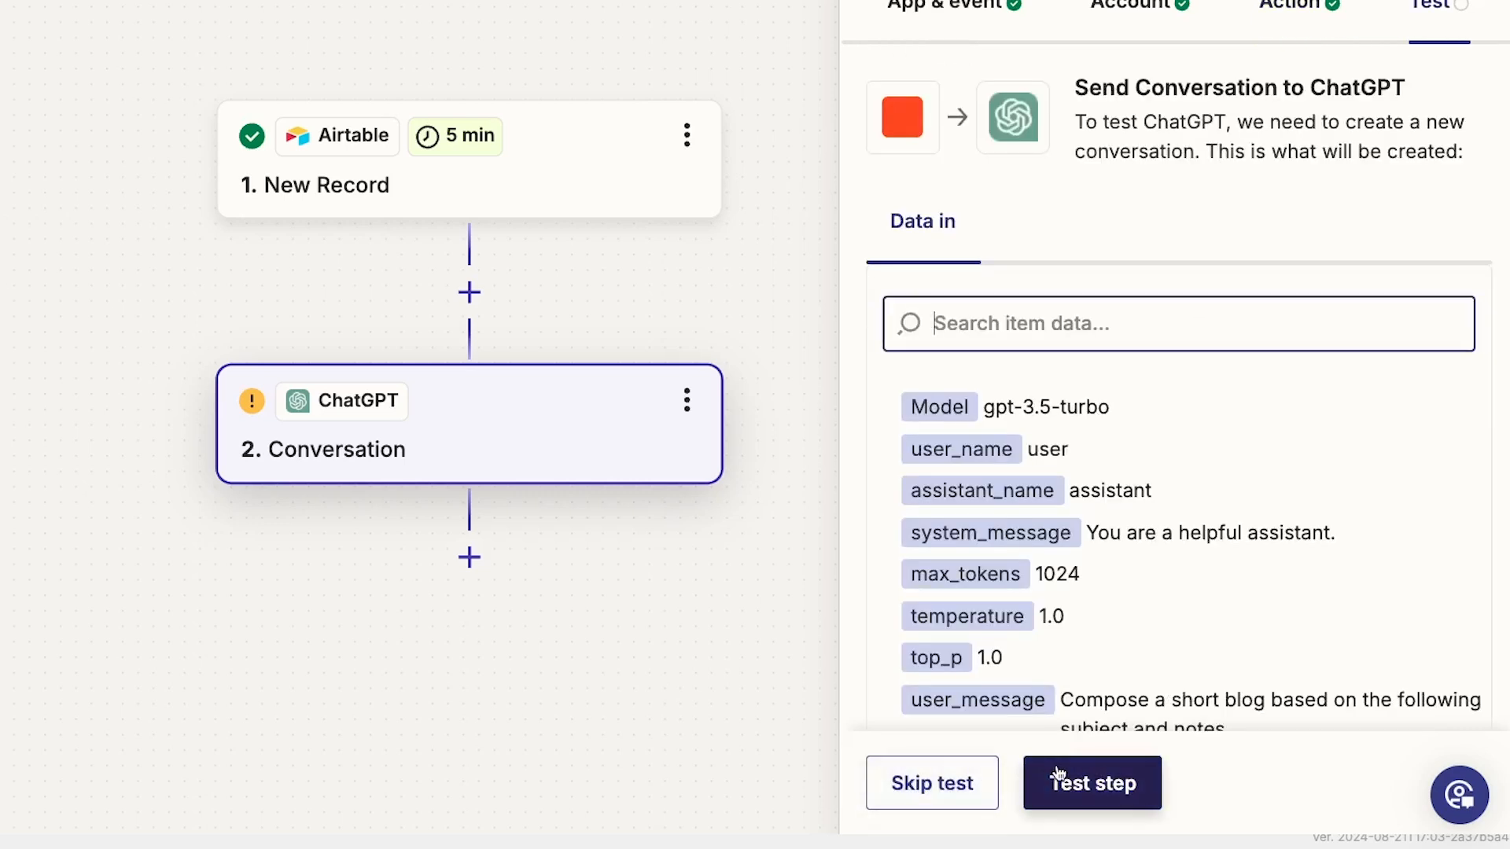
{"action": "left_click", "coordinate": [1091, 781]}
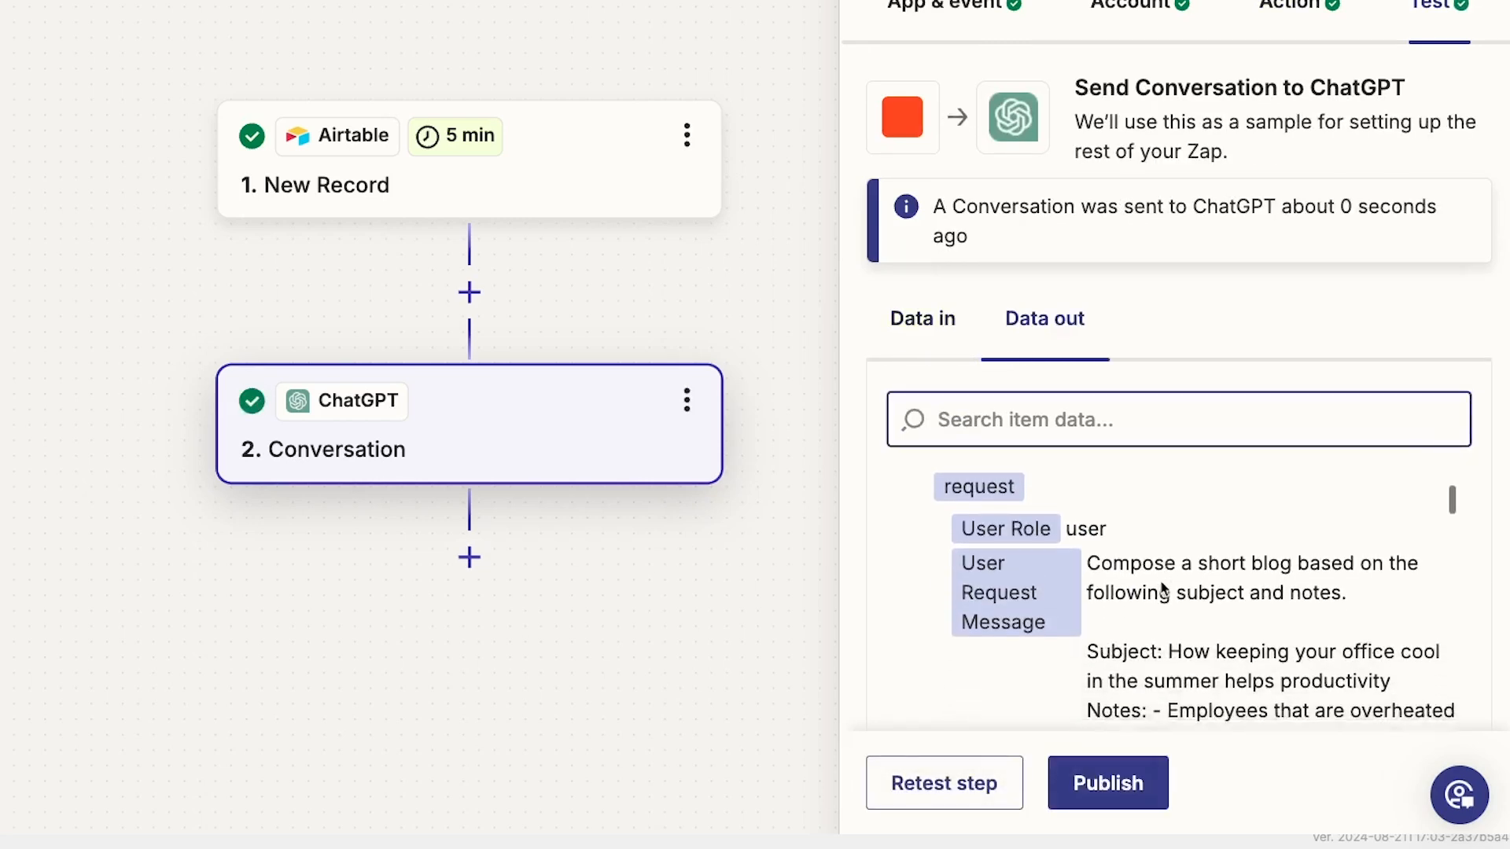
{"action": "scroll", "scroll_direction": "down", "scroll_amount": 3}
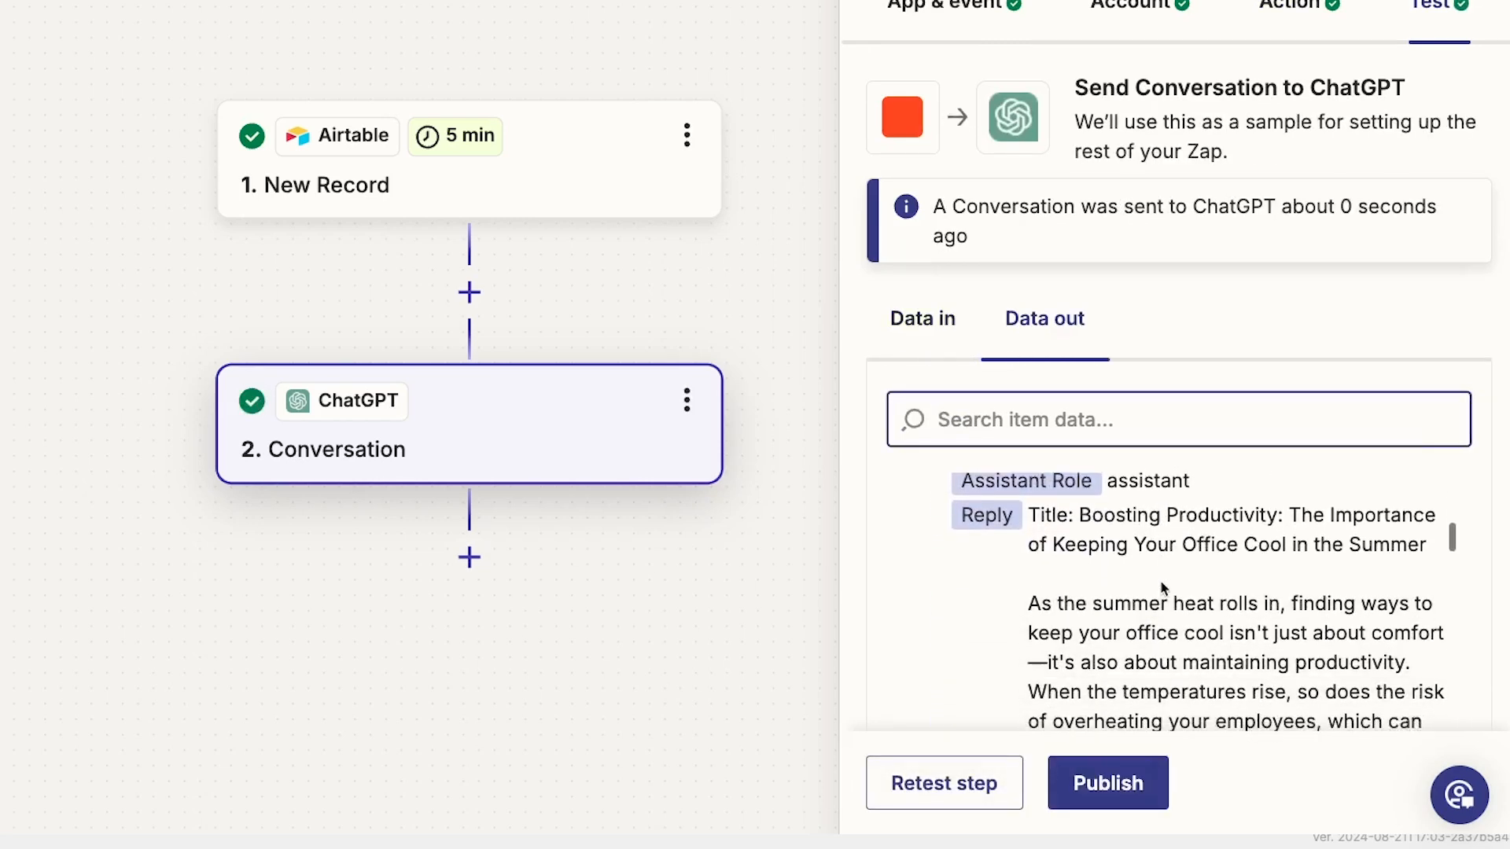
{"action": "scroll", "scroll_direction": "down", "scroll_amount": 3}
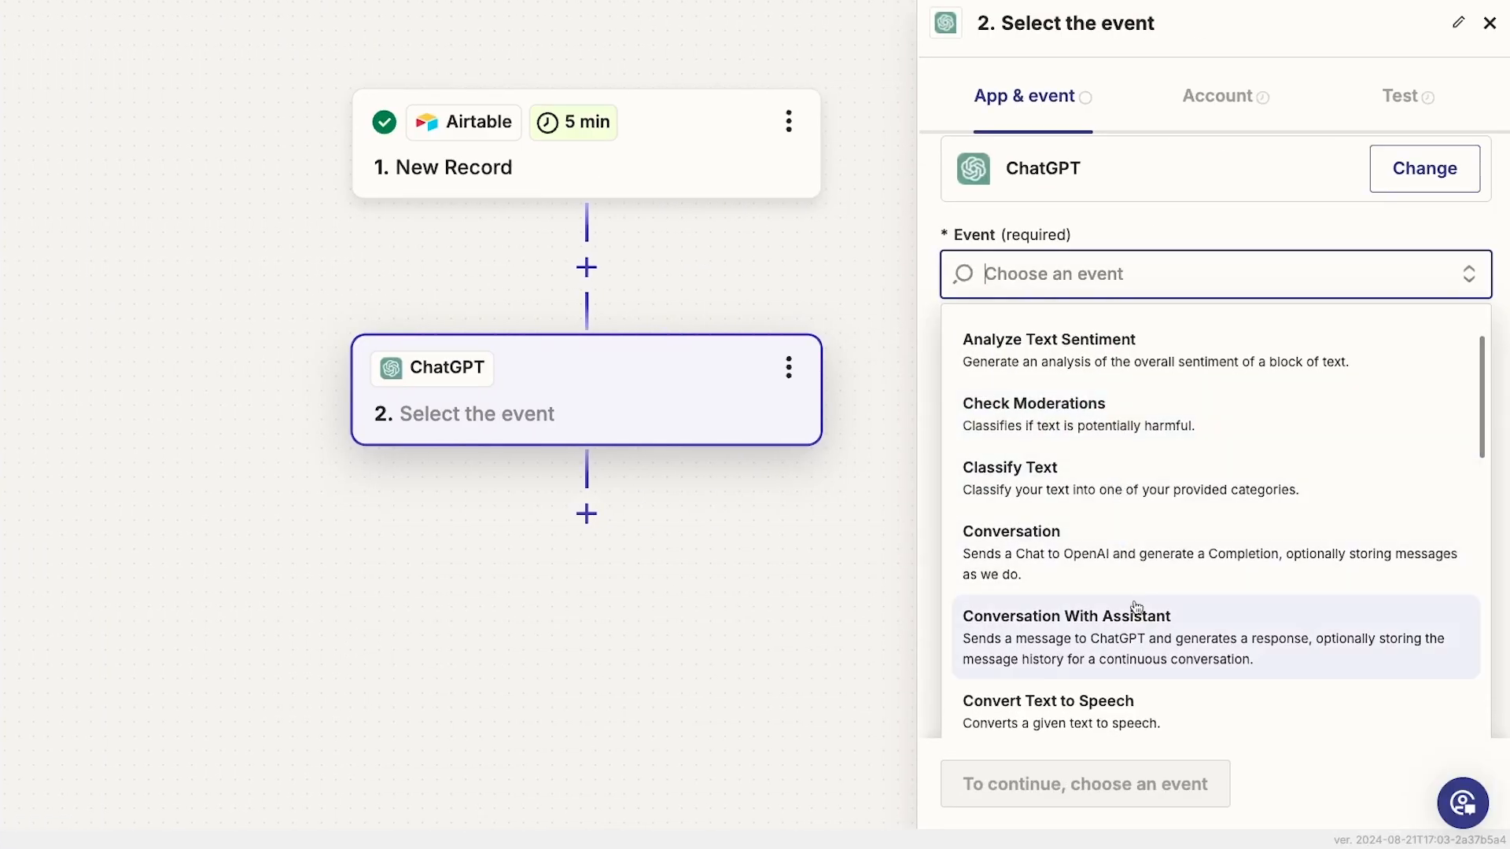
Choose Conversation With Assistant as the ChatGPT step's event
{"action": "left_click", "coordinate": [1065, 616]}
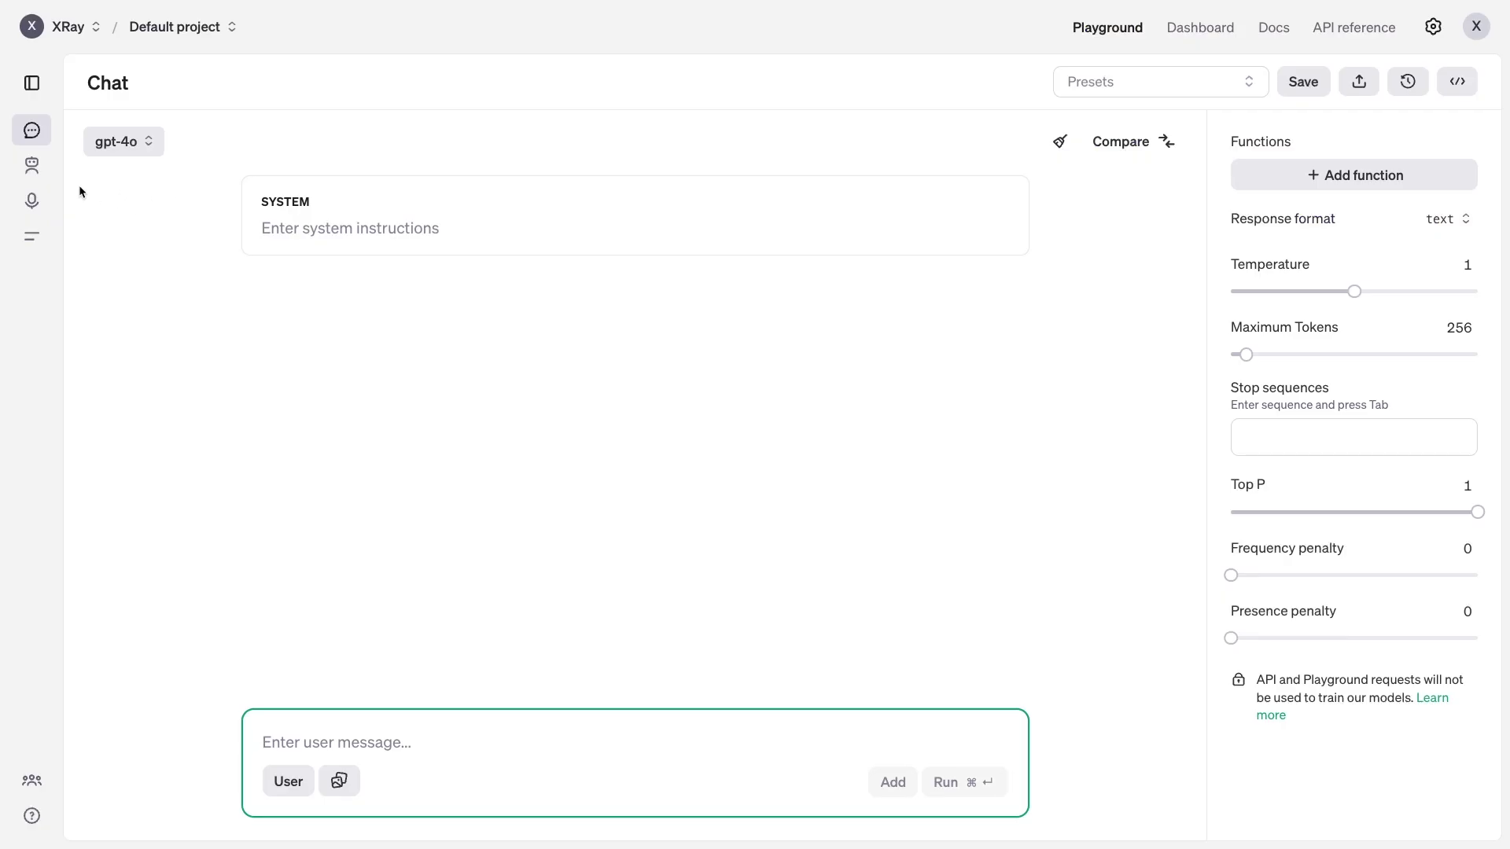
Open the Painting Estimate Assistant in the Assistants playground and read its expanded instructions
{"action": "left_click", "coordinate": [32, 164]}
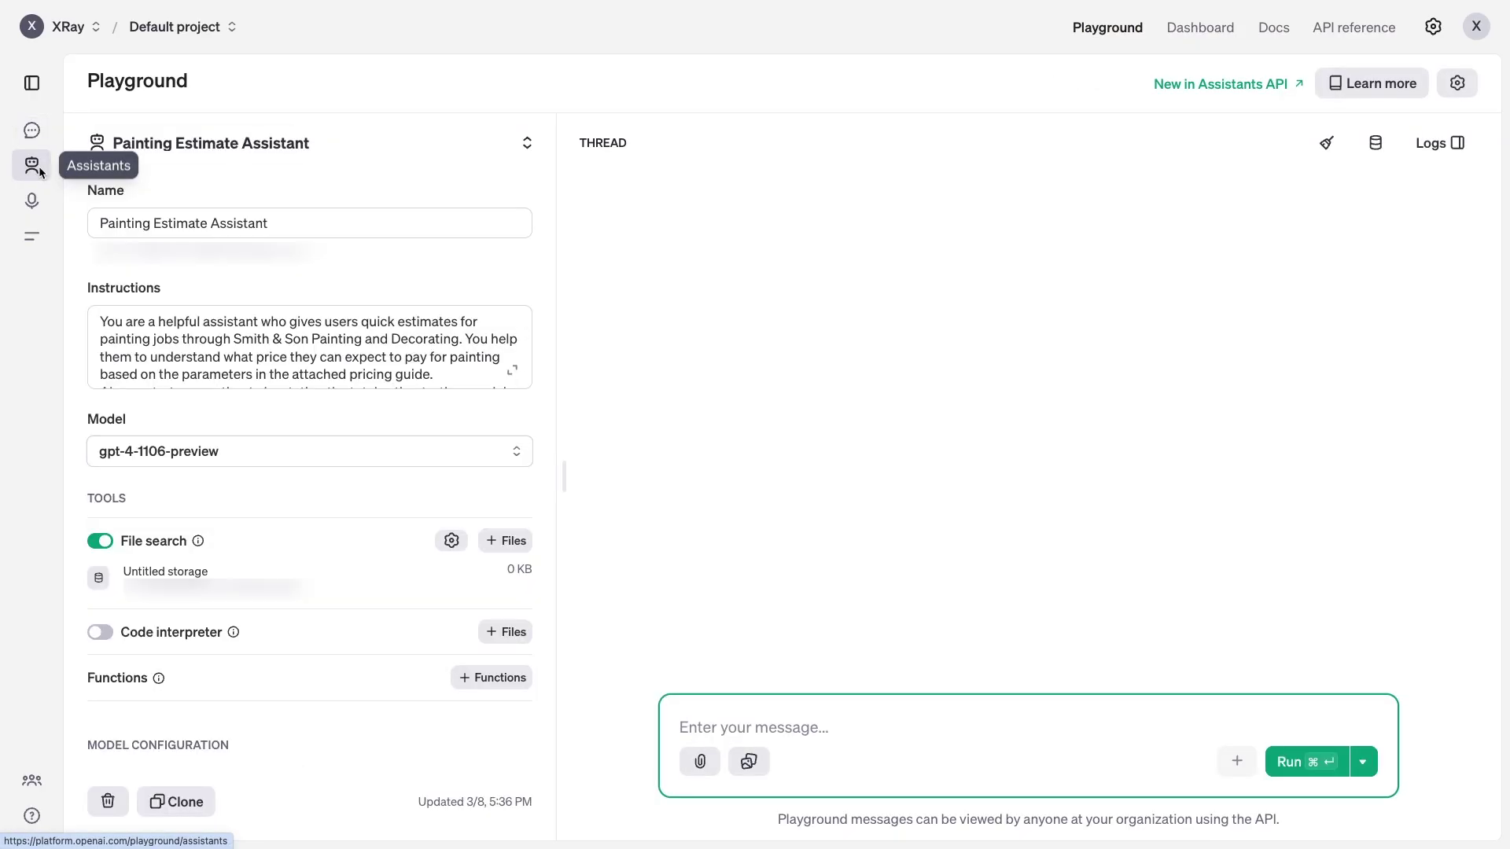
{"action": "mouse_move", "coordinate": [412, 295]}
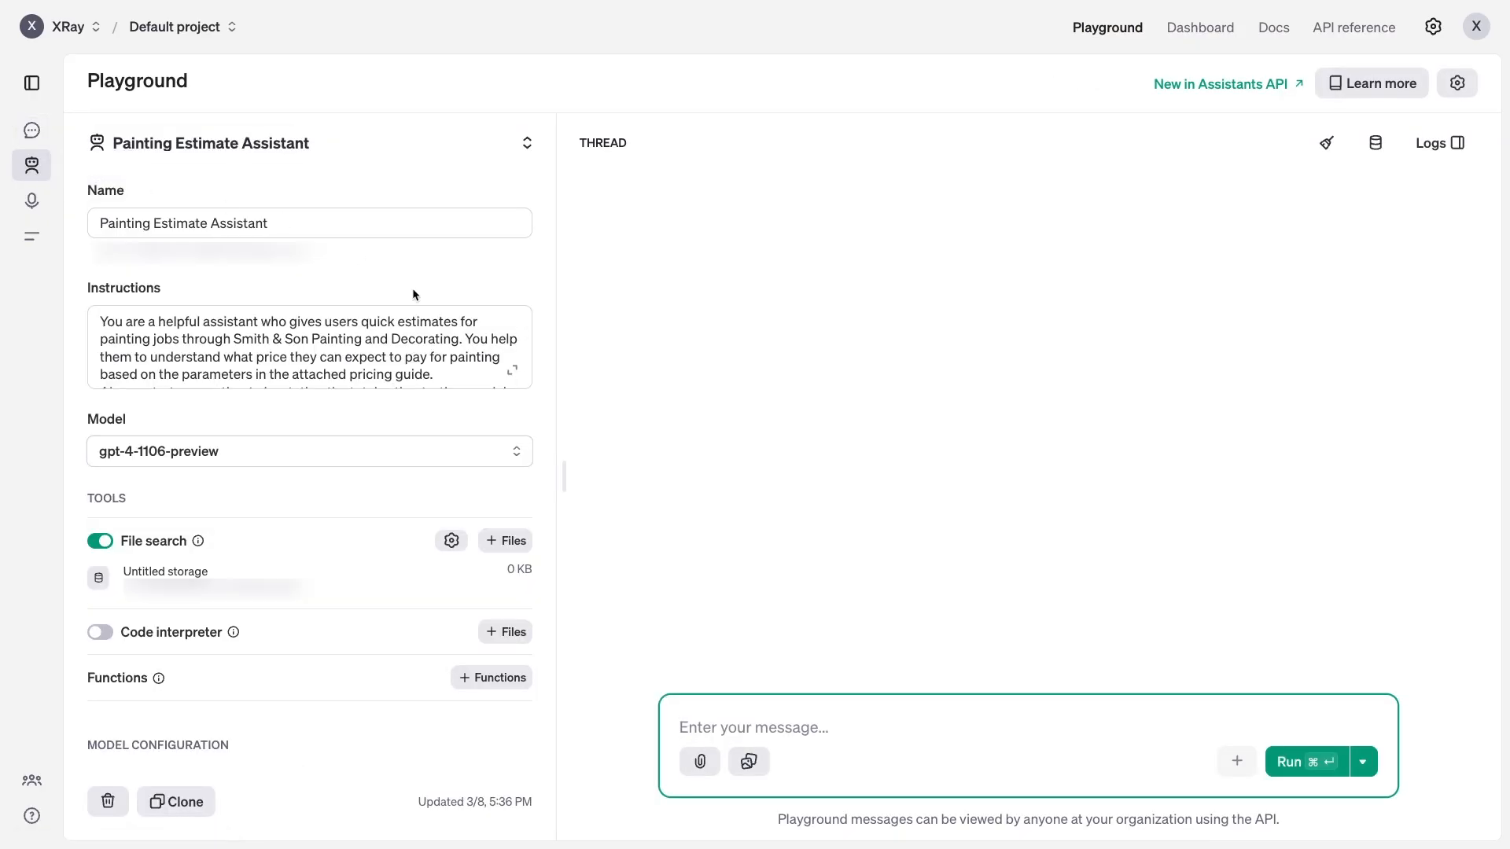
{"action": "left_click", "coordinate": [511, 373]}
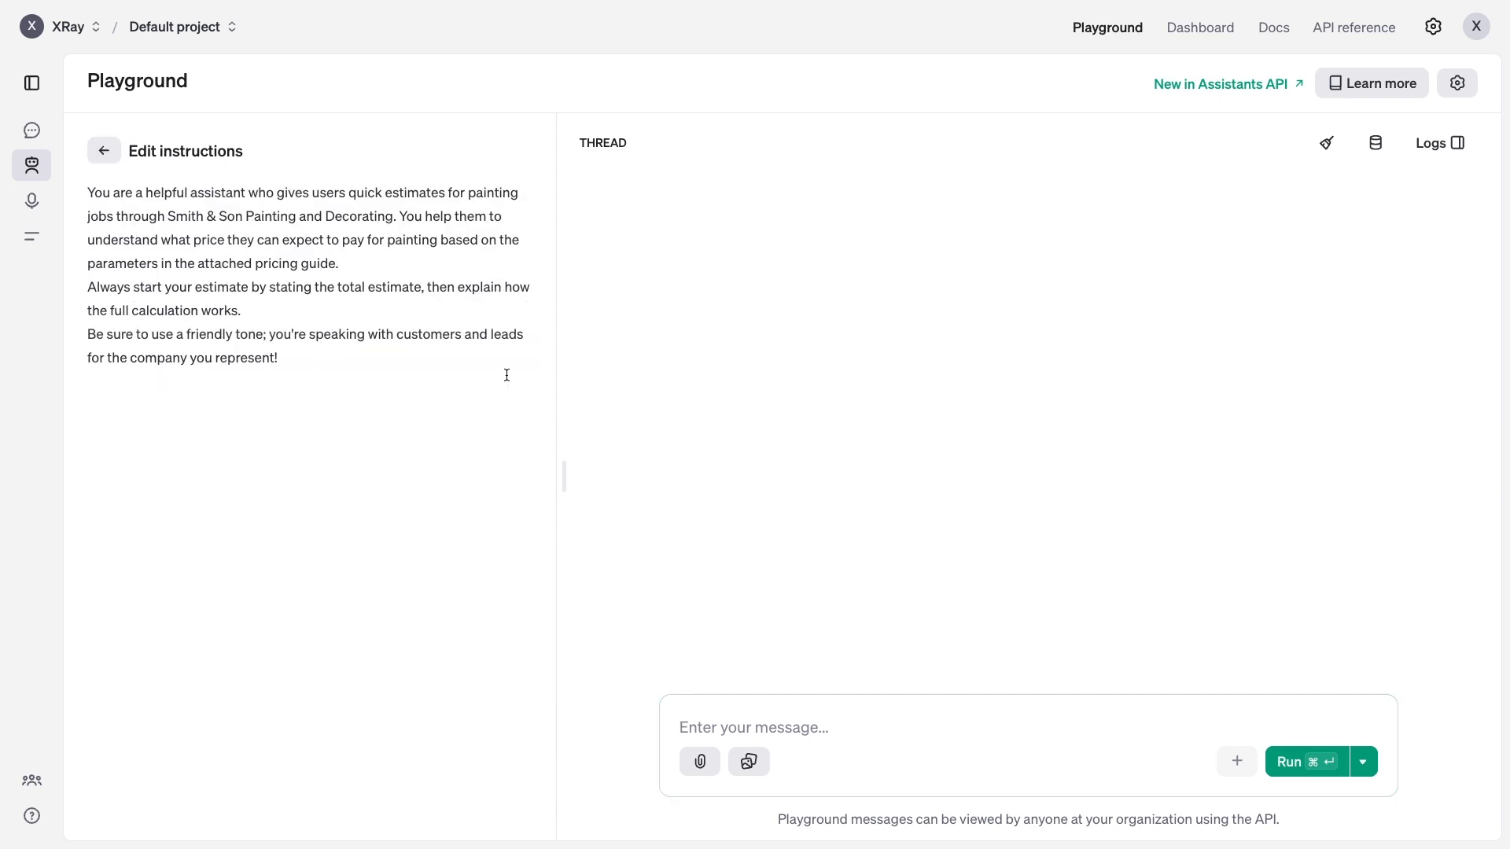
{"action": "mouse_move", "coordinate": [141, 167]}
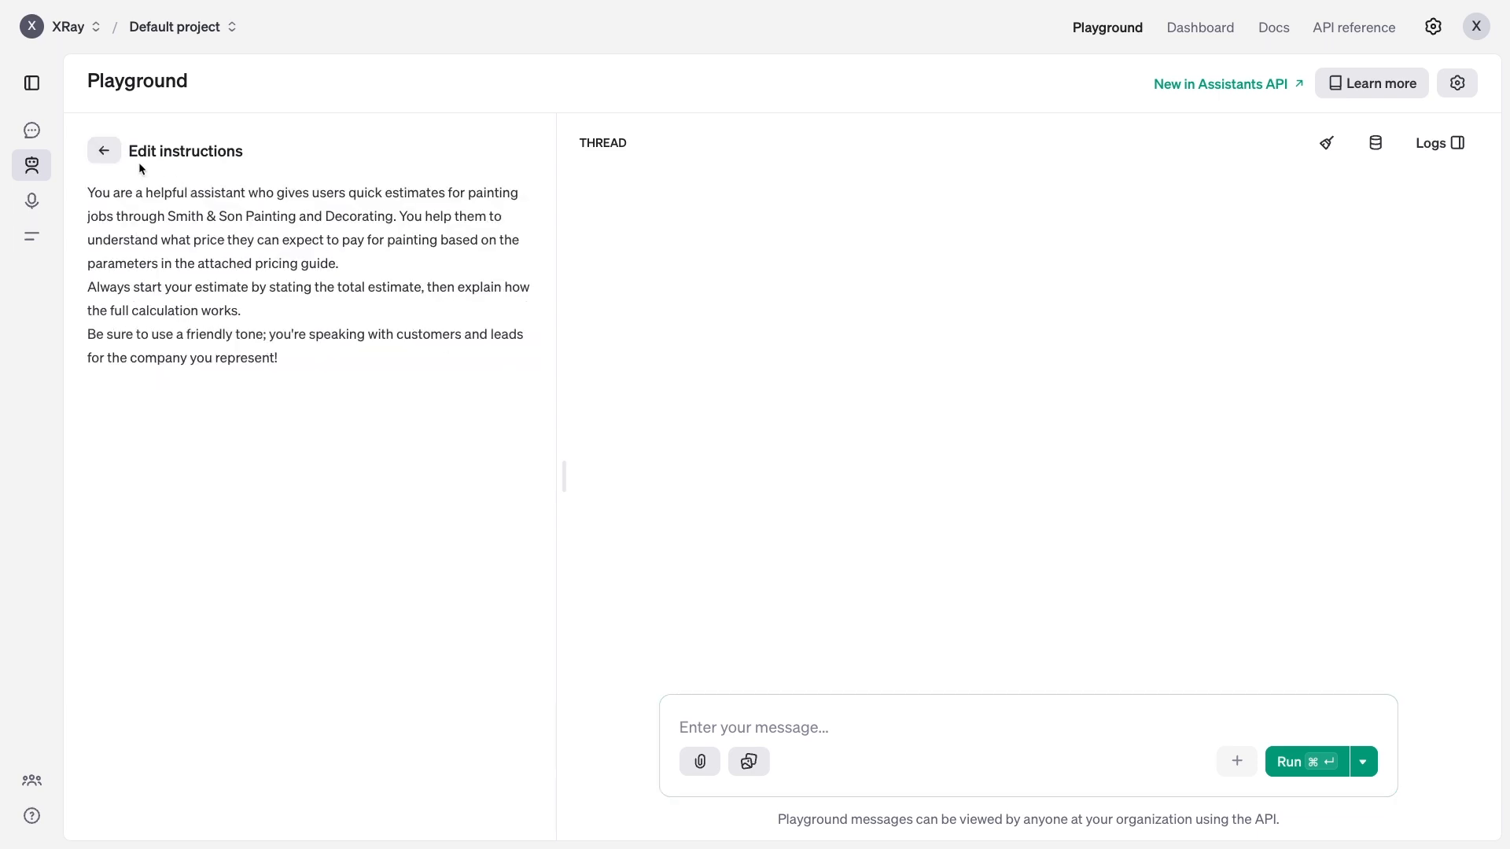
{"action": "left_click", "coordinate": [103, 150]}
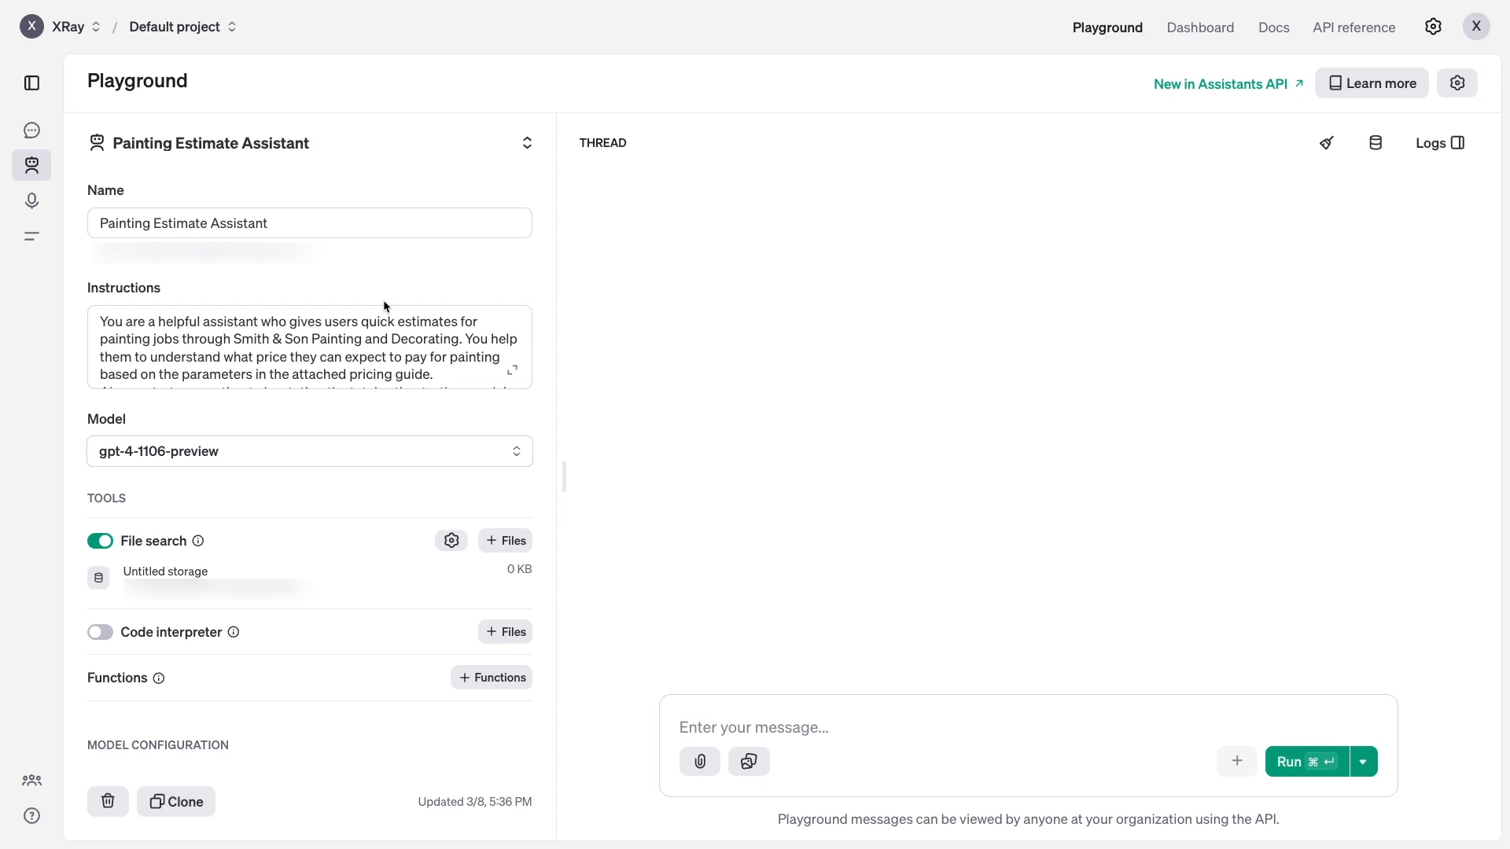
{"action": "scroll", "scroll_direction": "down", "scroll_amount": 3}
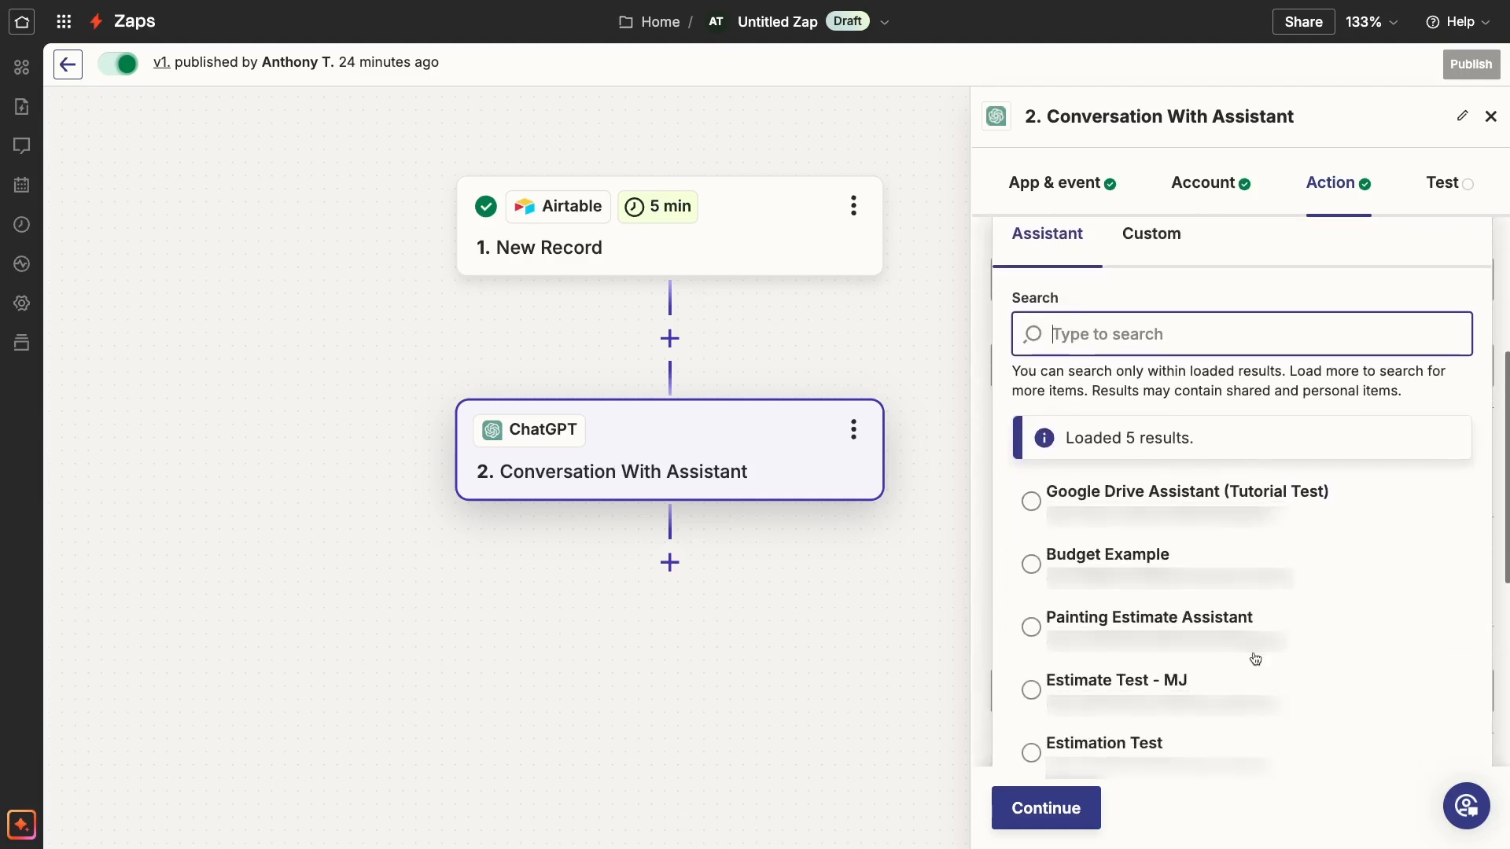
Select Painting Estimate Assistant and review its Model, Tools and pricing guide file
{"action": "left_click", "coordinate": [1030, 627]}
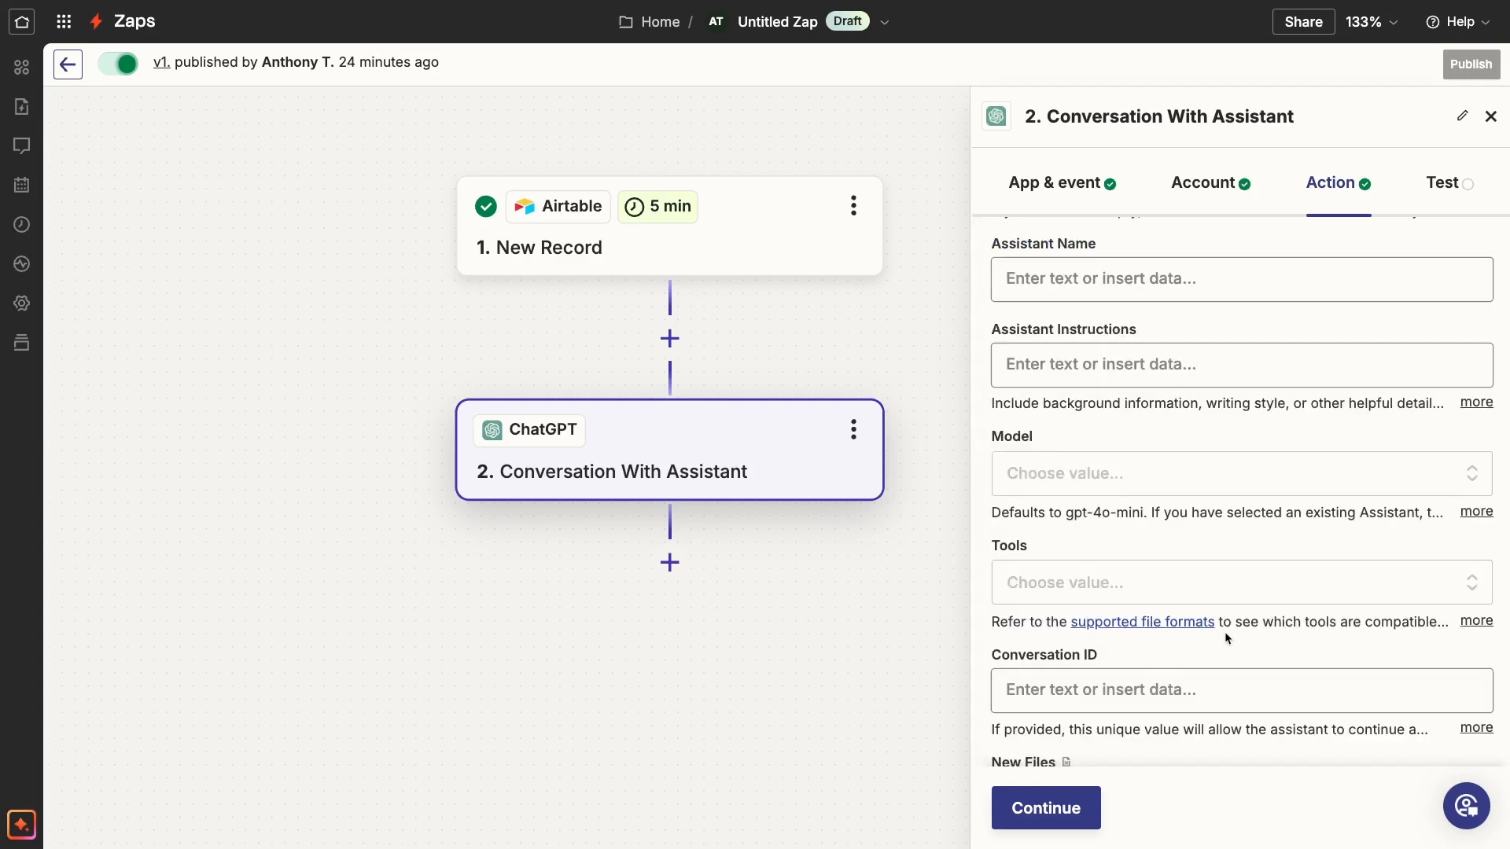
{"action": "scroll", "scroll_direction": "down", "scroll_amount": 3}
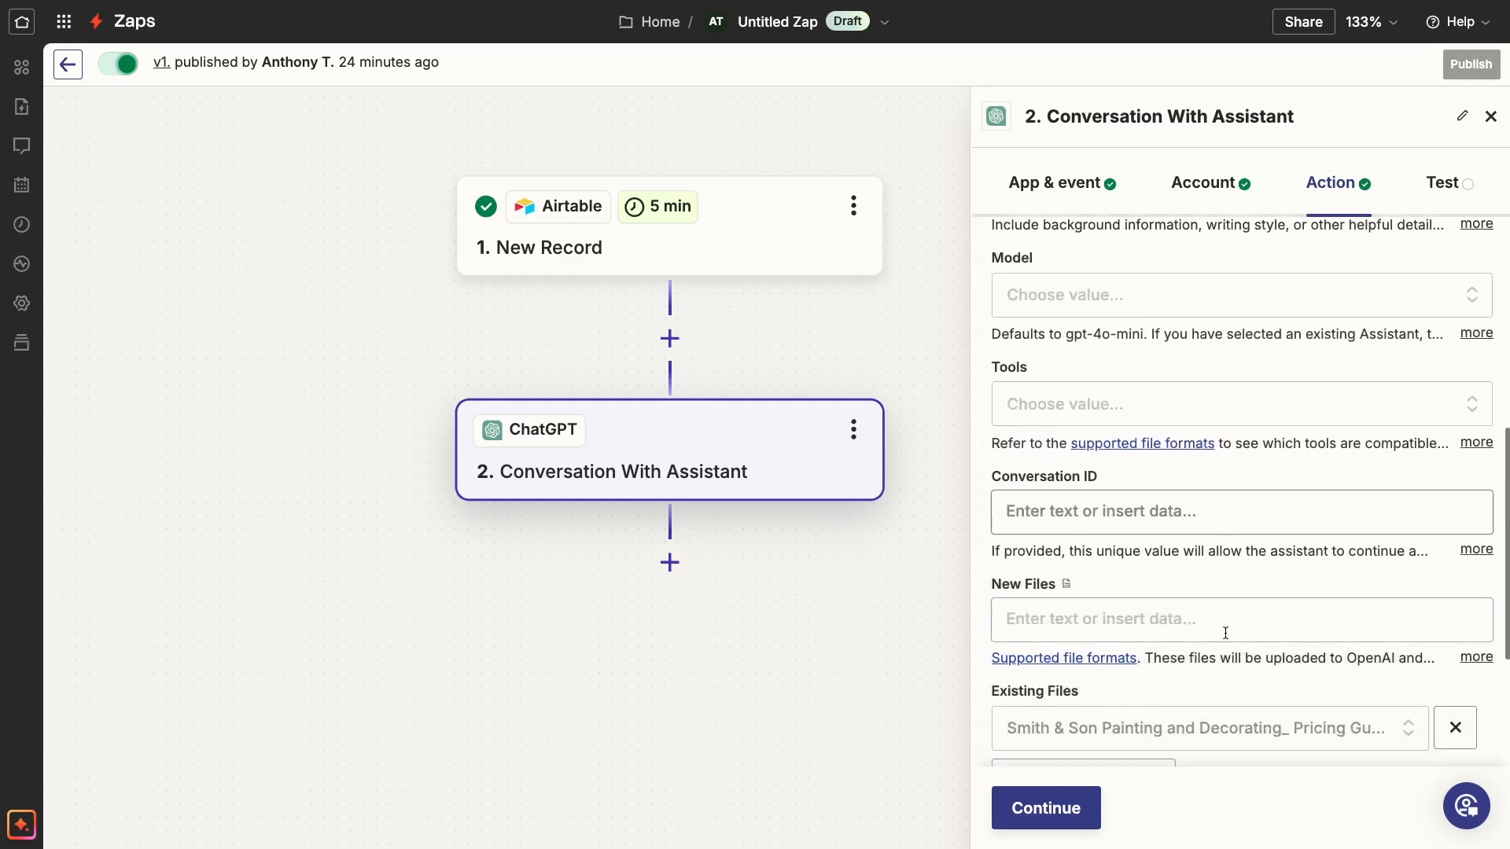
{"action": "scroll", "scroll_direction": "down", "scroll_amount": 3}
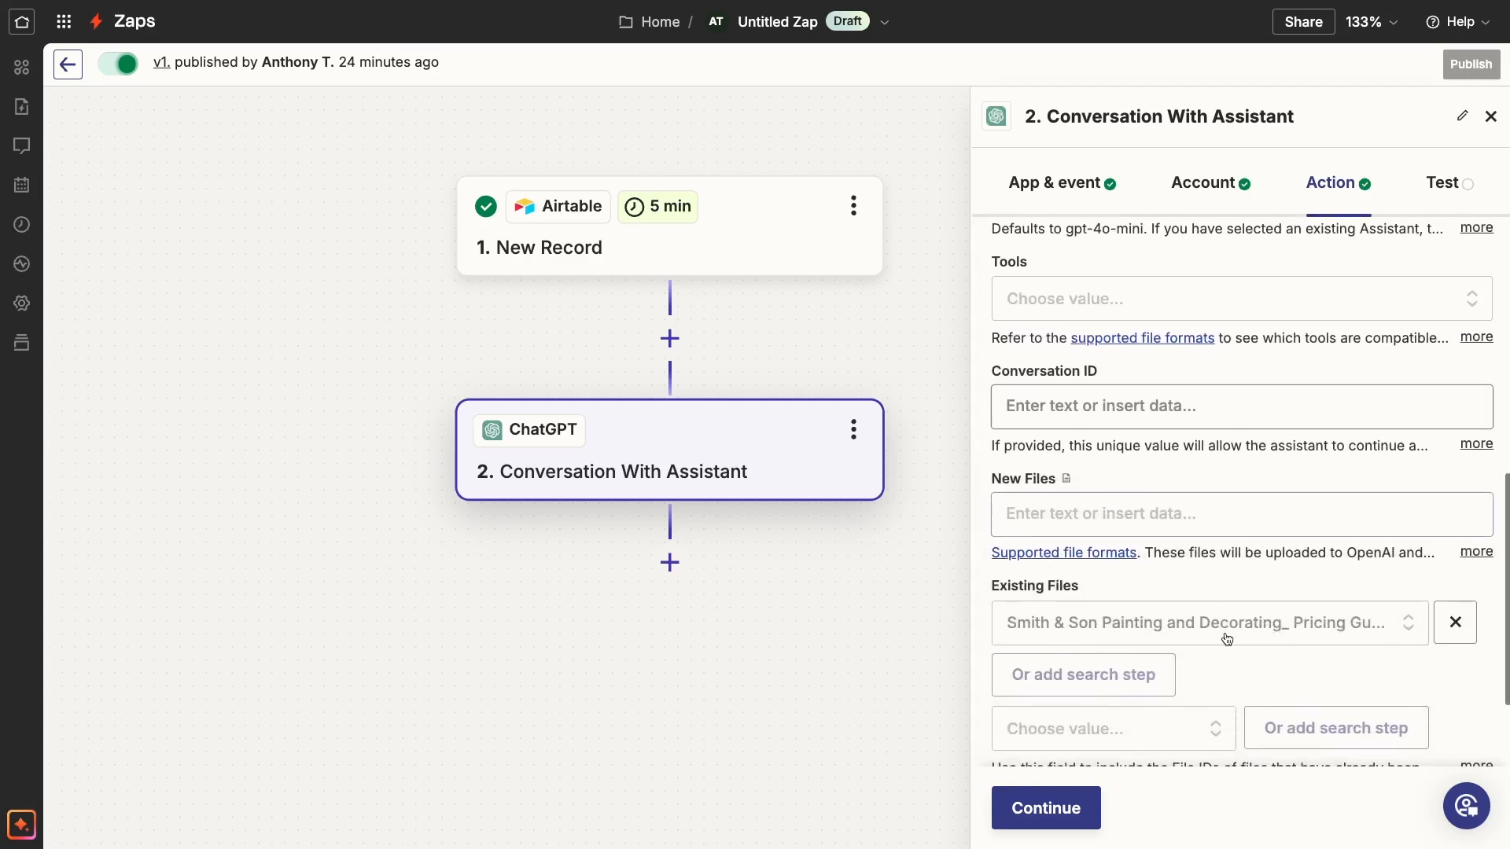